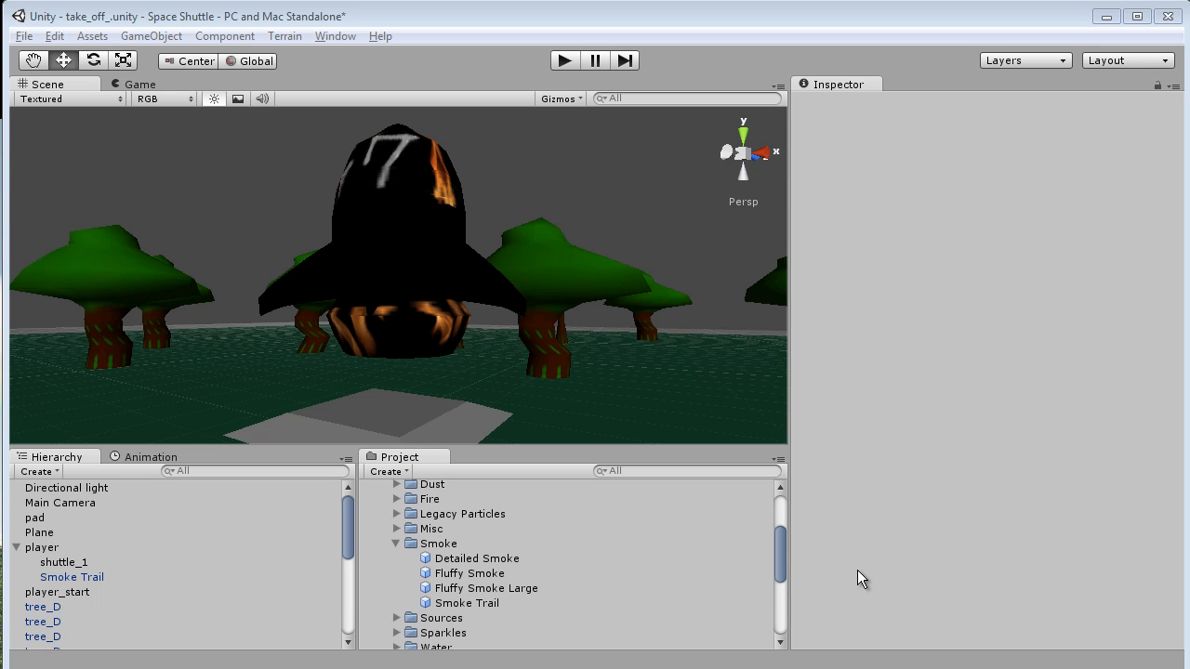
mouse_move(569, 242)
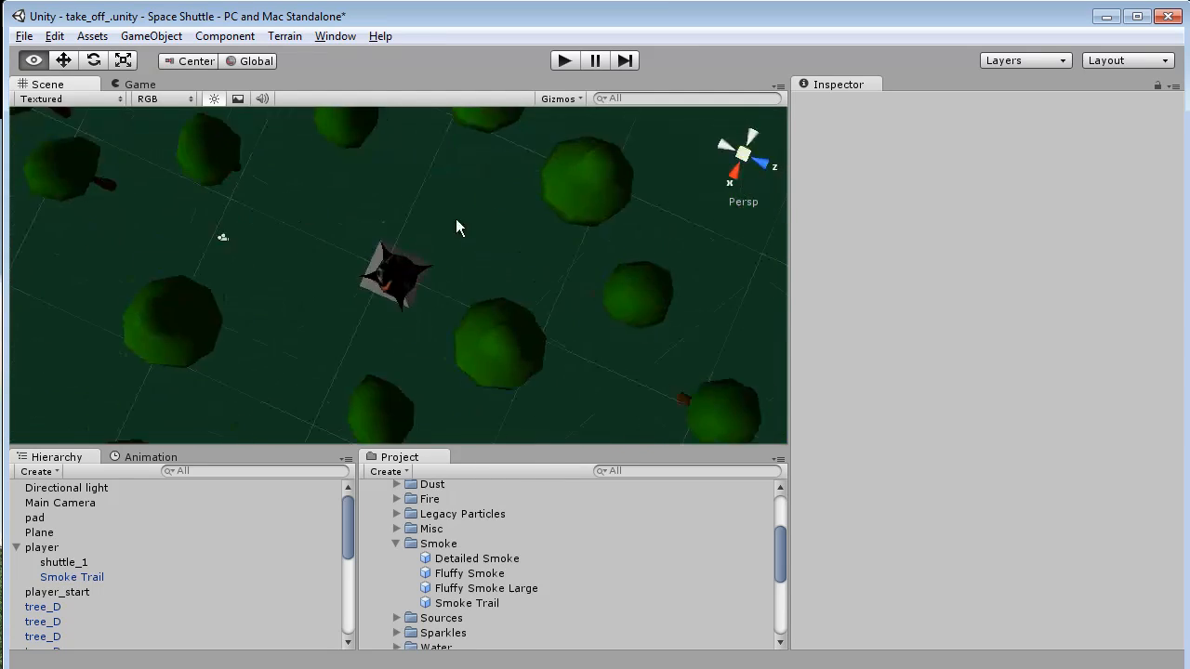
View the ship from above and inspect one tree model's components.
drag(456, 226, 443, 435)
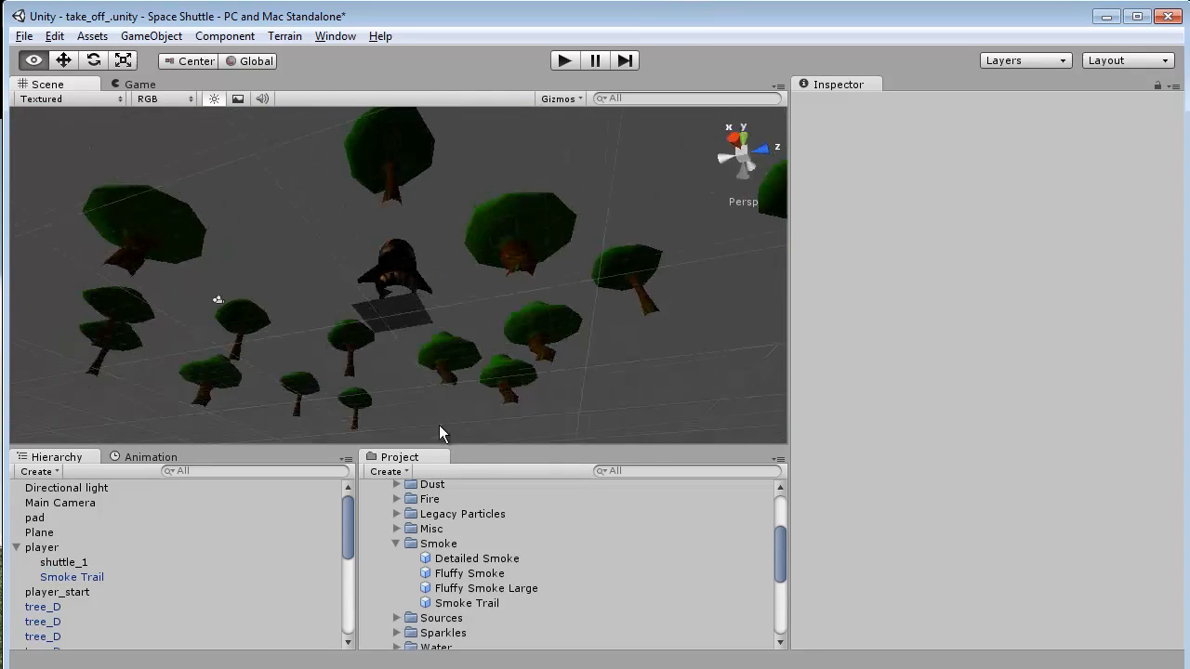
click(63, 562)
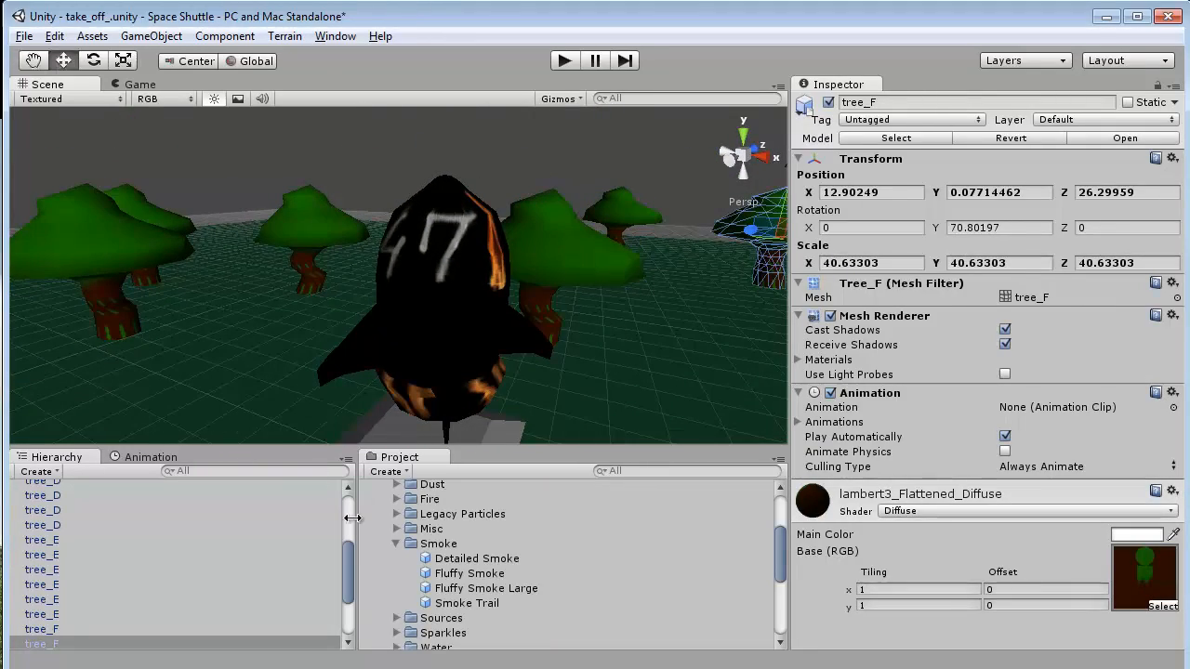
Inspect the player ship, ground Plane and player_start objects, ending on player.
click(41, 547)
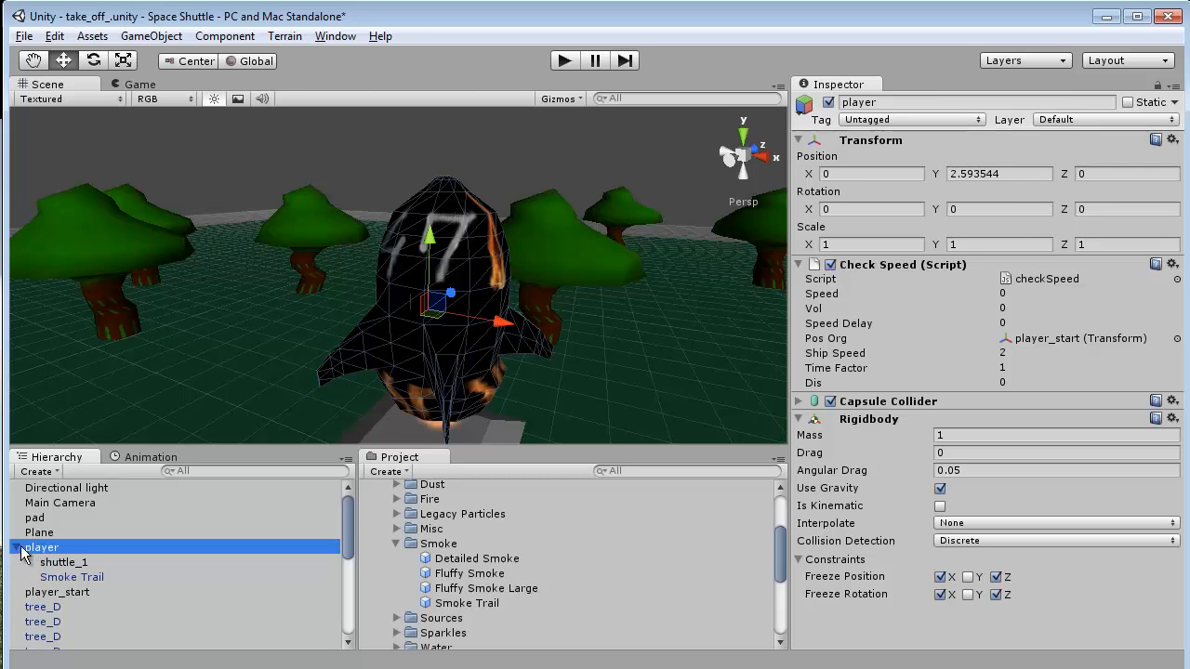
click(41, 532)
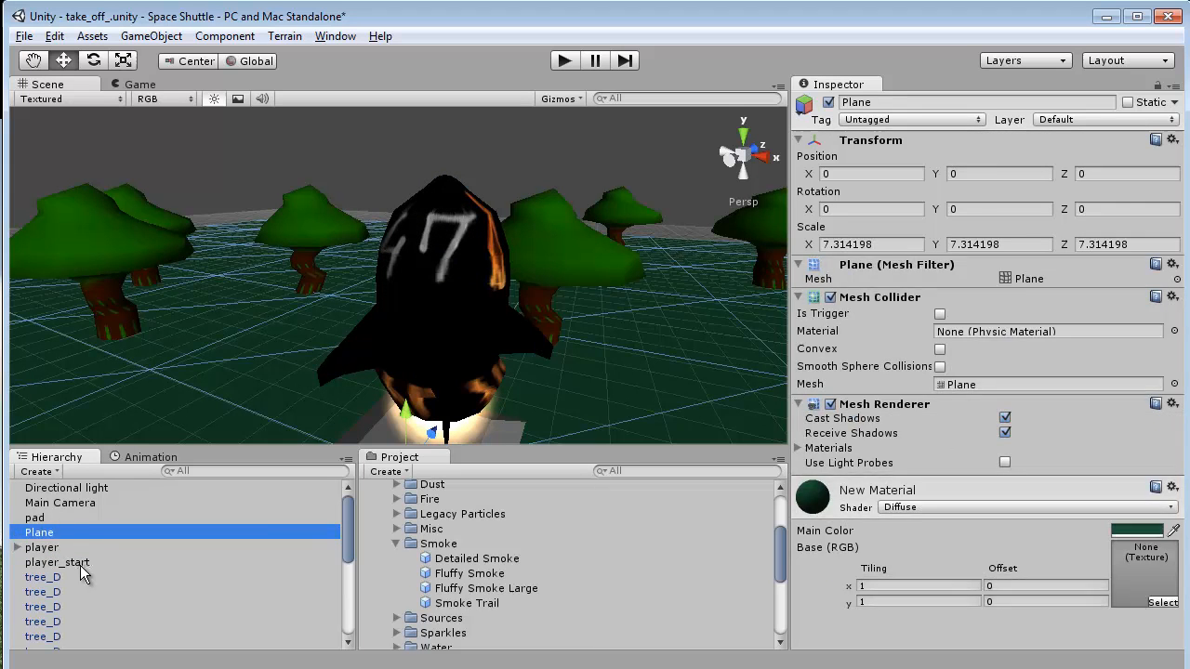
click(56, 562)
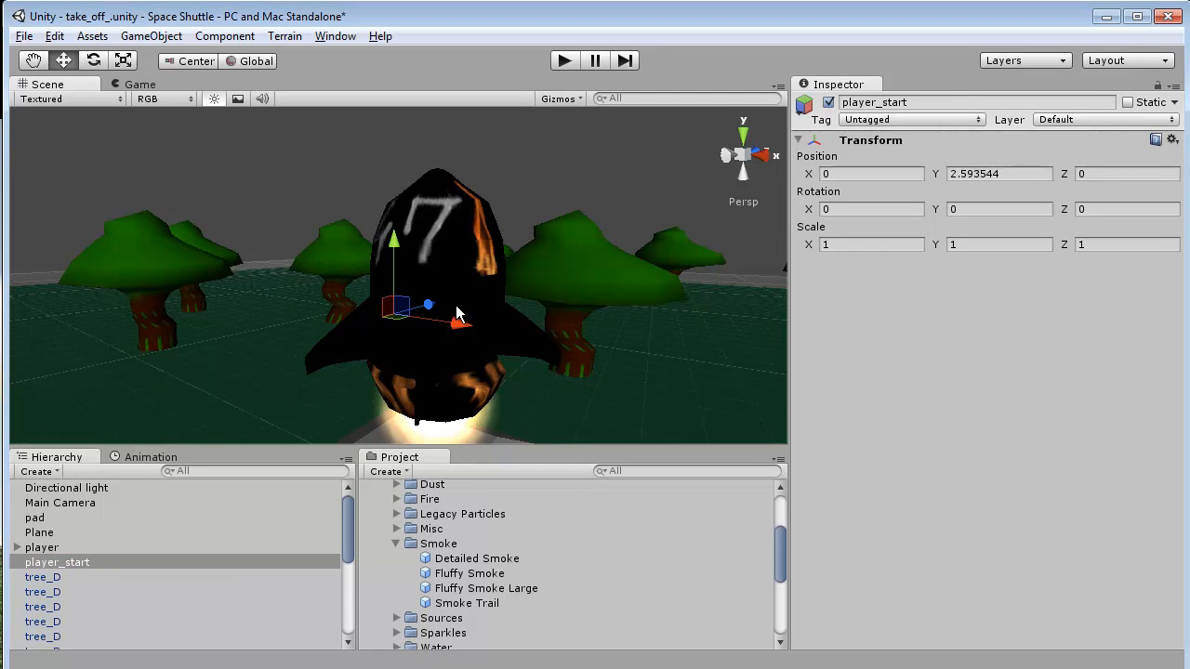
mouse_move(456, 280)
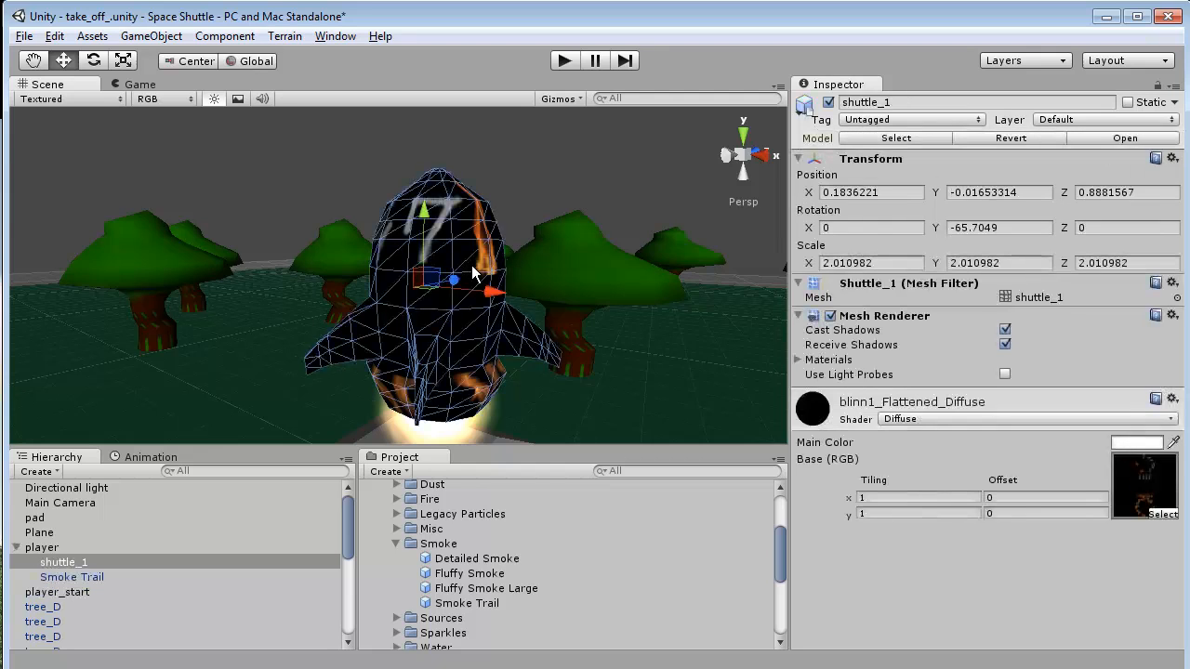
click(41, 546)
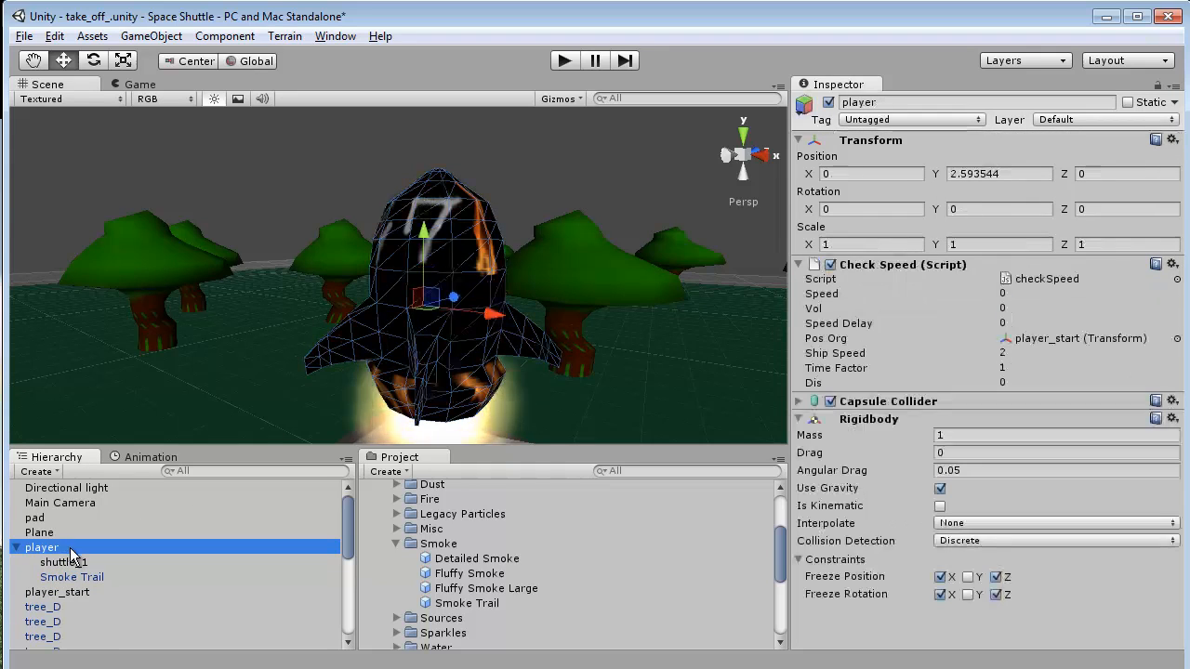
click(56, 562)
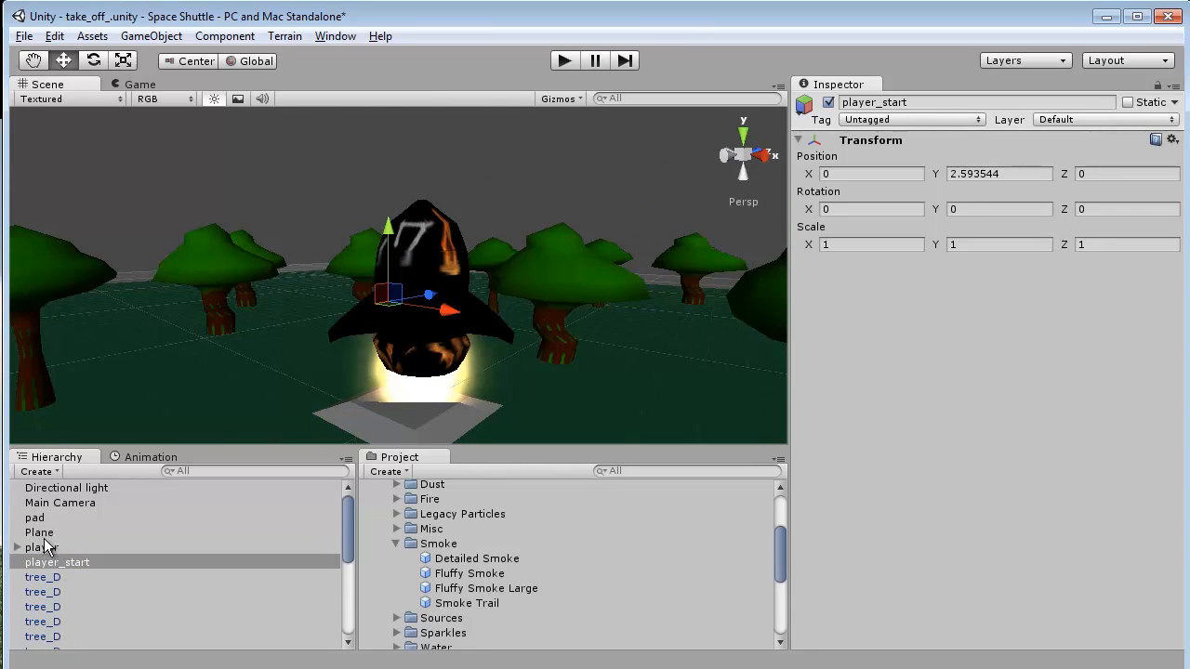
click(41, 547)
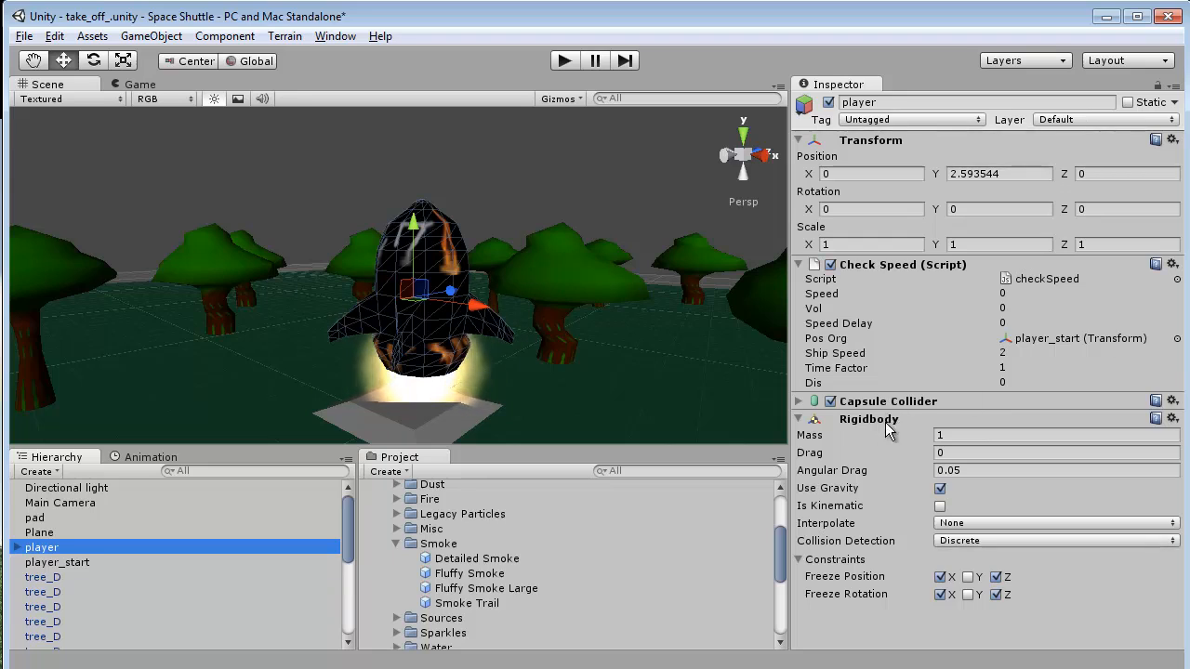
mouse_move(896, 436)
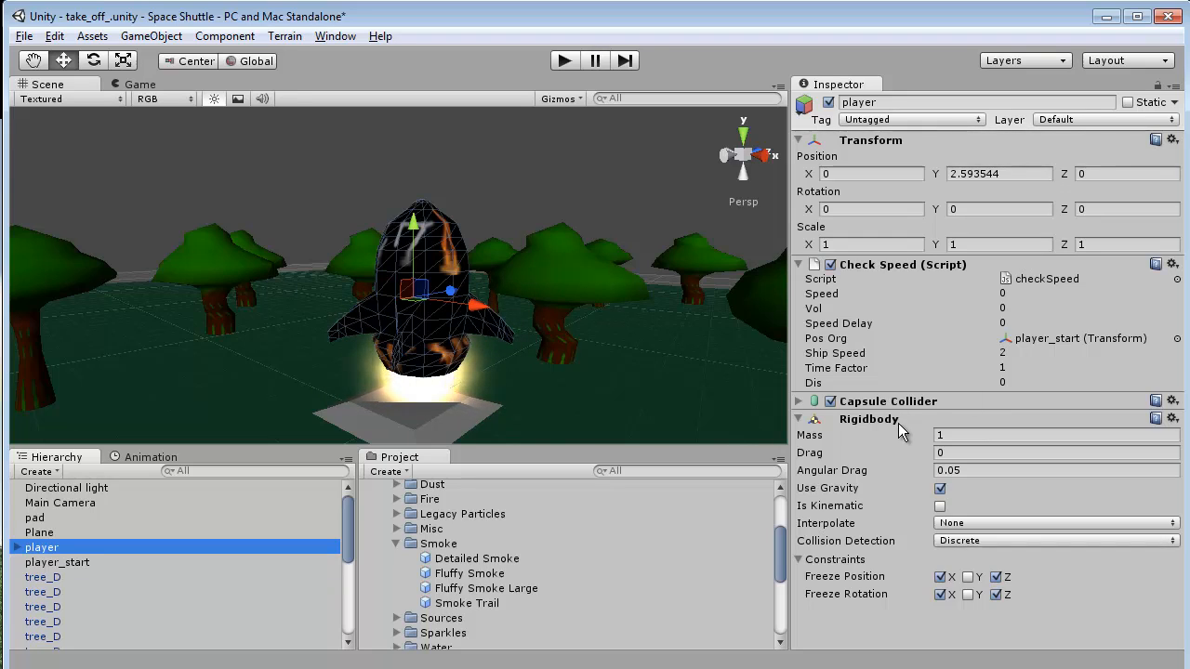
mouse_move(896, 275)
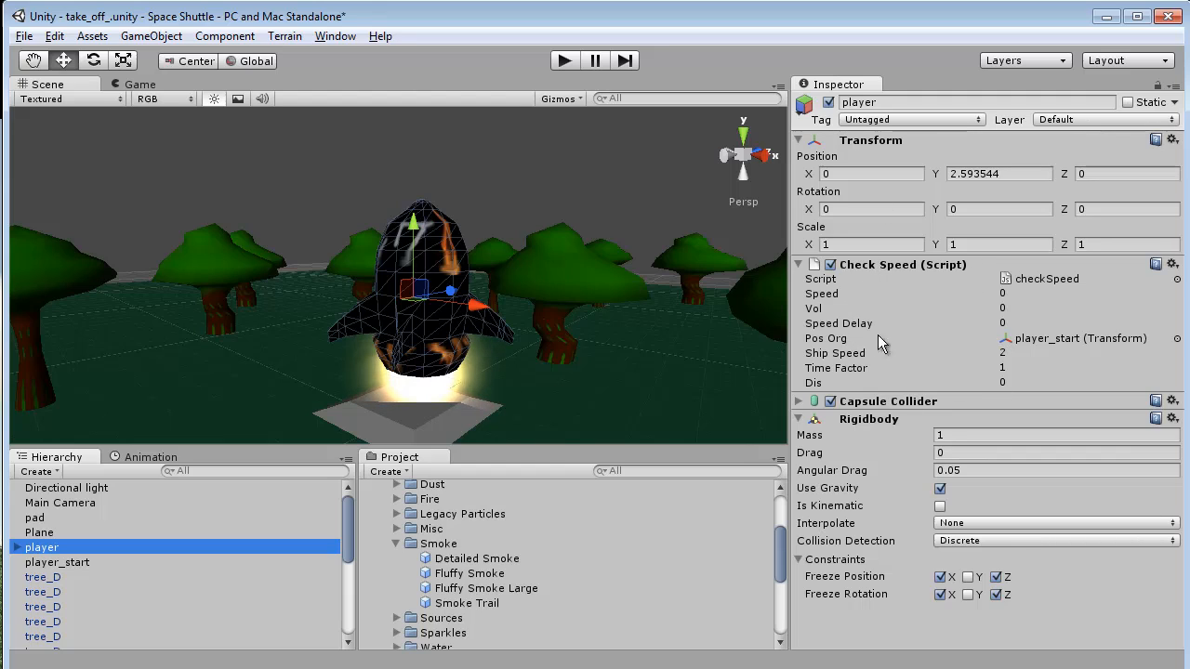
Highlight the Check Speed script's Pos Org reference to player_start.
click(826, 338)
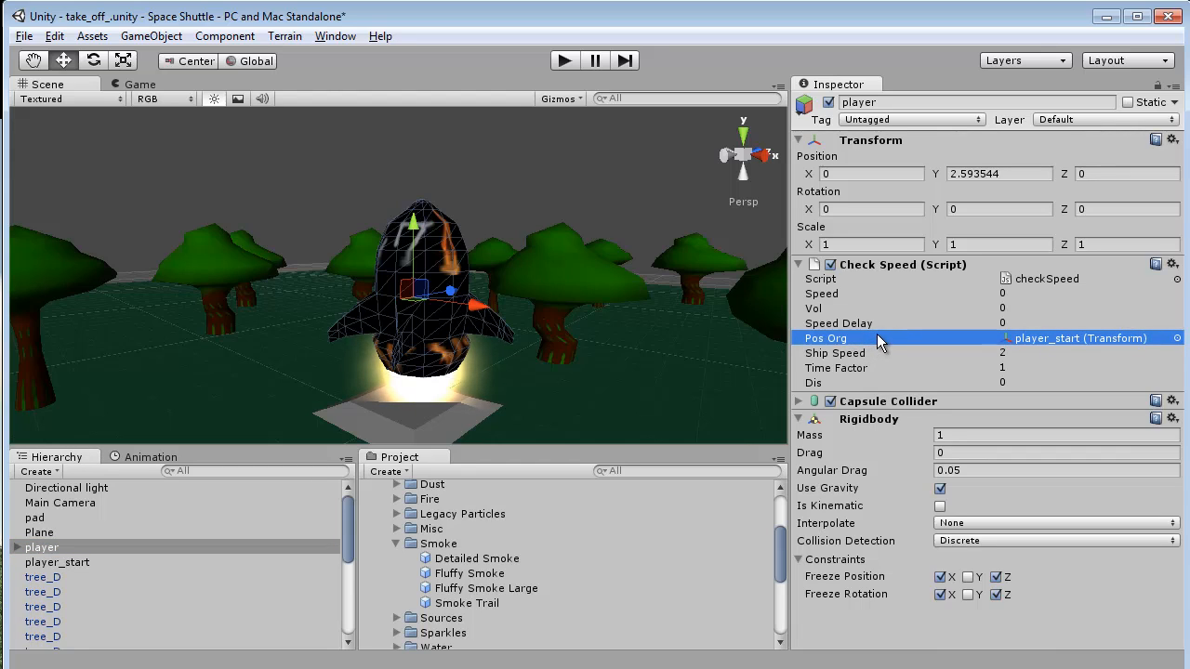
mouse_move(84, 567)
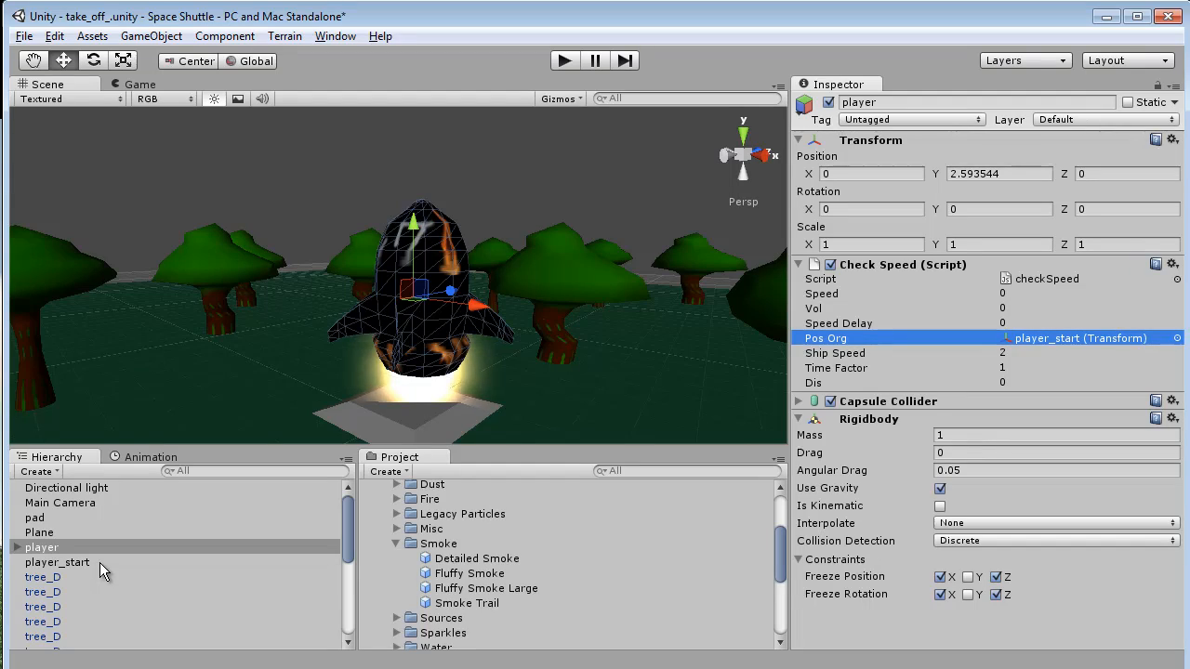
mouse_move(115, 567)
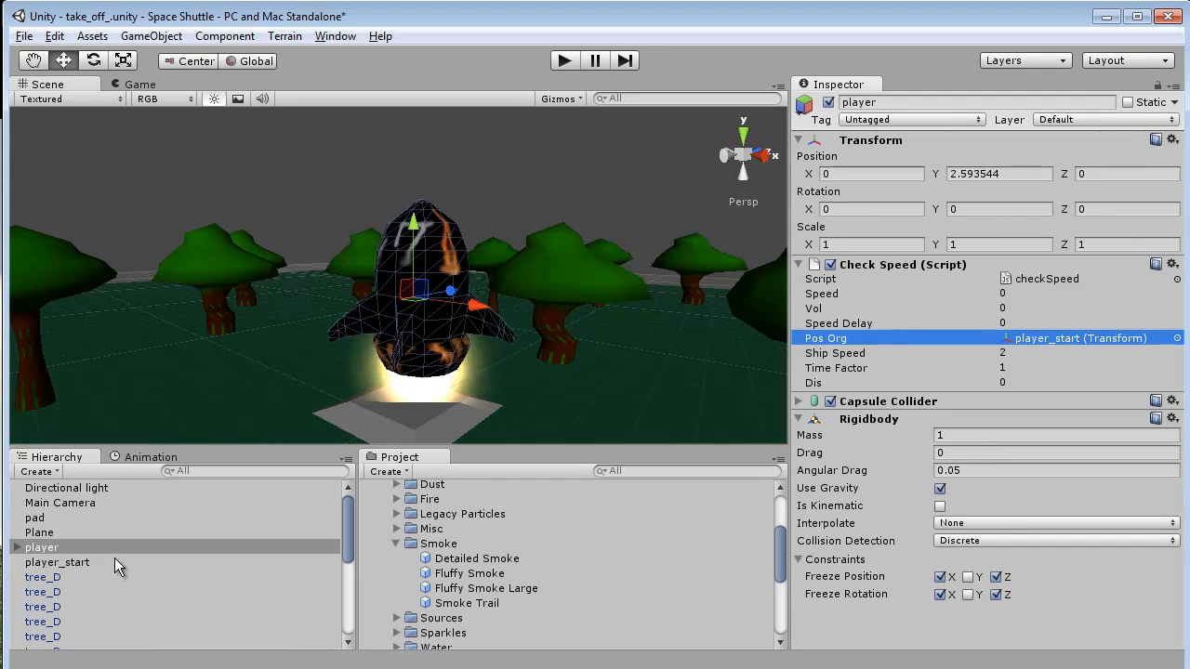
mouse_move(283, 232)
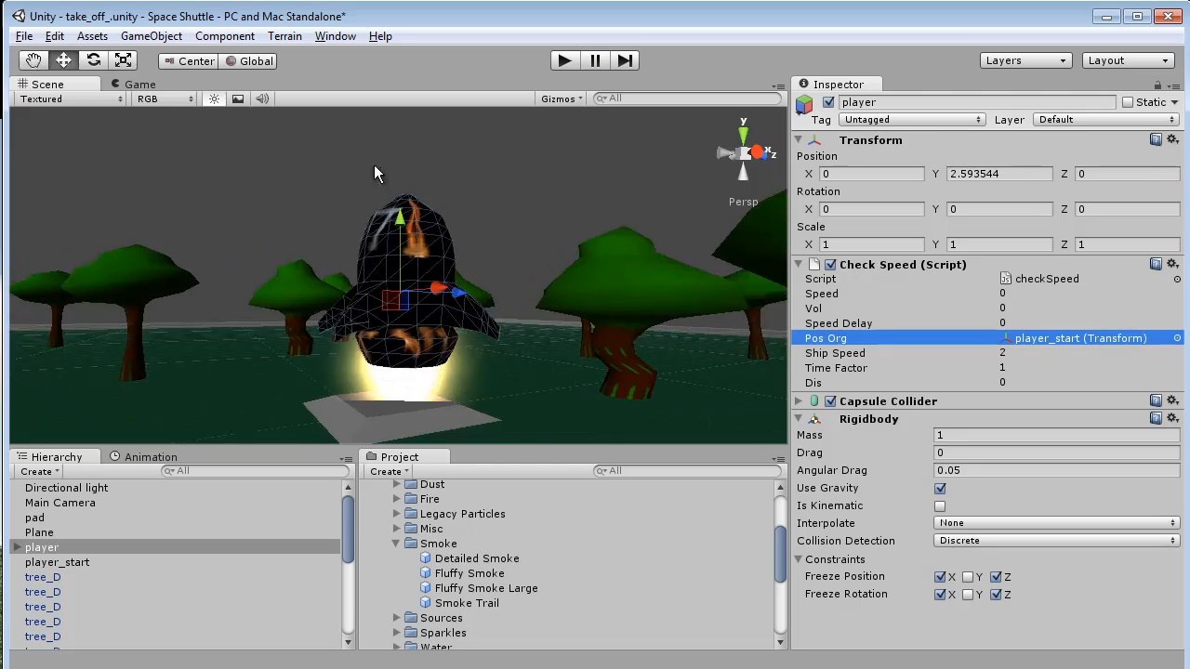
Inspect the Smoke Trail particle emitter attached under the player ship.
drag(375, 175, 391, 226)
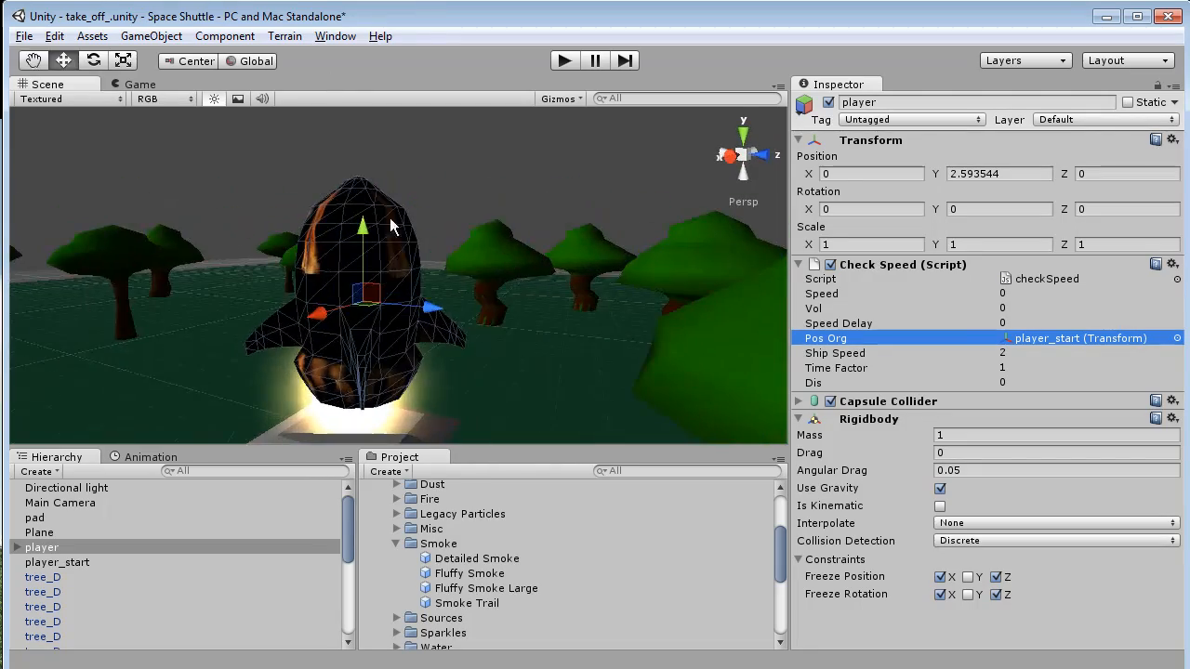
click(70, 576)
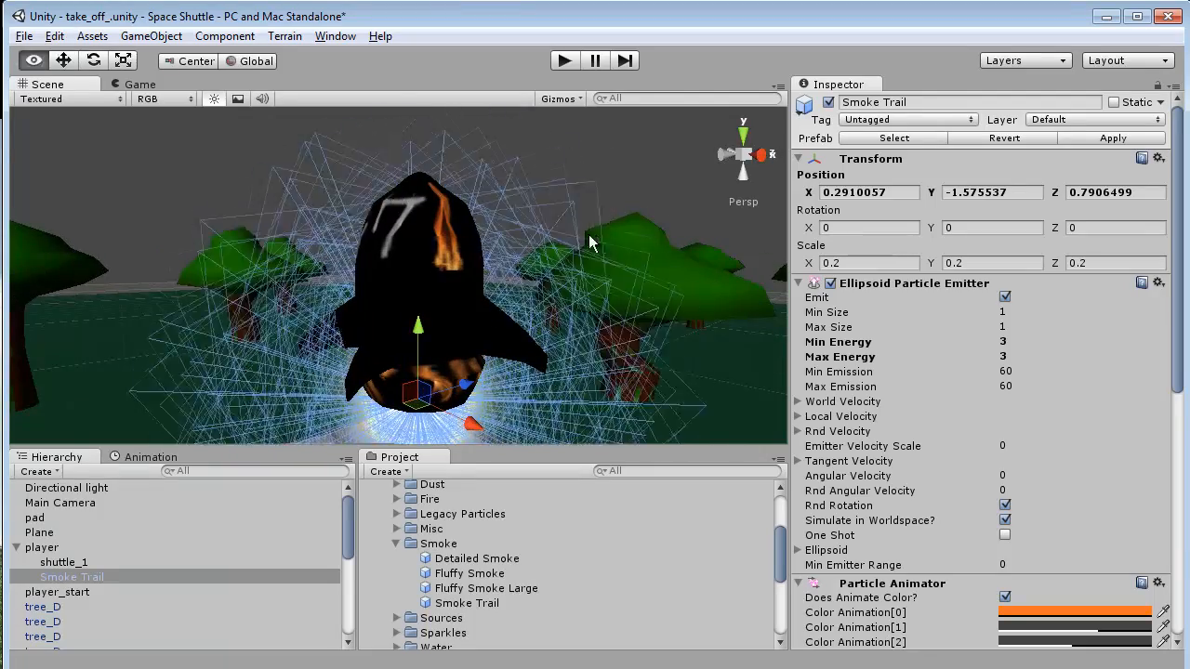
click(63, 561)
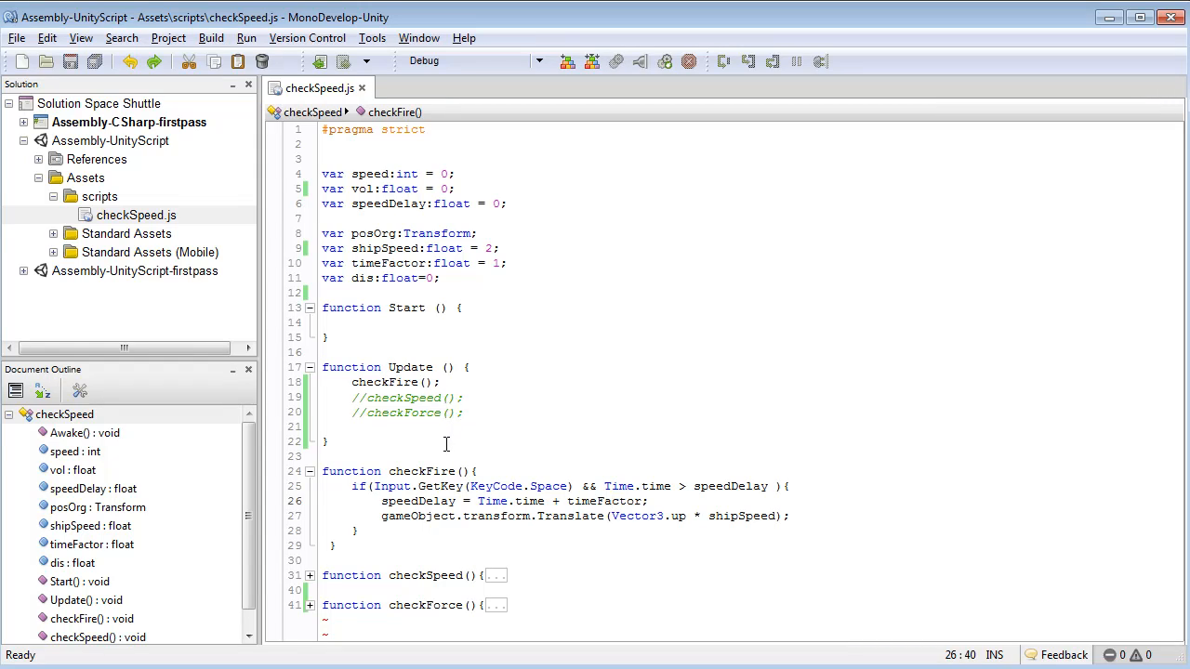
Review checkFire's GetKey(space) condition and upward Translate line in checkSpeed.js.
click(569, 487)
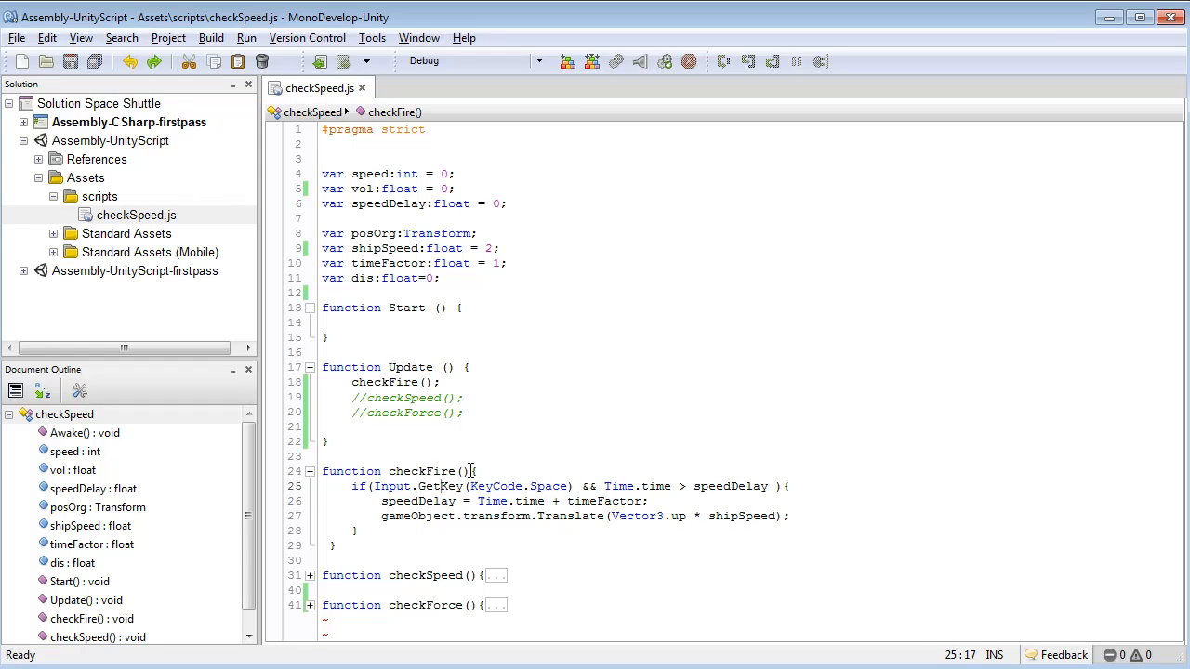
mouse_move(506, 476)
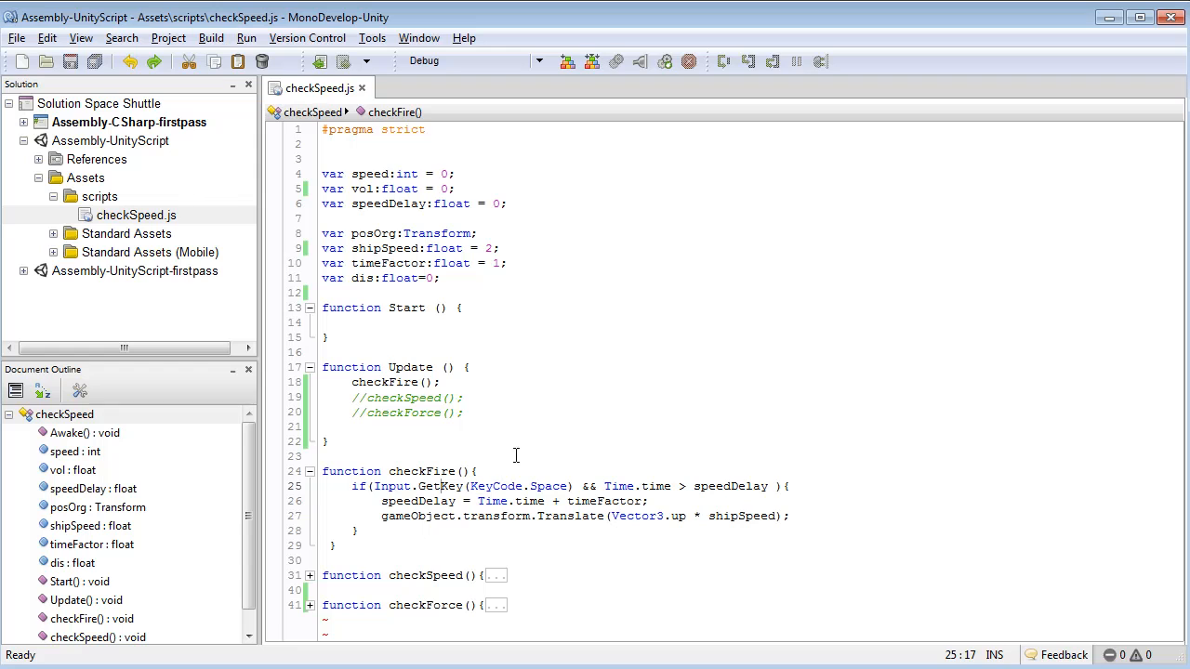
double_click(548, 487)
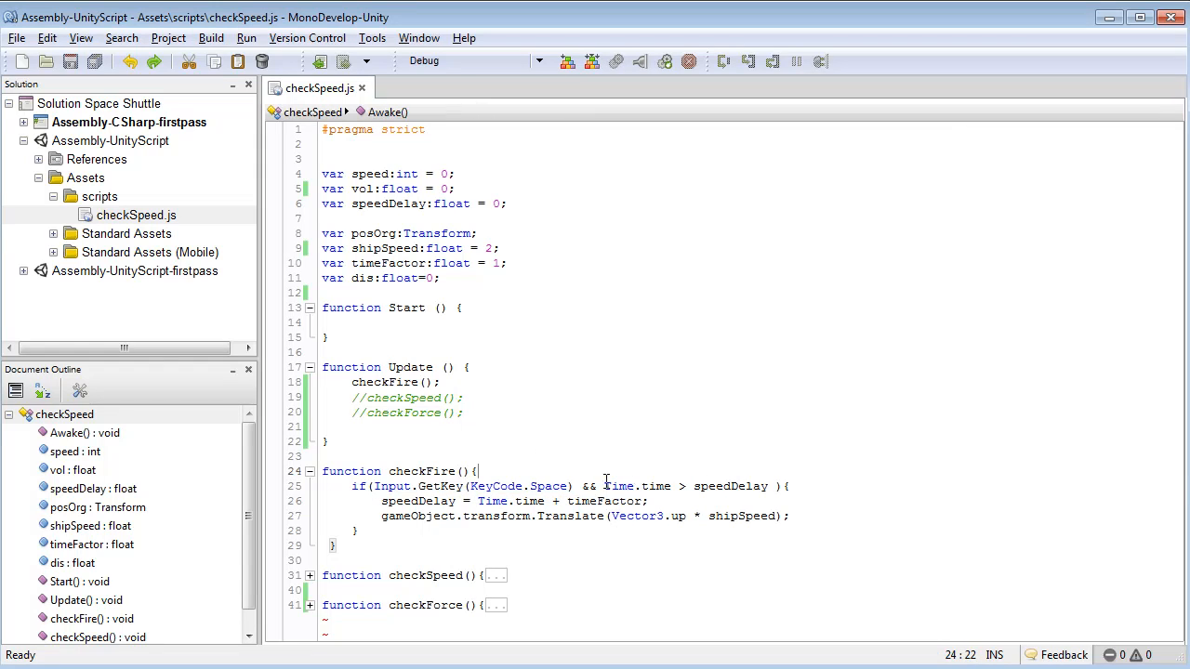
drag(602, 485, 770, 485)
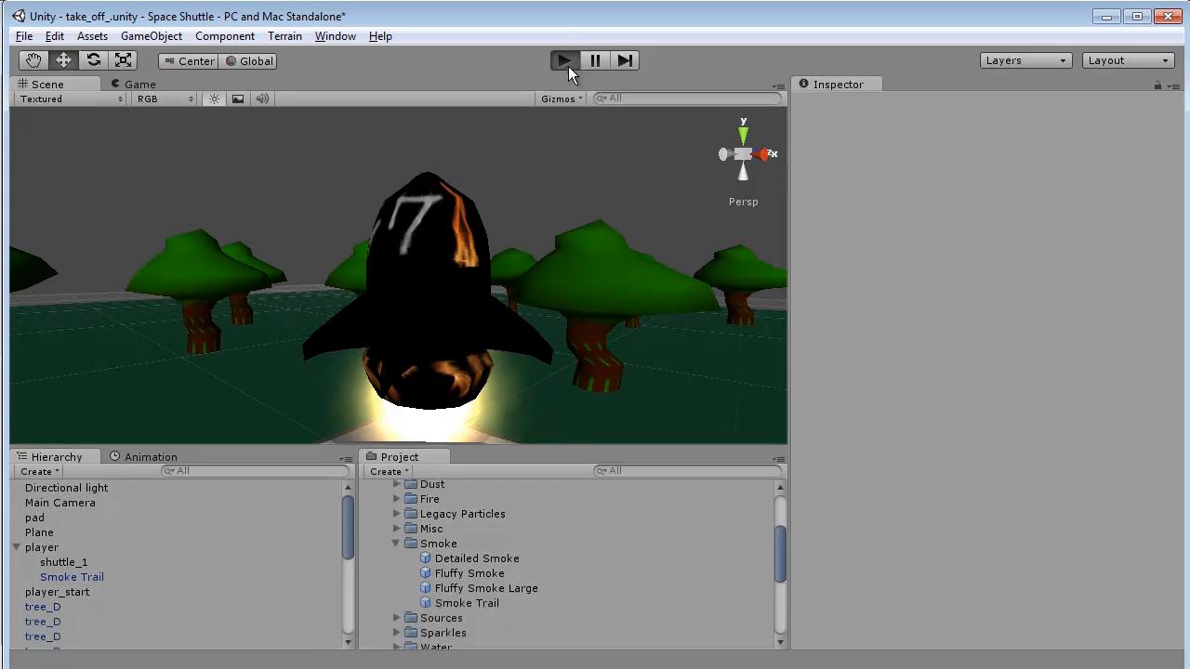
Run the scene and set the player's Ship Speed in Check Speed to 20.
click(565, 60)
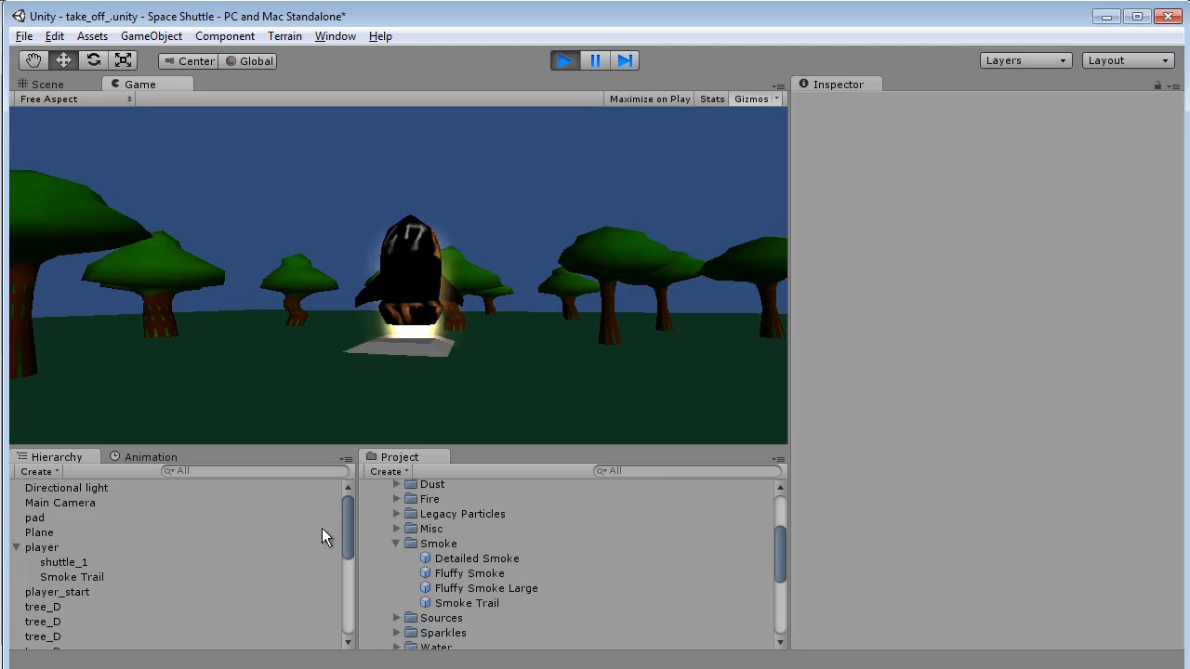
click(41, 547)
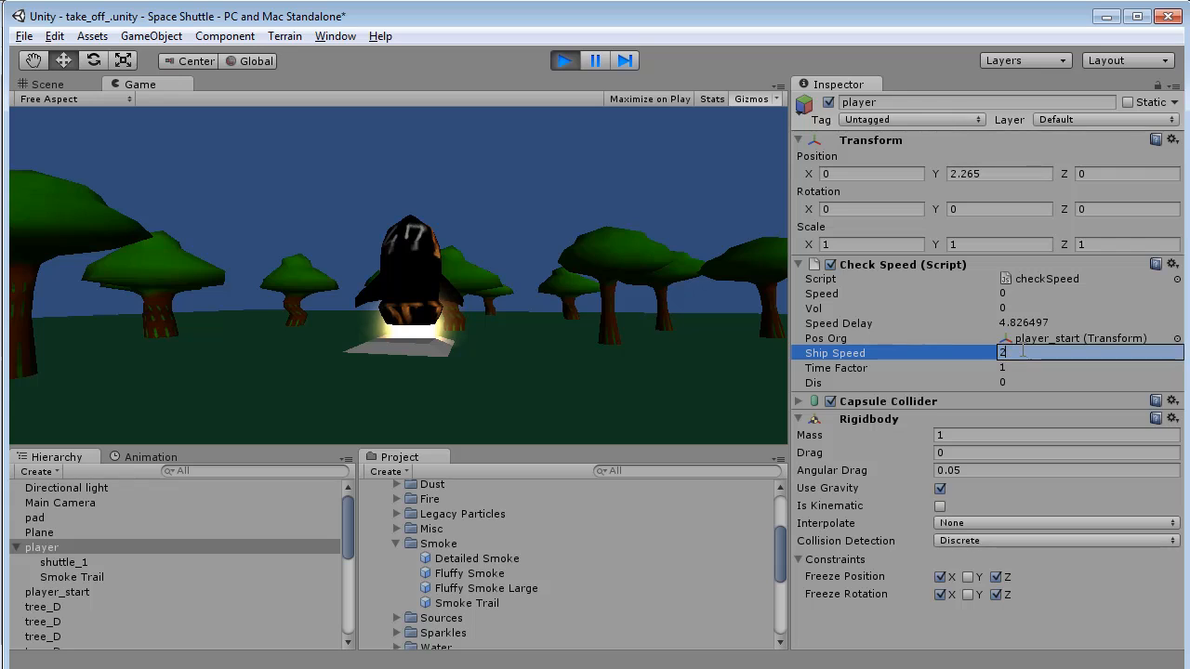
text(20)
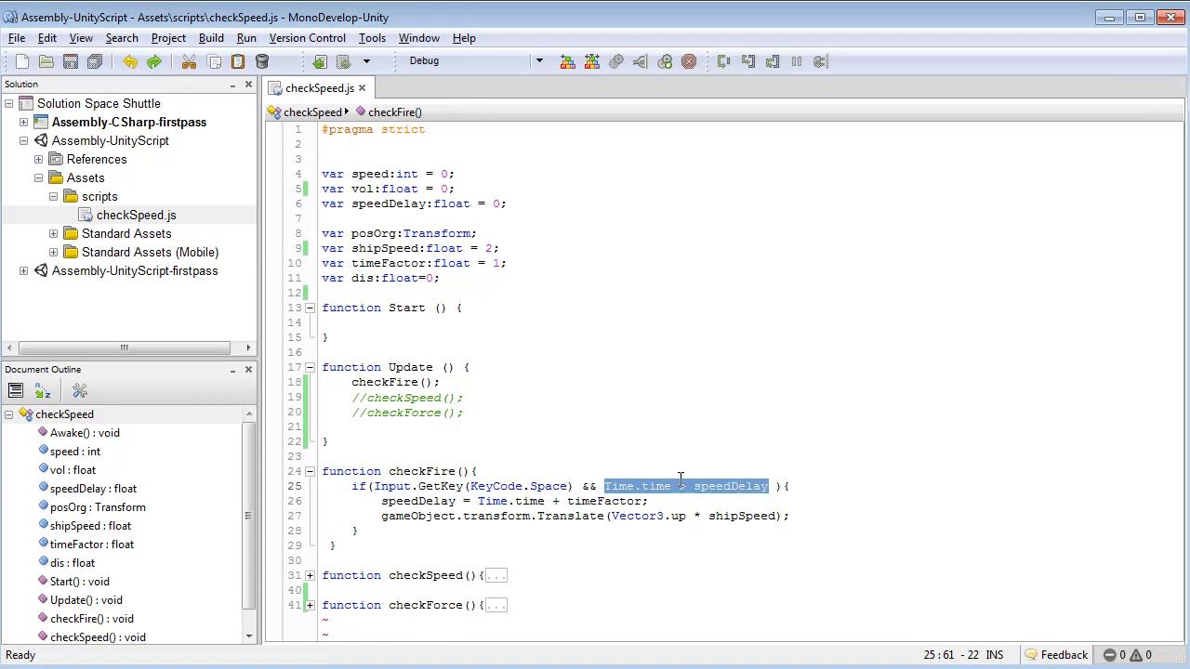
Remove the '&& Time.time > speedDelay' check from checkFire's space-key condition.
click(635, 487)
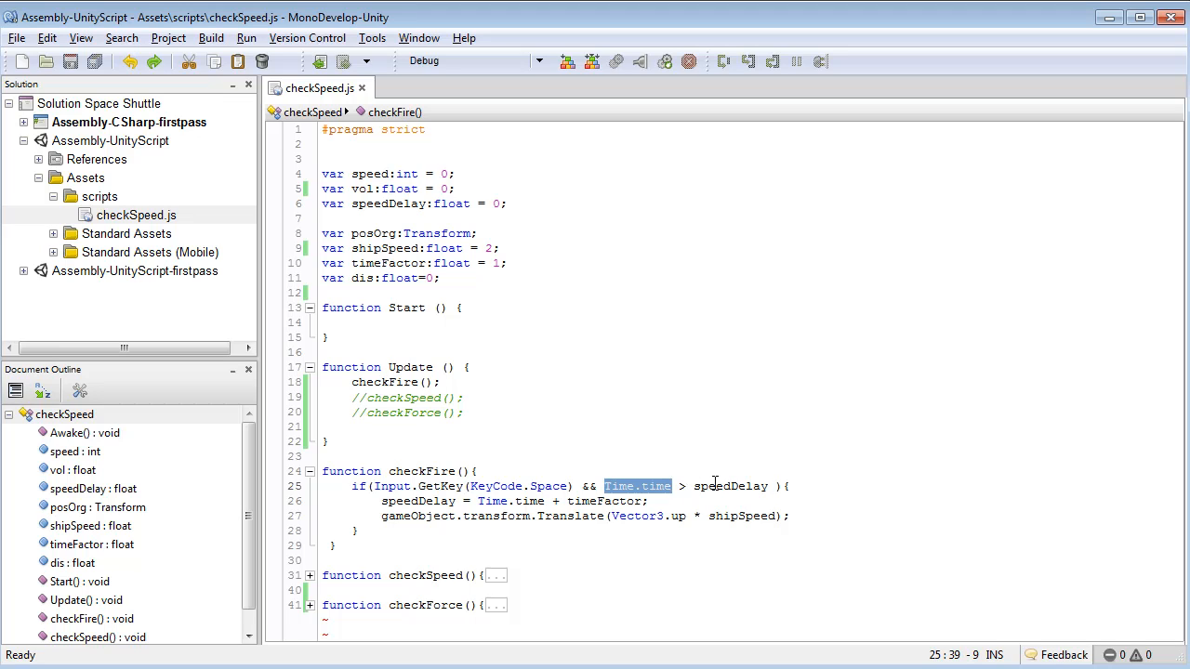
double_click(728, 485)
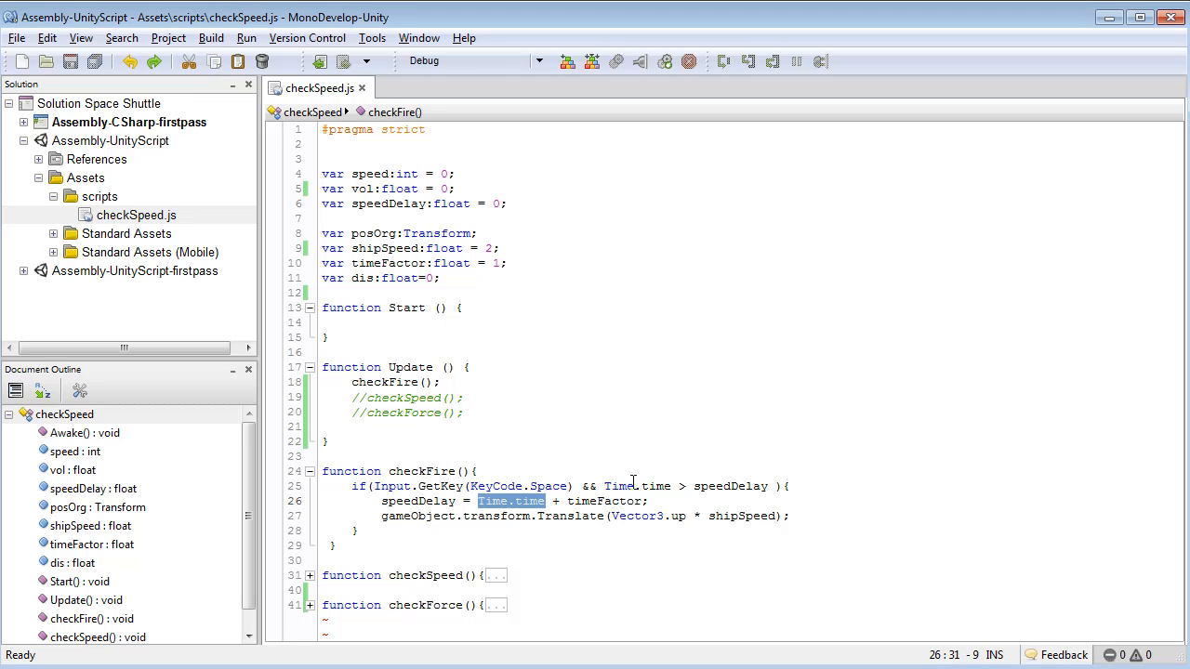
mouse_move(535, 490)
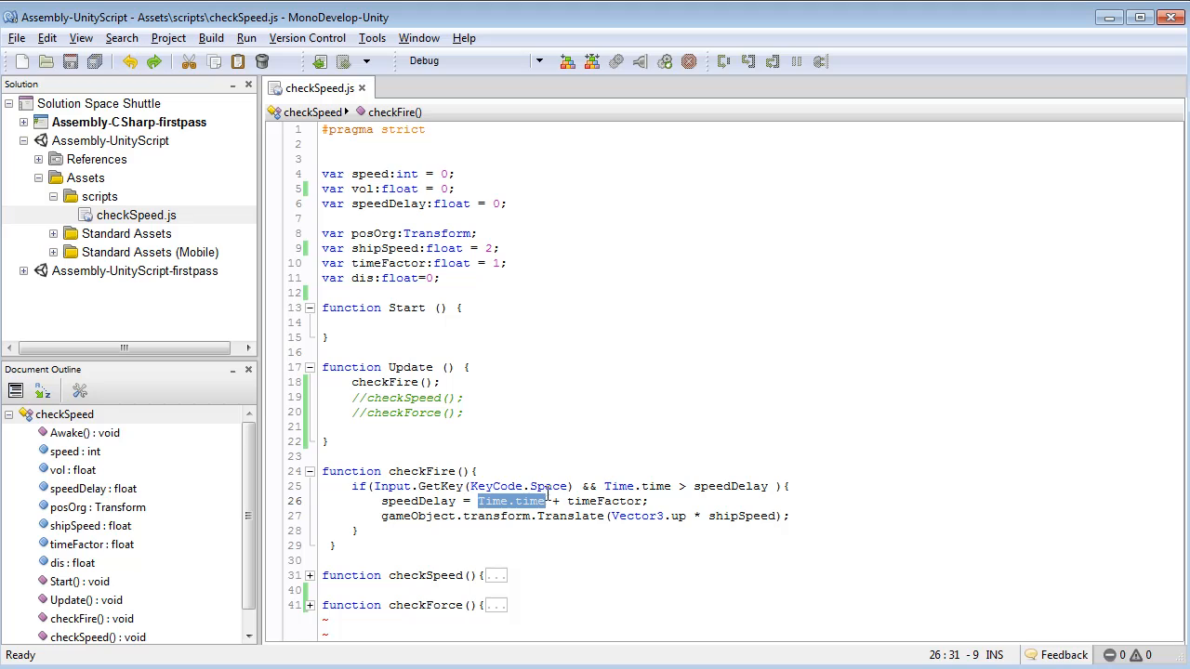
click(547, 502)
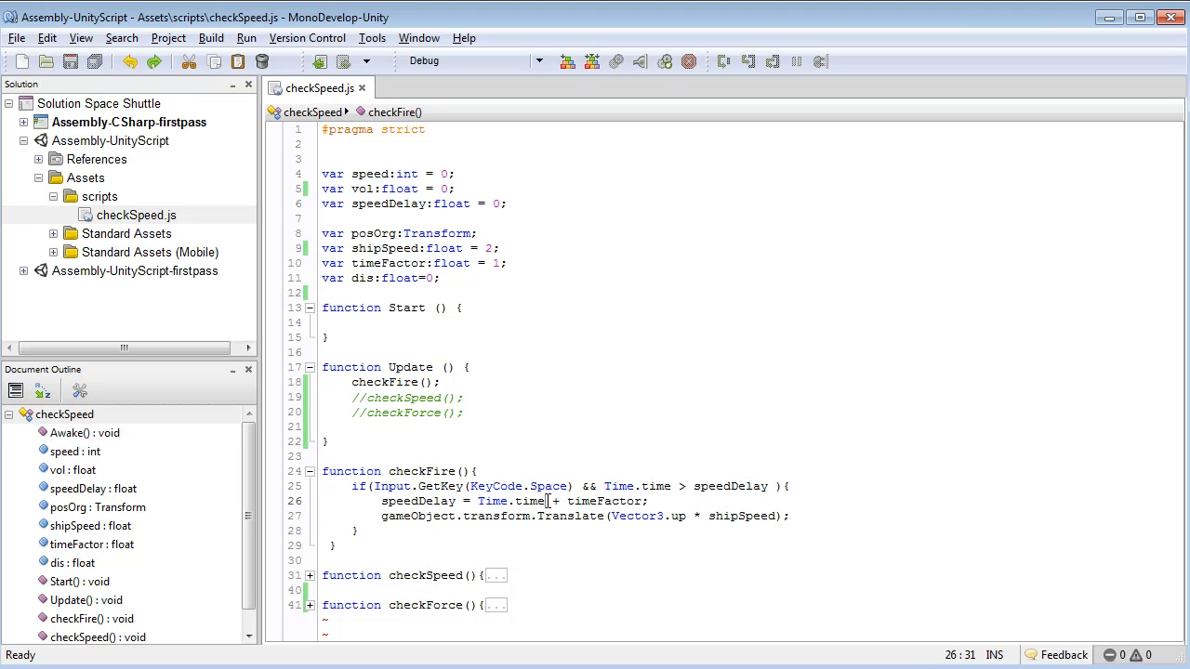
double_click(511, 502)
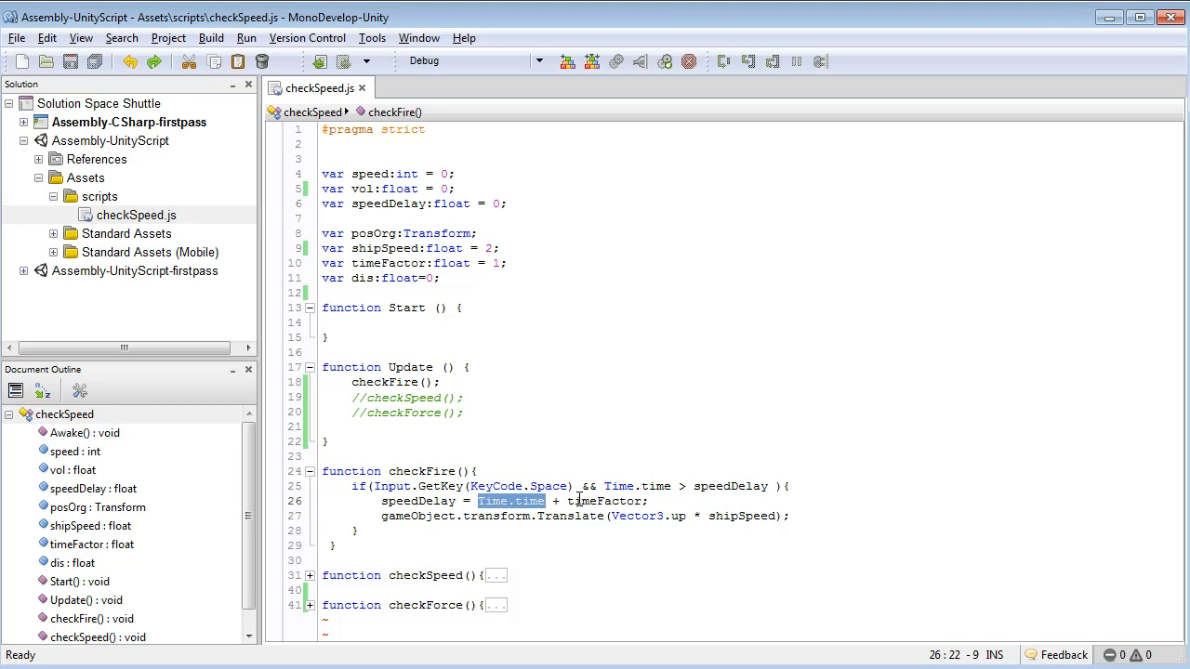
double_click(604, 502)
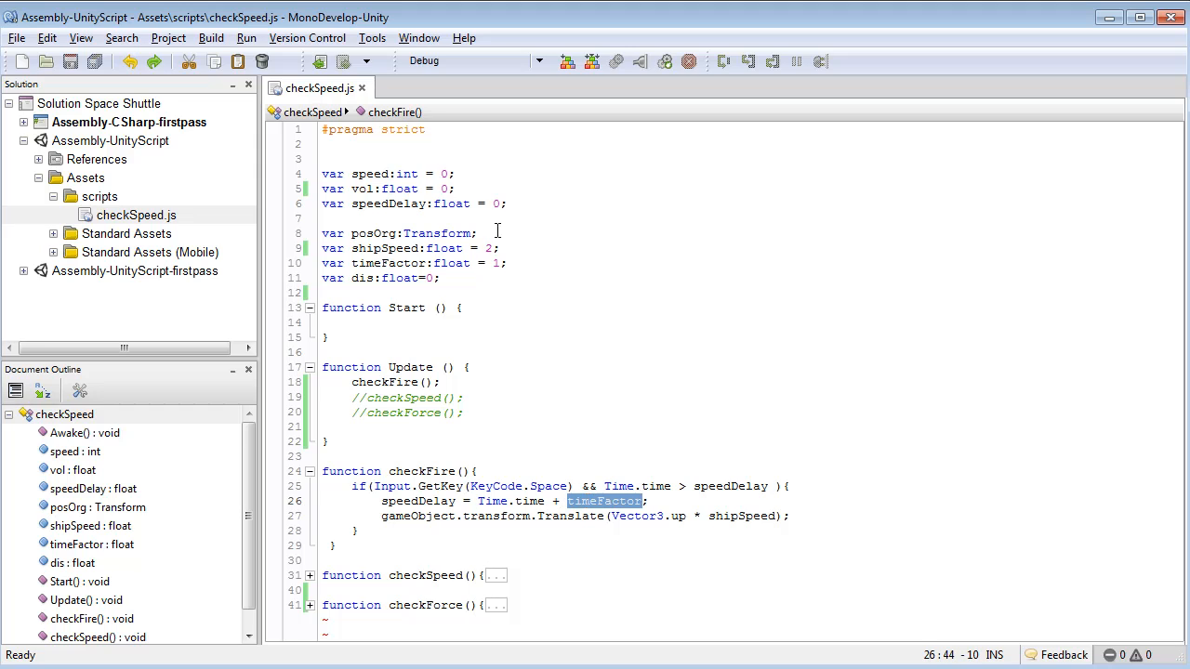
double_click(419, 500)
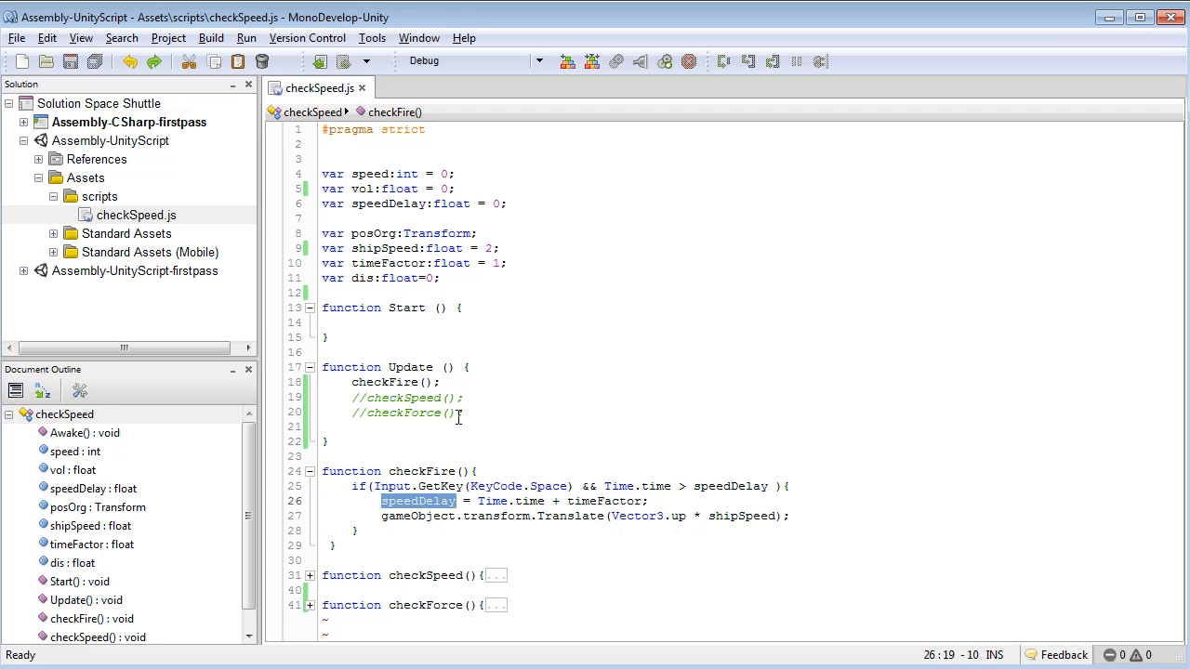
mouse_move(577, 450)
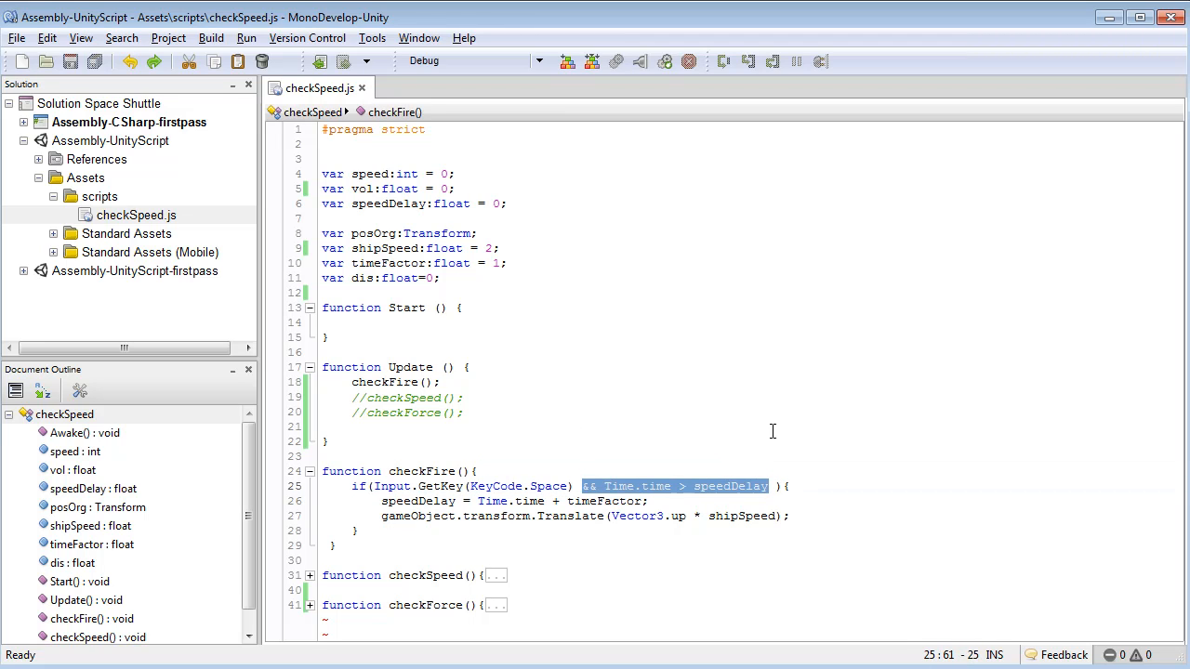
key(Delete)
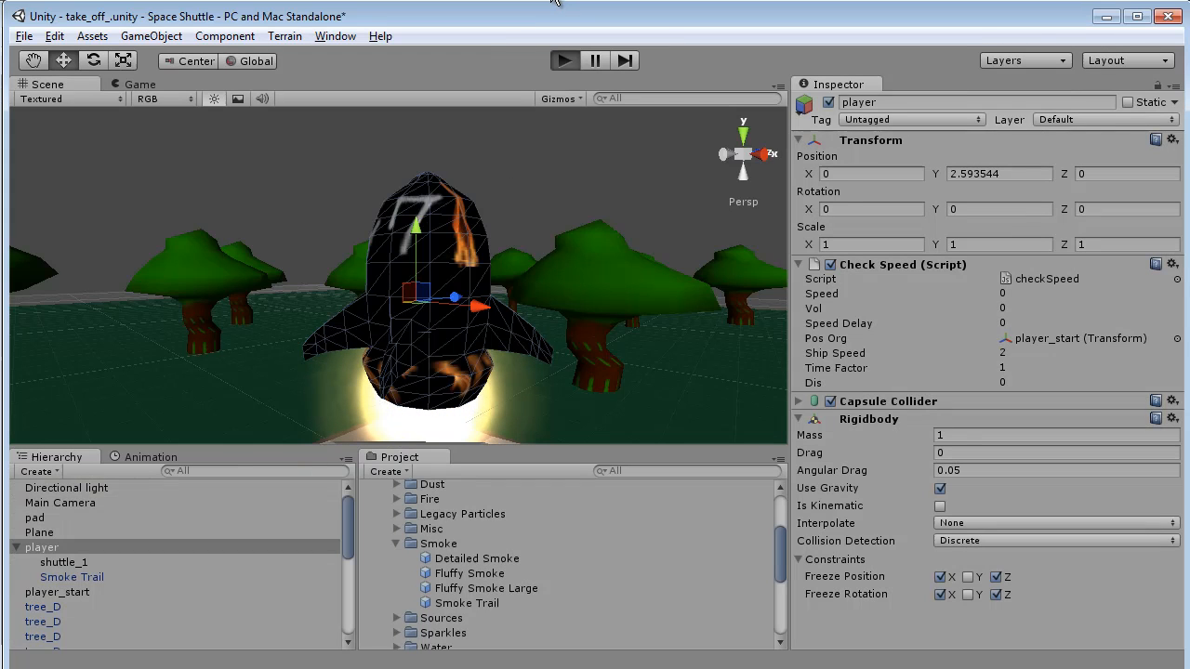
Play-test the scene, lifting the shuttle with space while Speed Delay climbs past 11.
click(565, 59)
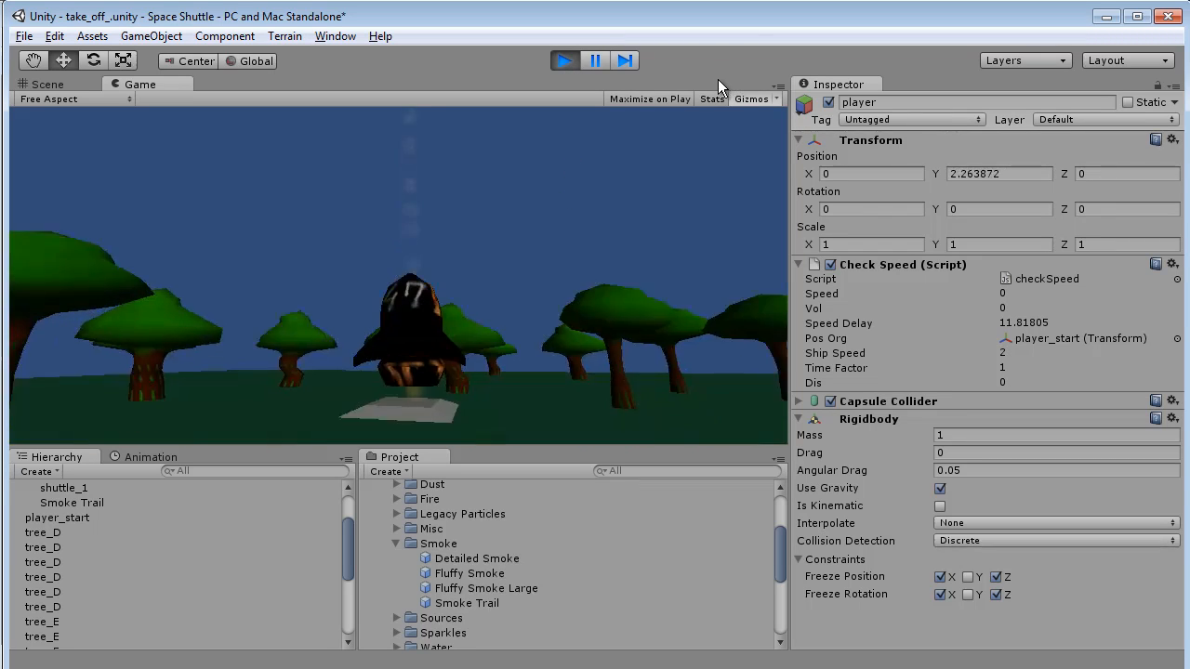
click(711, 98)
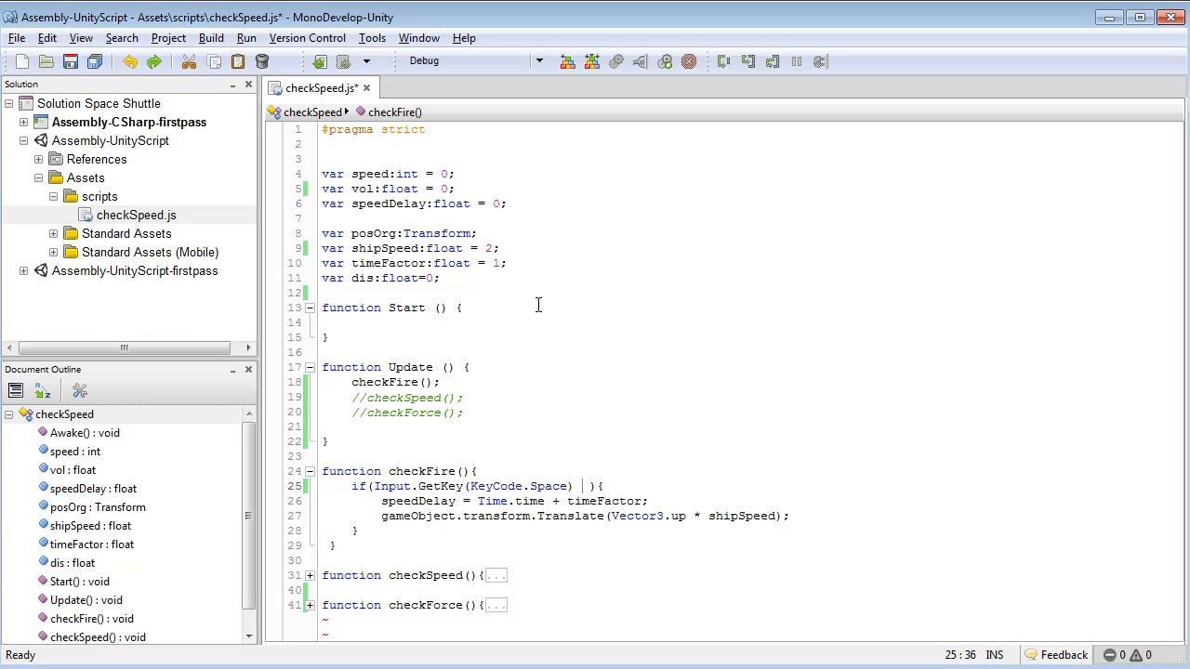
Restore '&& Time.time > speedDelay' in the line-25 condition and review the Translate line.
text(&& Time.time > speedDelay)
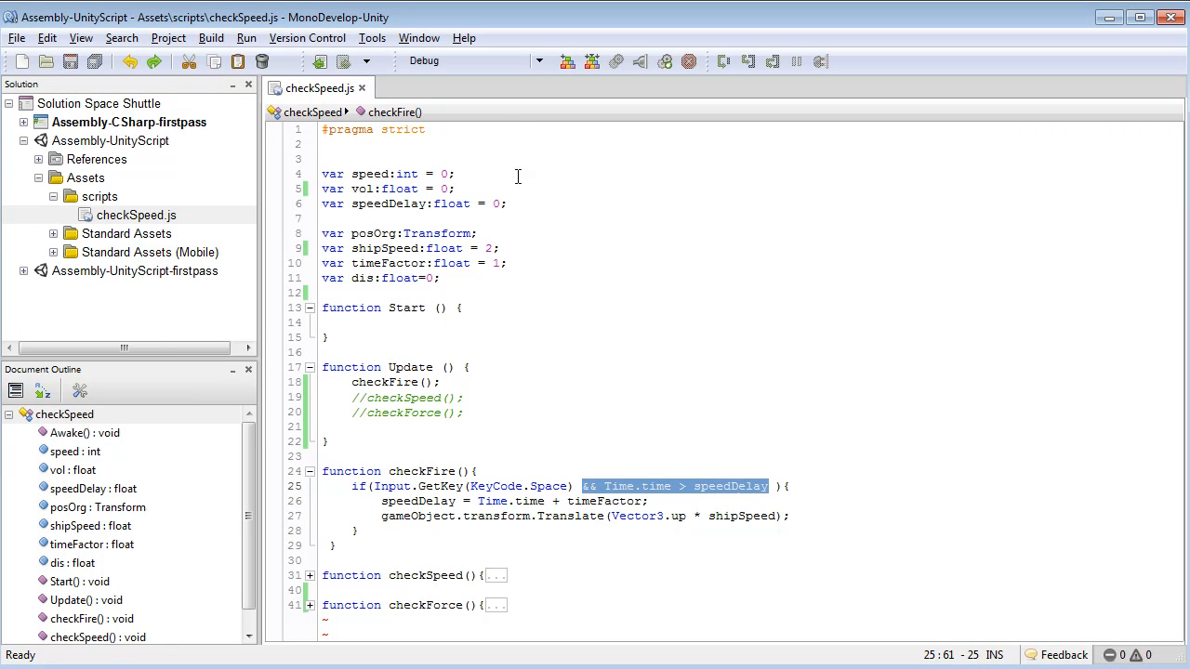
mouse_move(519, 60)
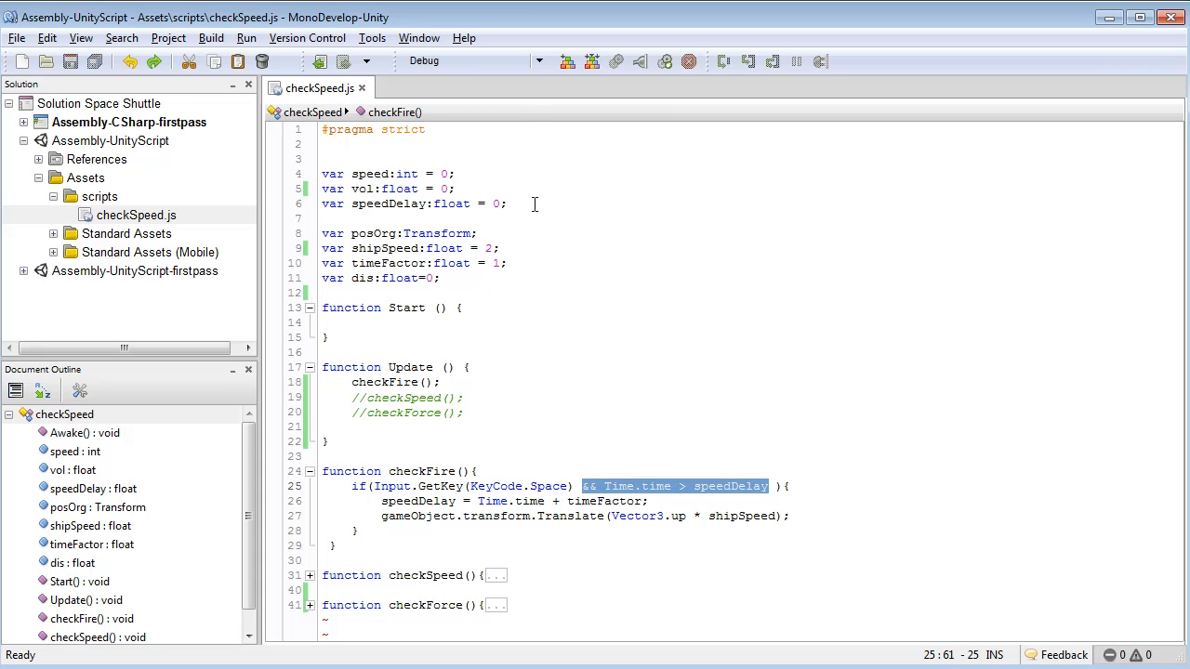
mouse_move(764, 340)
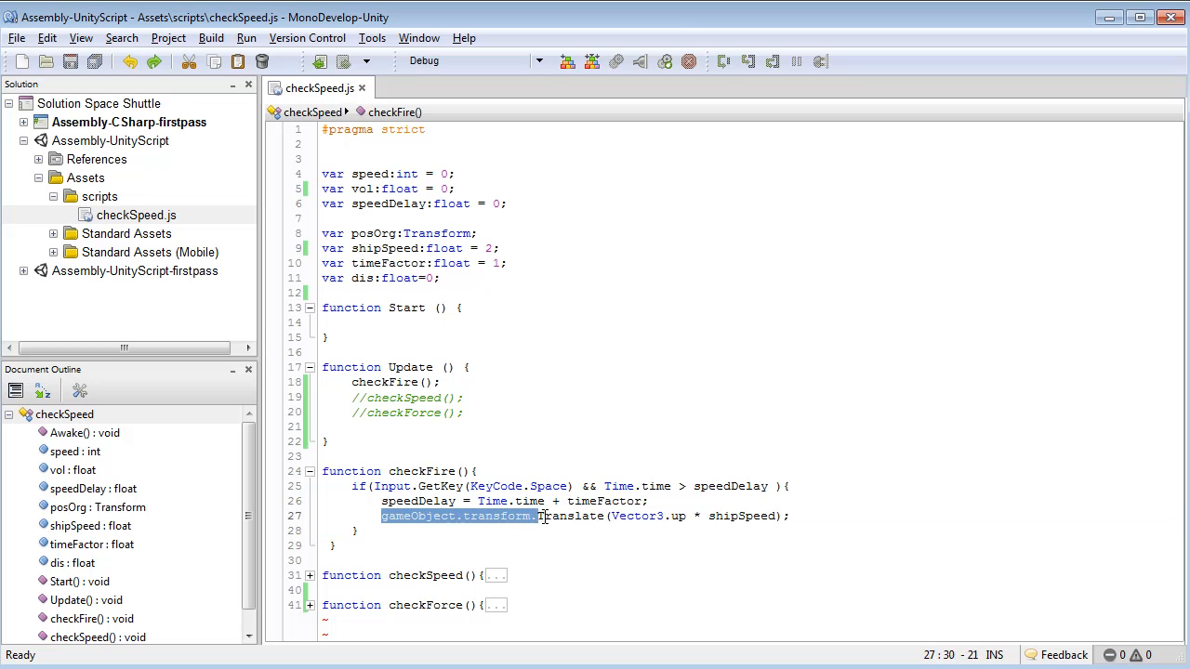
double_click(571, 517)
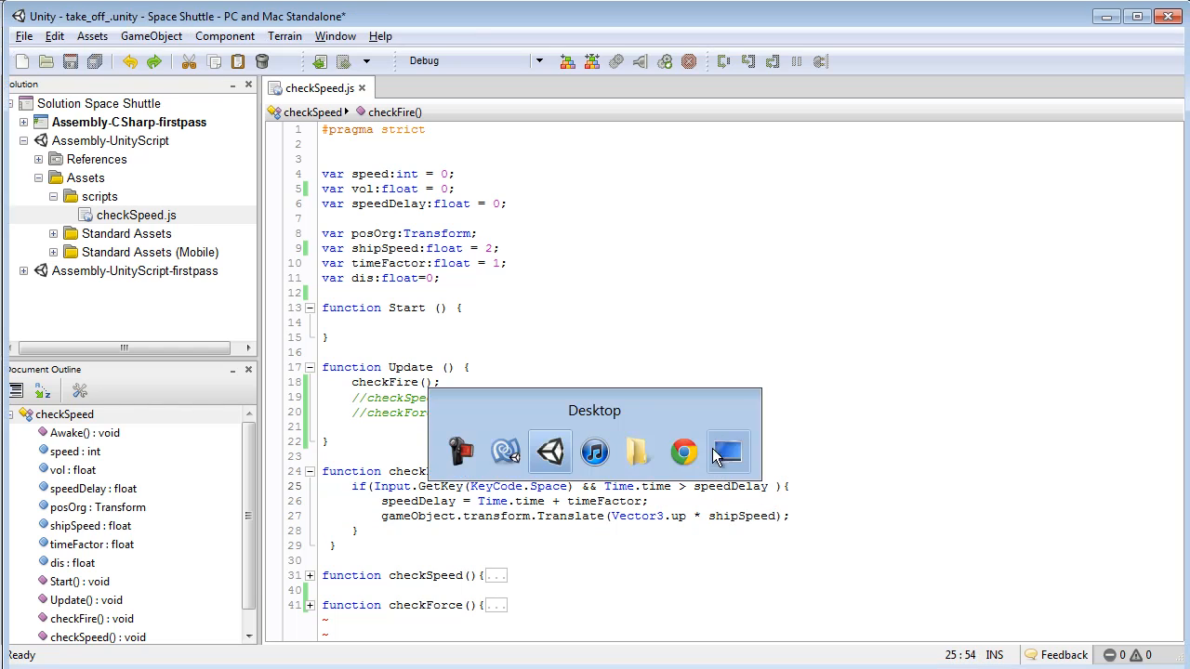
Set Ship Speed to 15 in the Inspector, overriding the script default of 2, and play-test it.
click(729, 452)
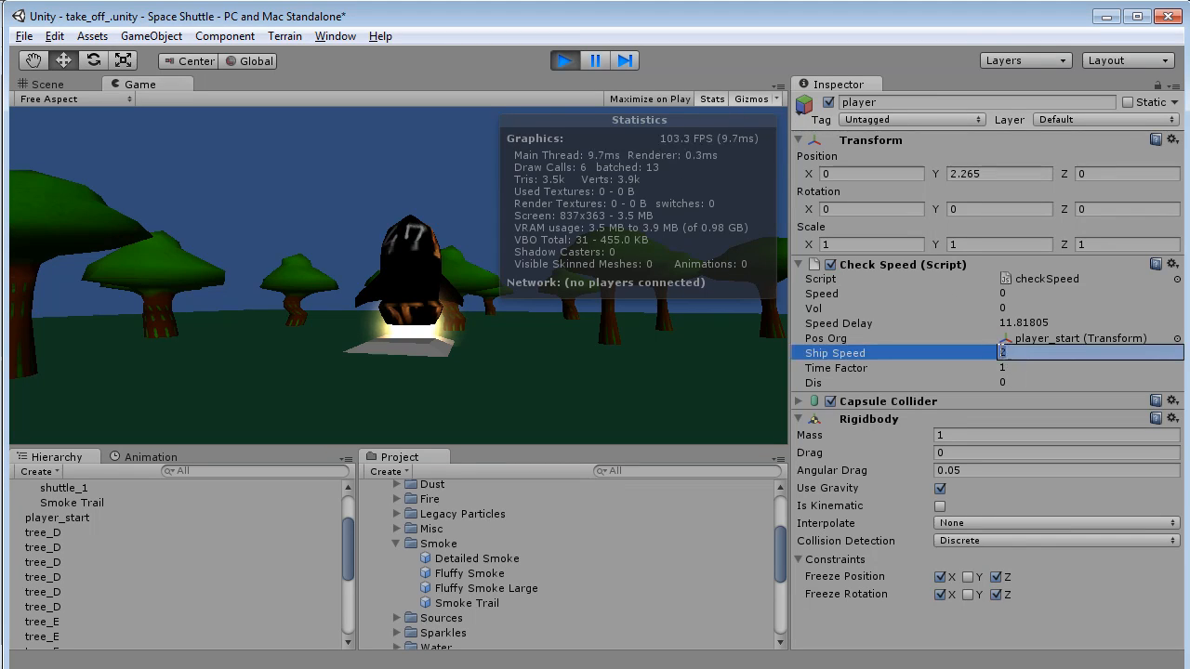
text(2)
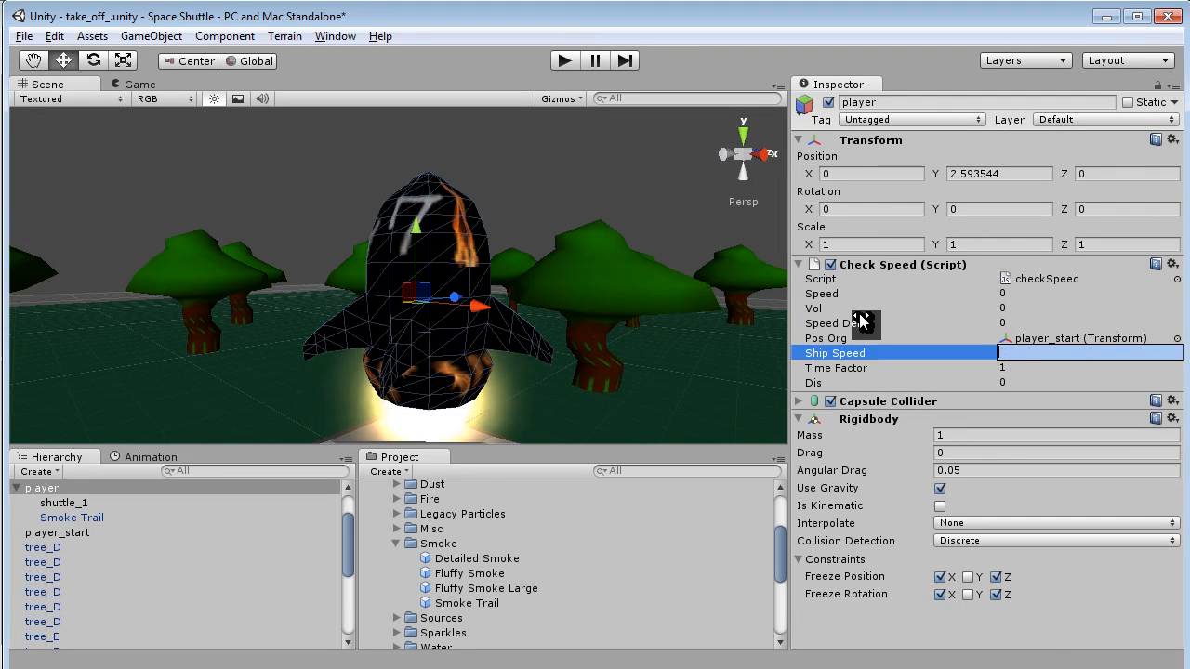
text(15)
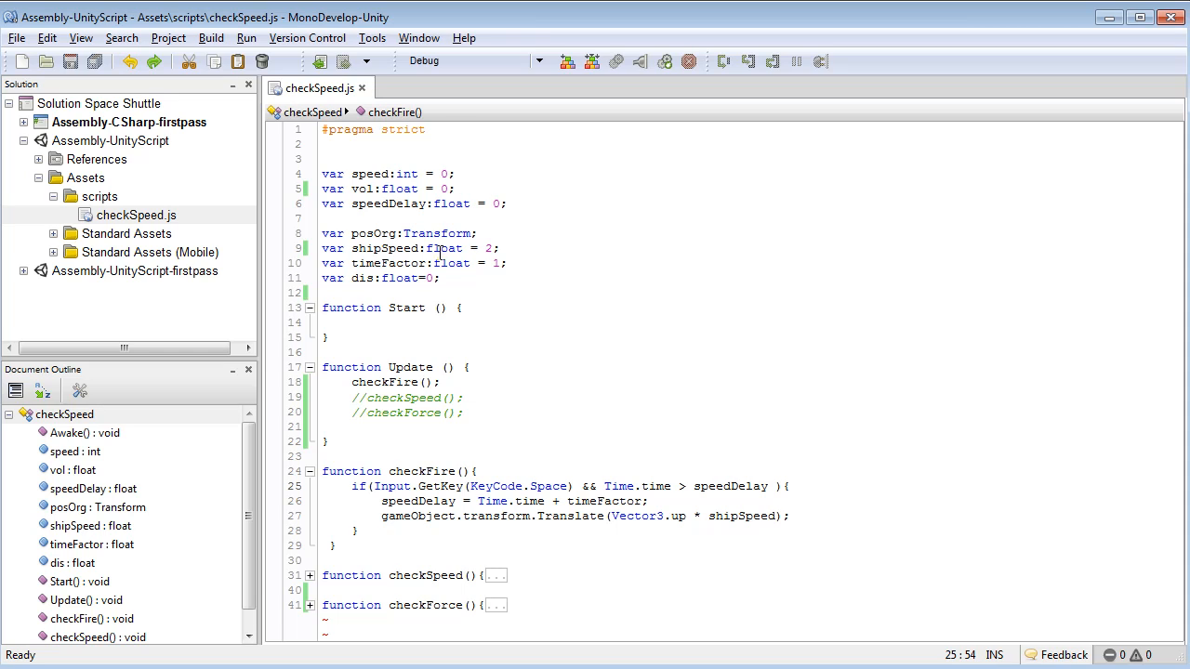
click(479, 249)
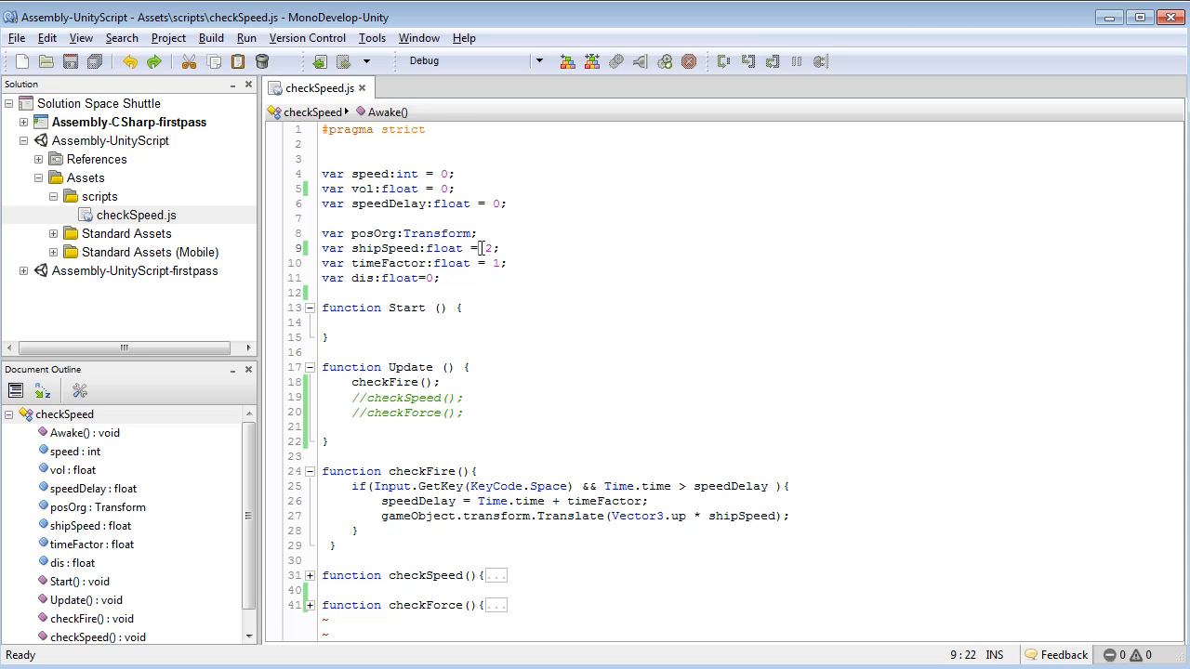
mouse_move(550, 451)
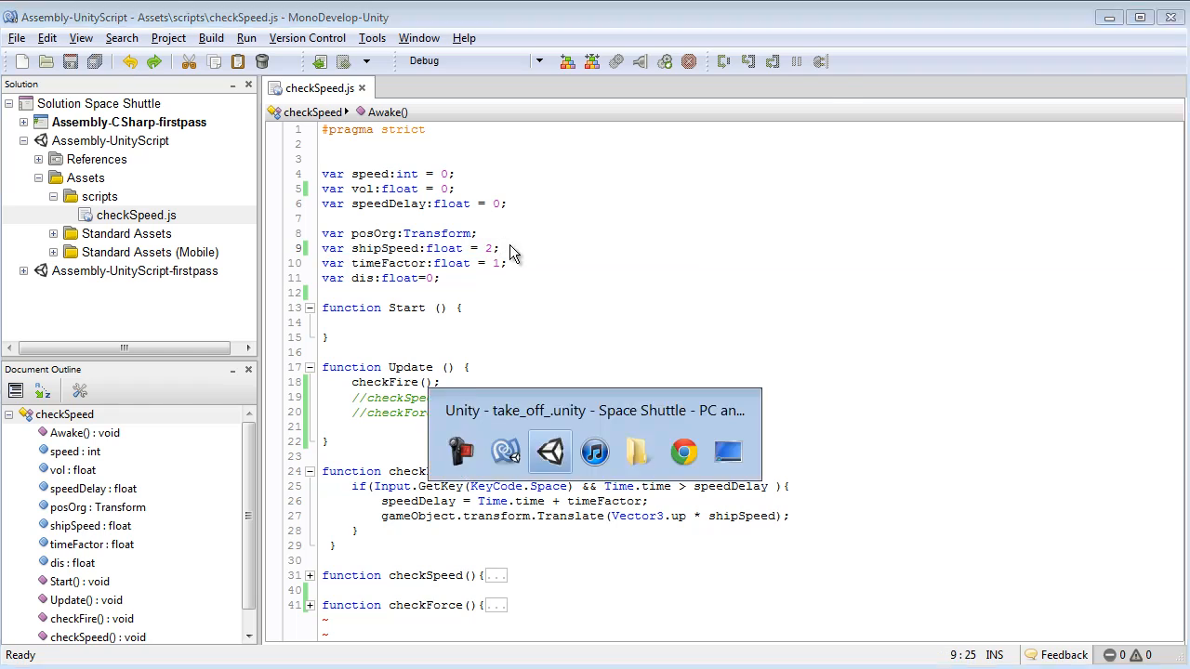
click(551, 452)
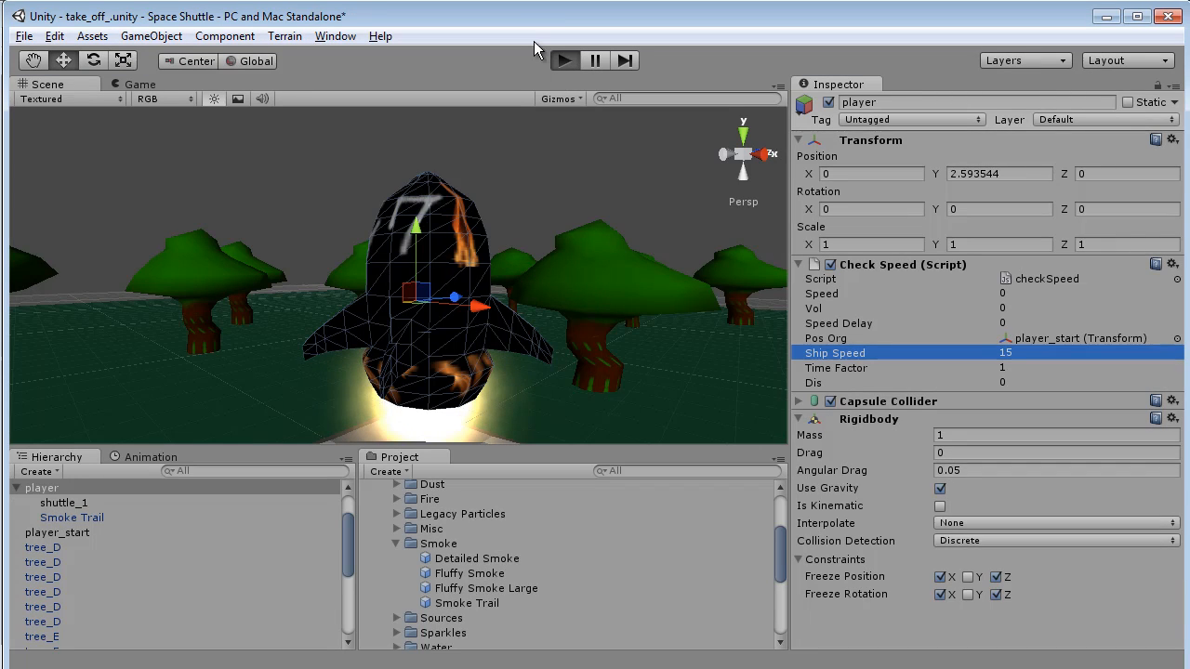
click(564, 59)
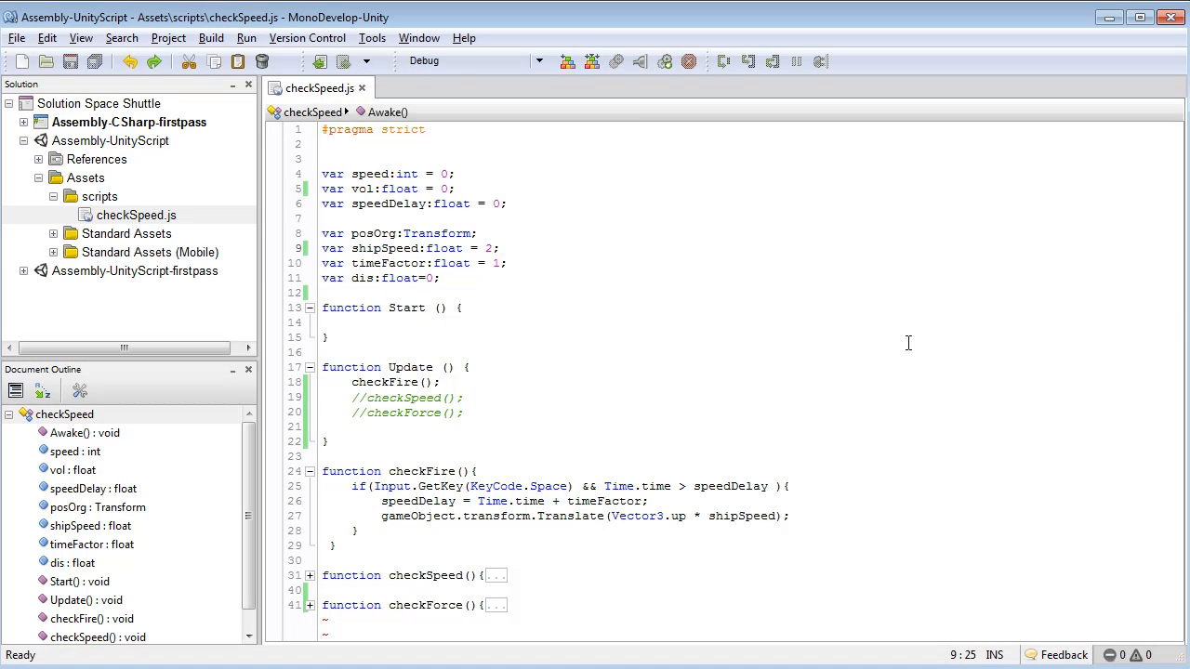
click(310, 472)
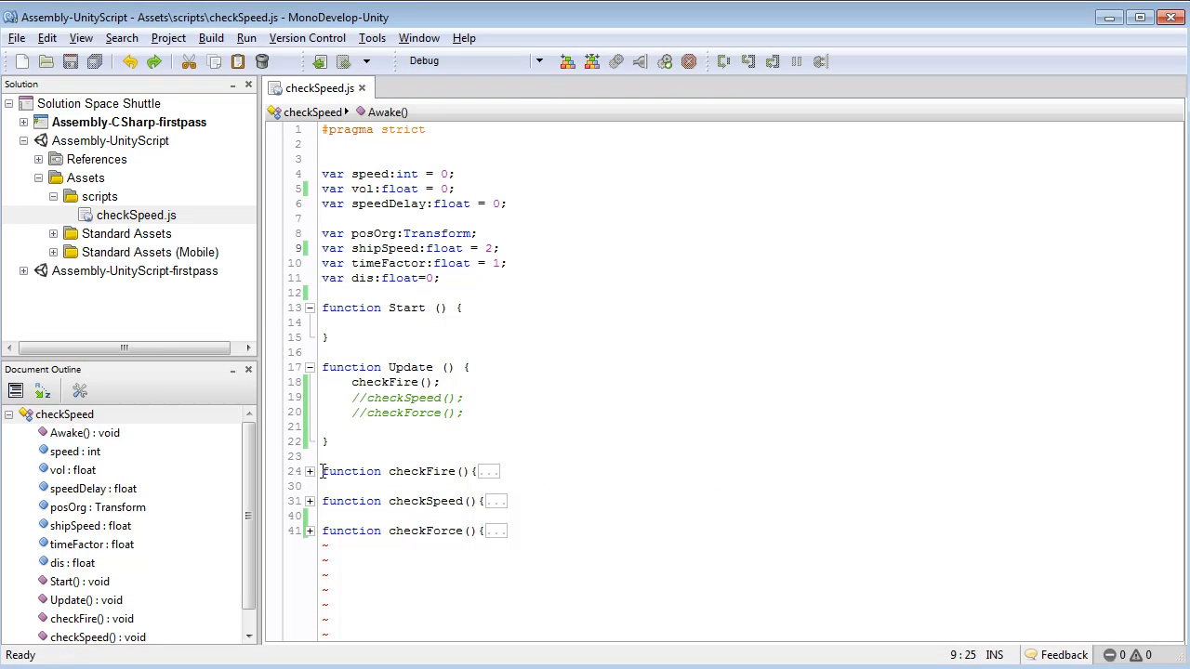
click(308, 502)
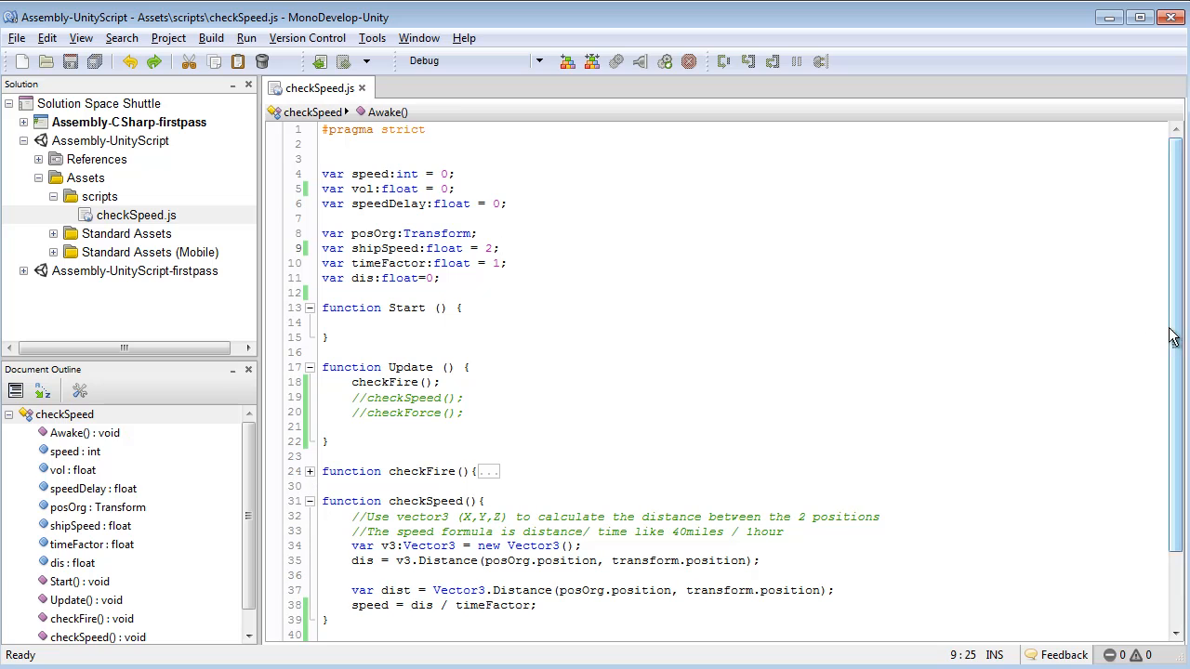
scroll(down, 3)
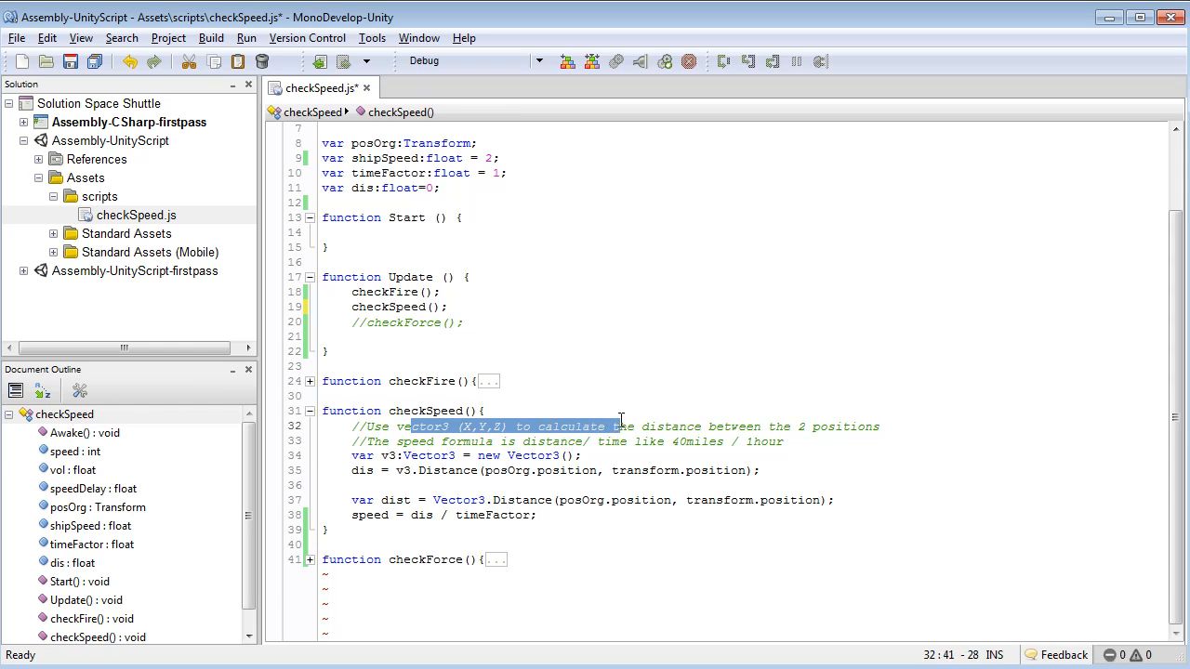
click(735, 426)
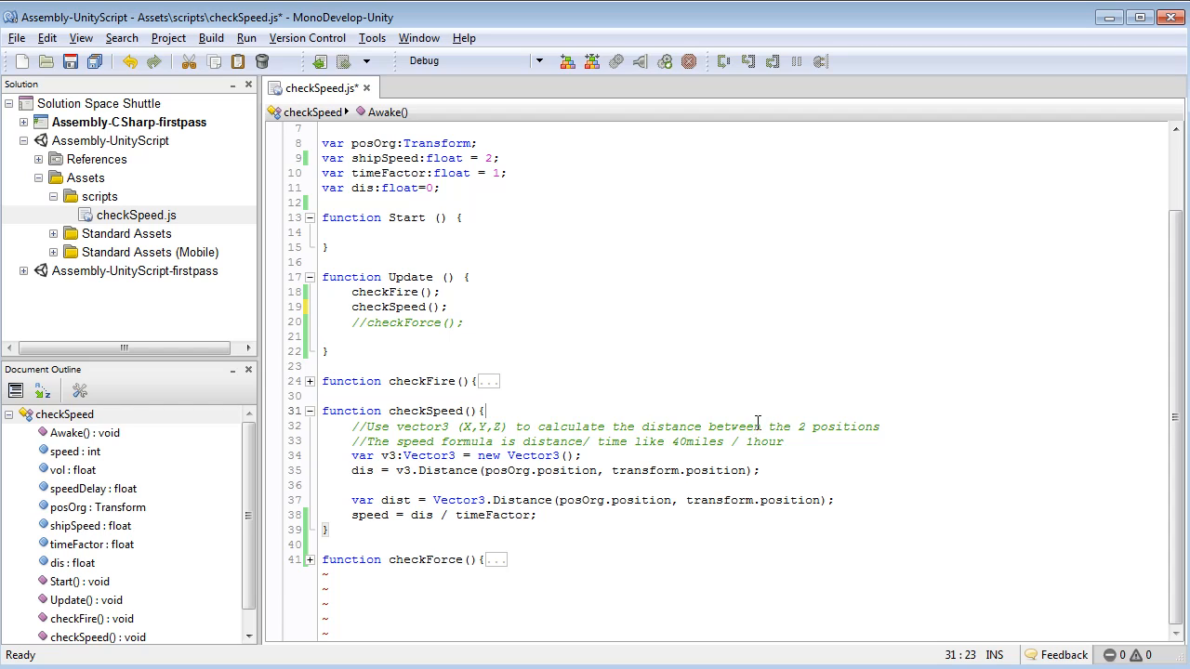
mouse_move(713, 177)
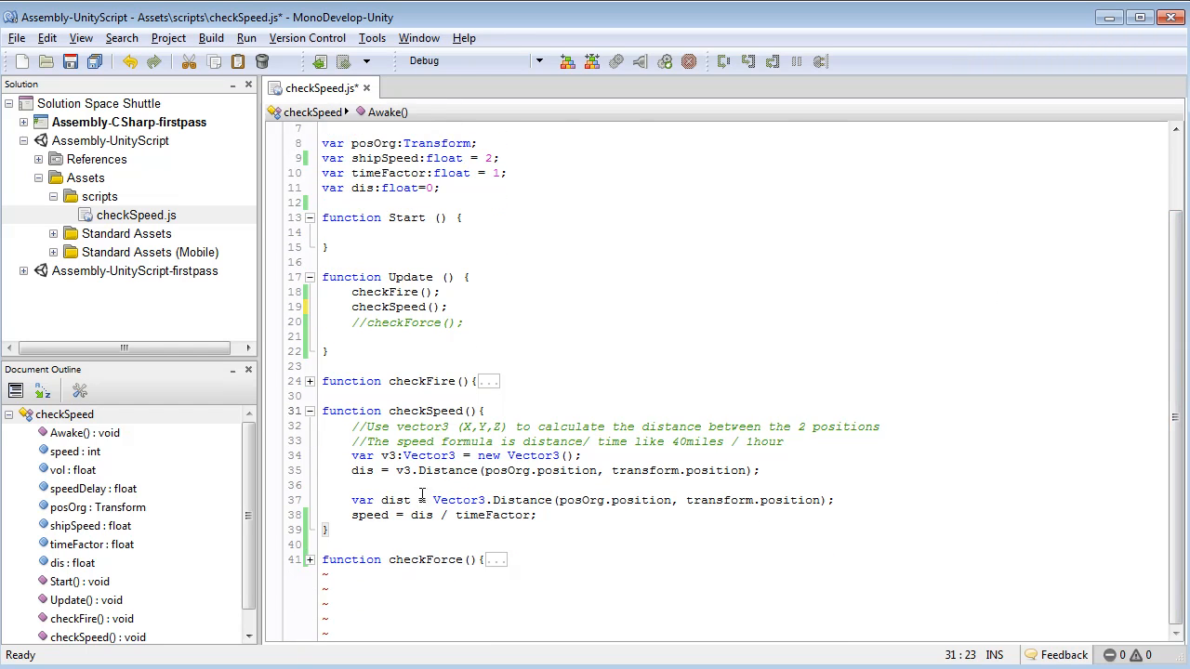
double_click(447, 470)
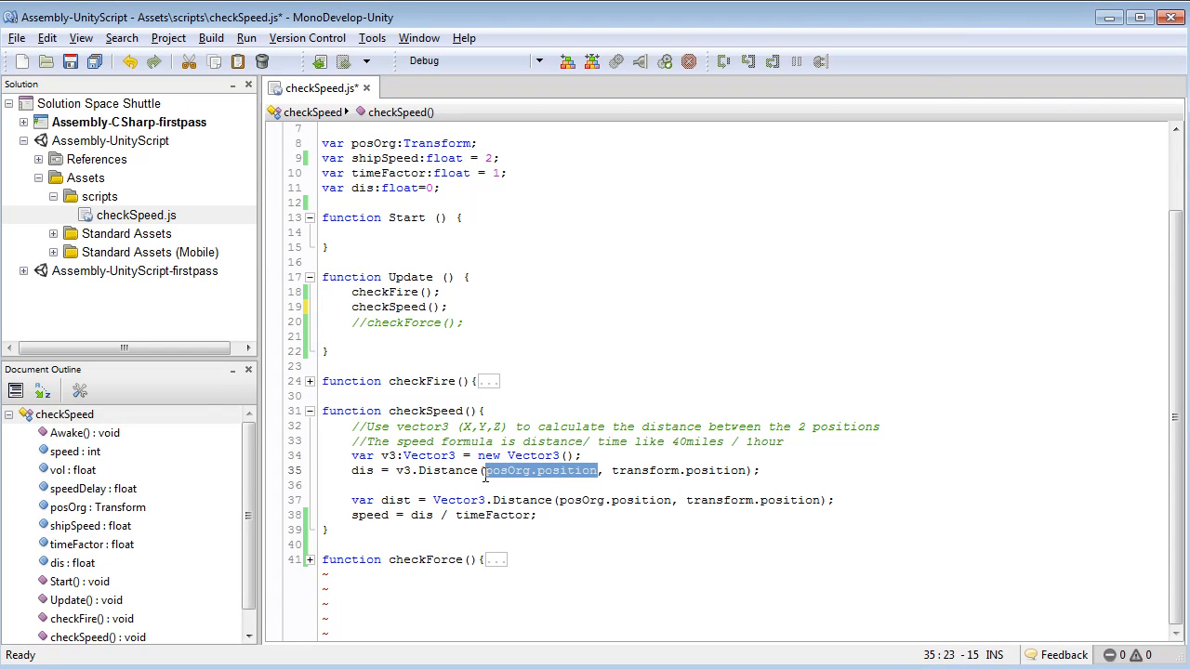
mouse_move(583, 409)
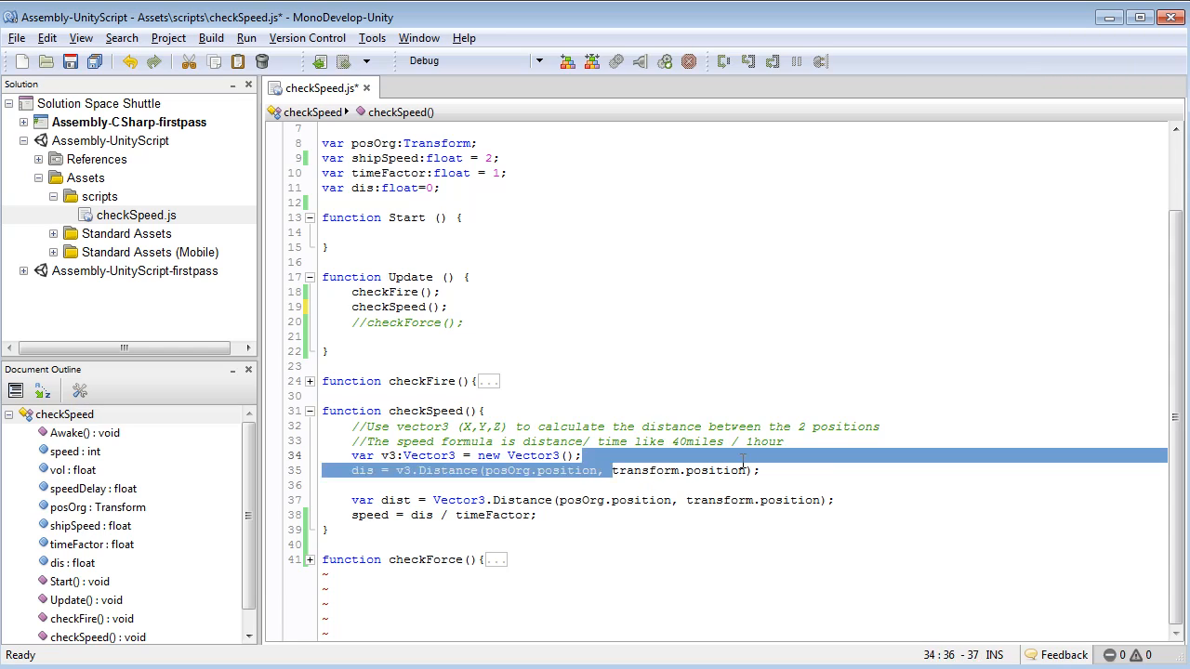
double_click(679, 470)
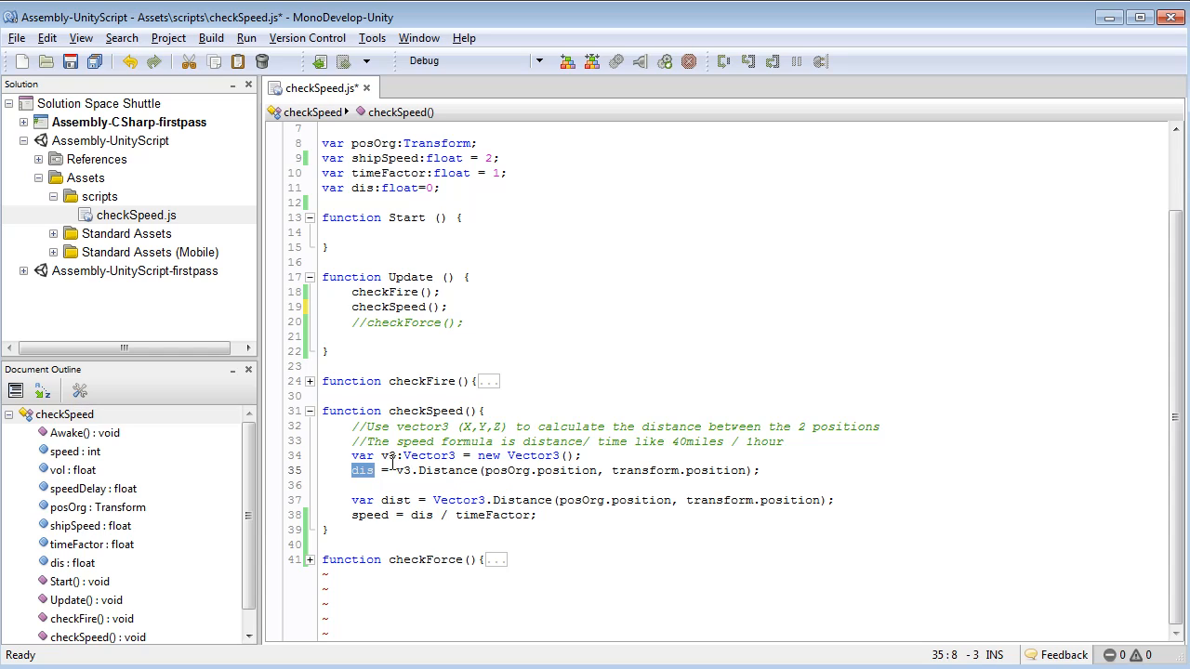
mouse_move(441, 495)
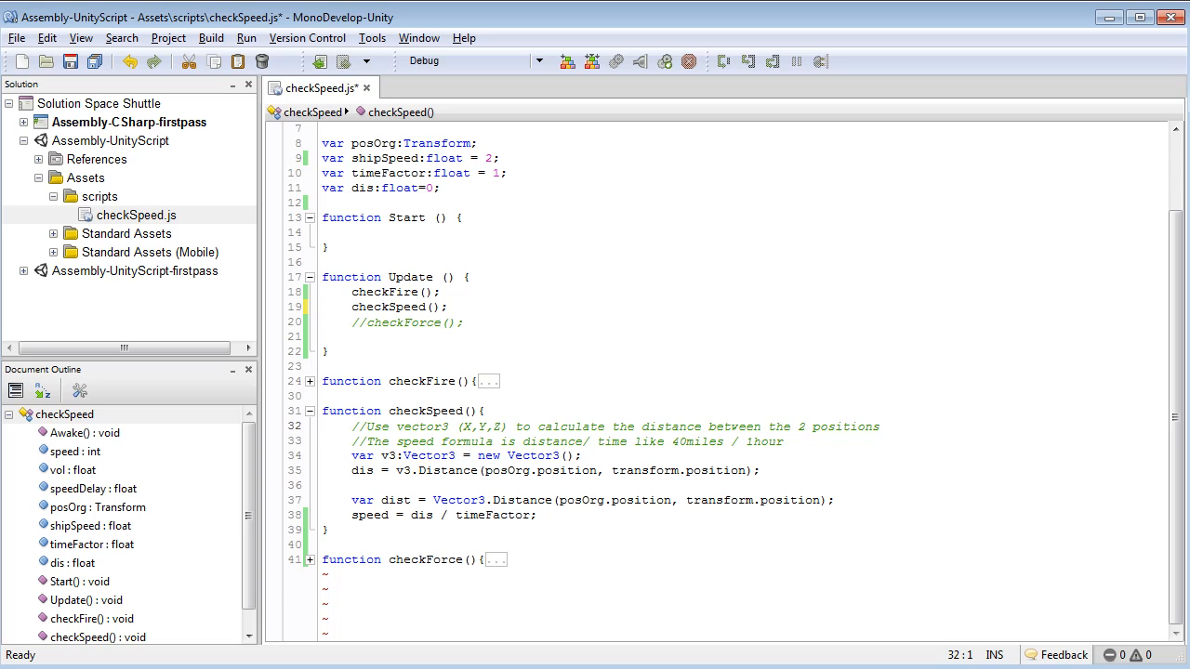
click(324, 500)
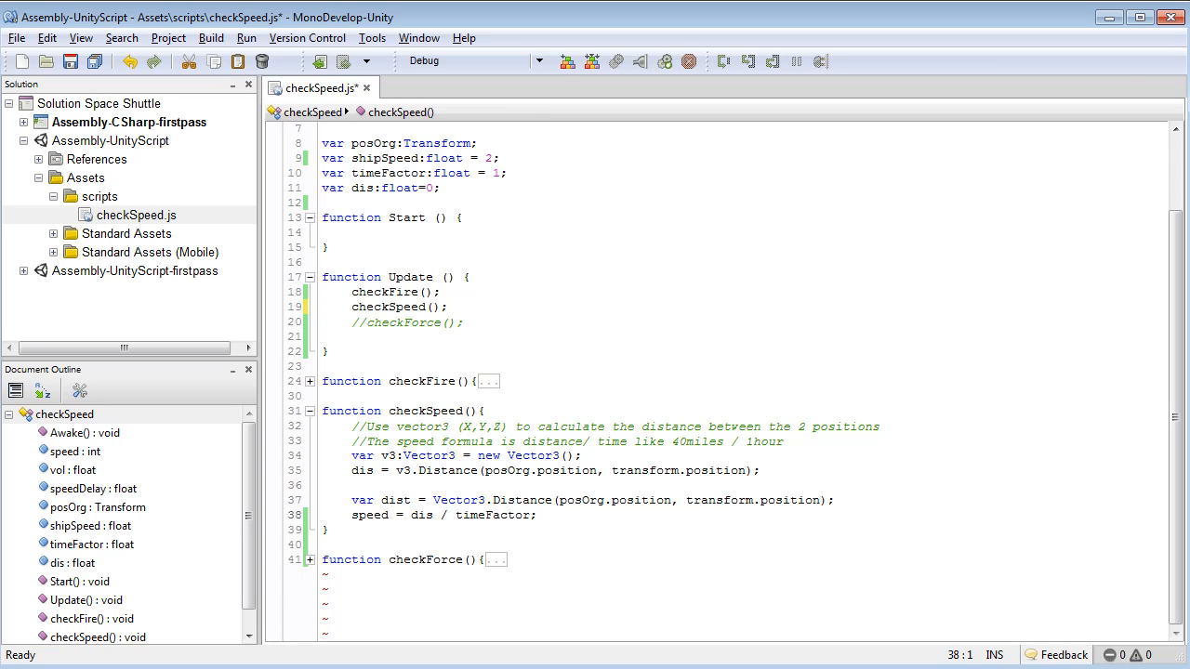
click(323, 543)
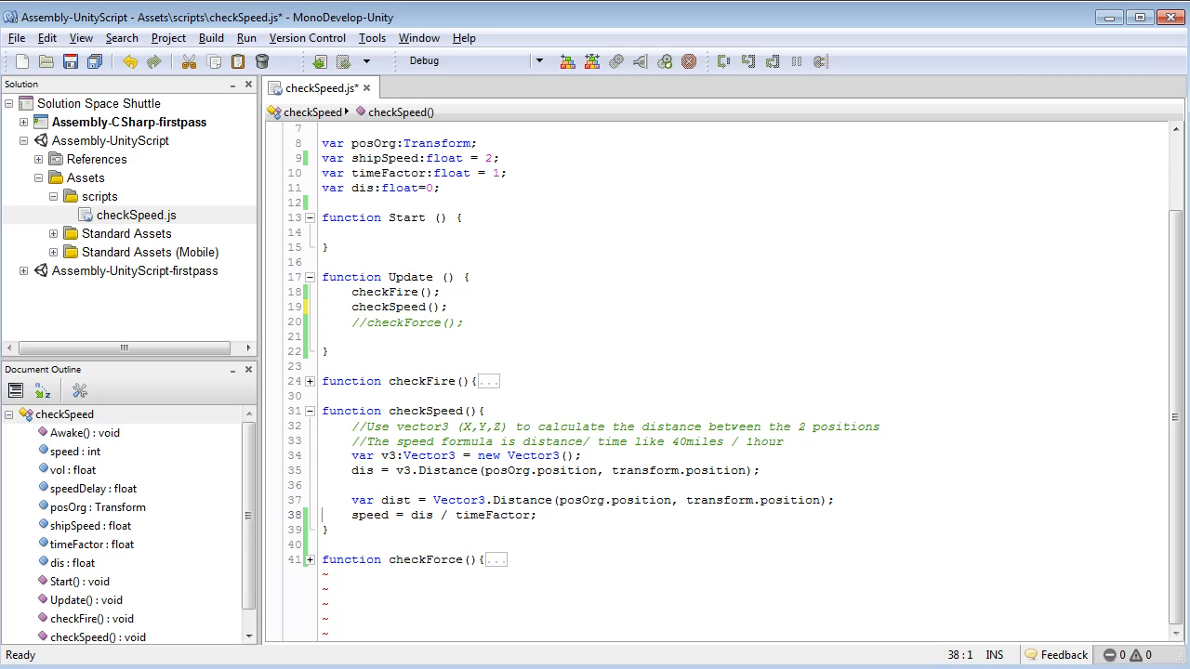
mouse_move(900, 465)
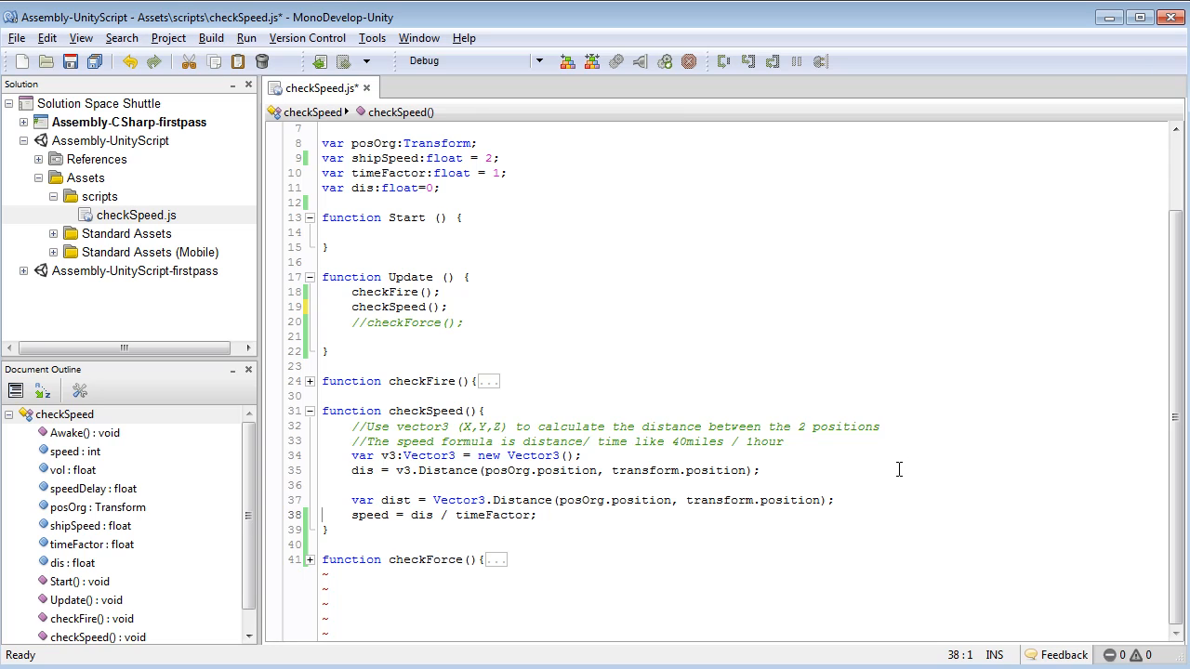
mouse_move(584, 525)
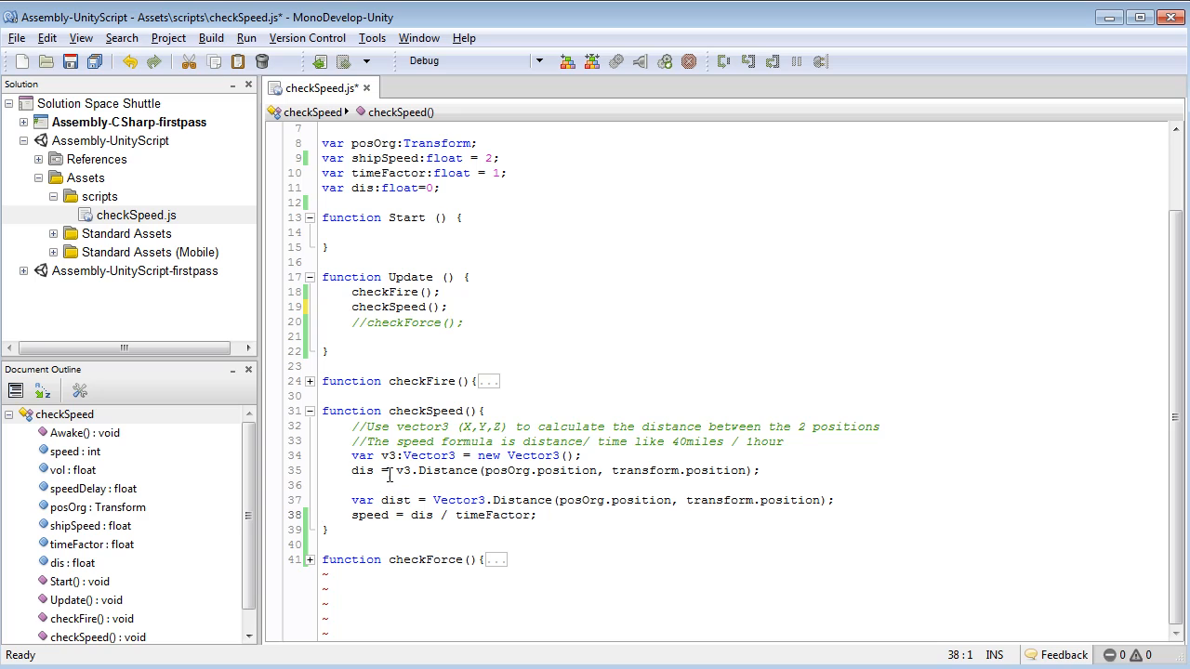
click(374, 500)
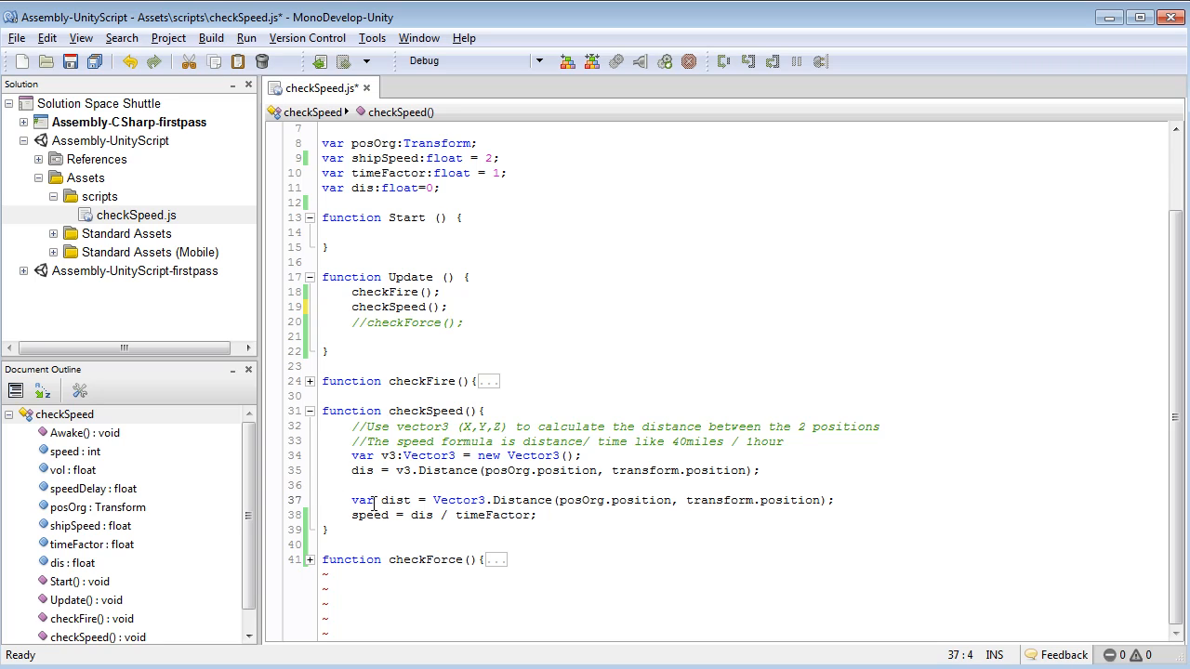
Comment out the var dist line and play-test, checking the player's Speed and Dis read 0.
text(//)
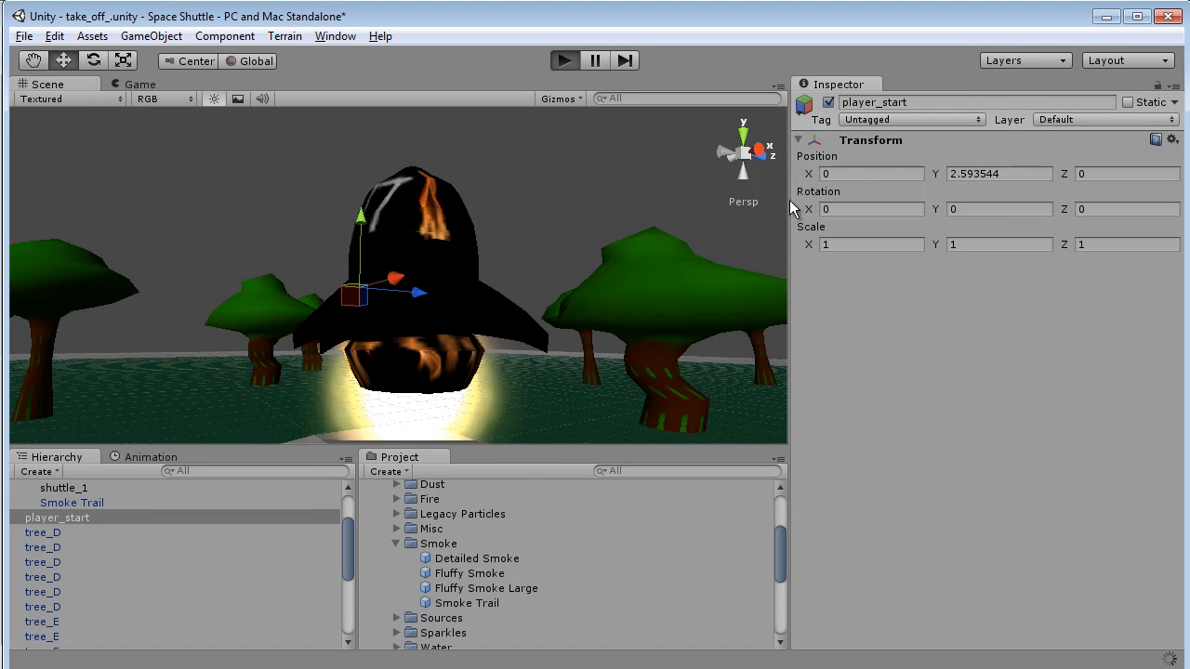
mouse_move(714, 203)
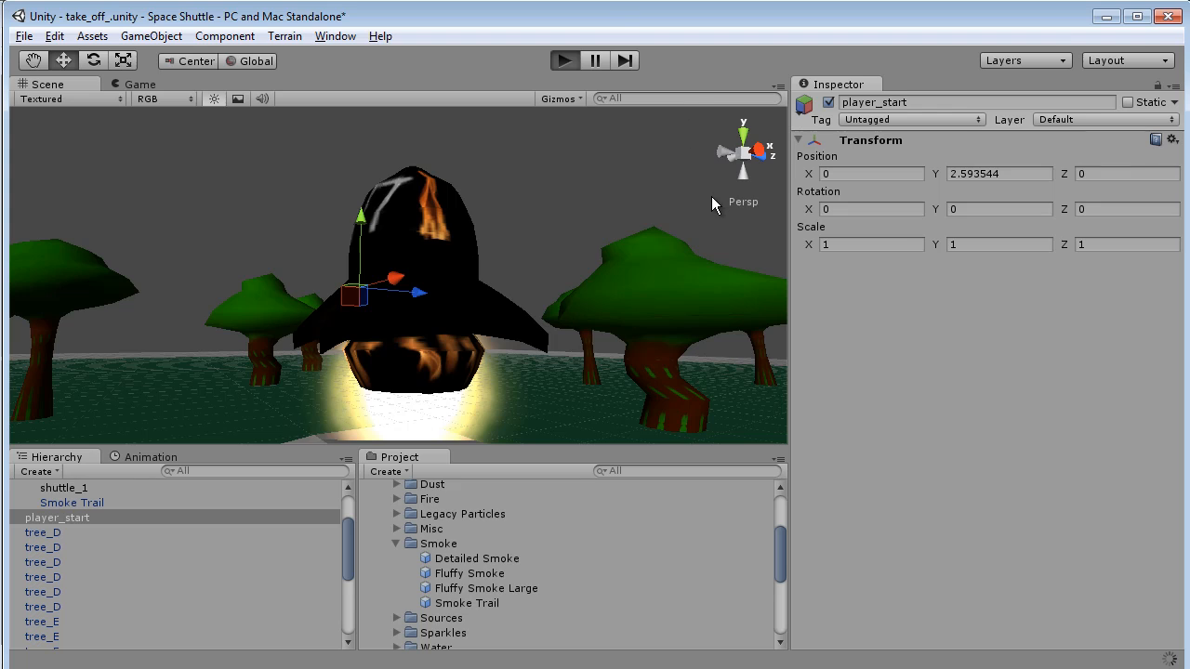
click(565, 59)
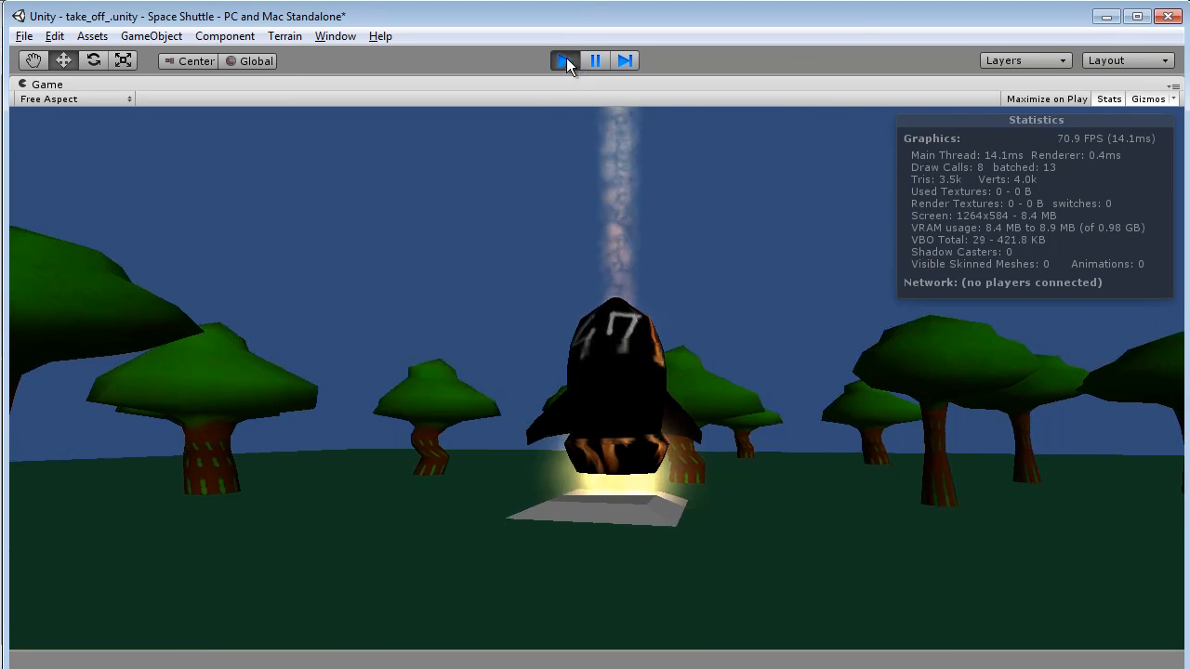
click(565, 59)
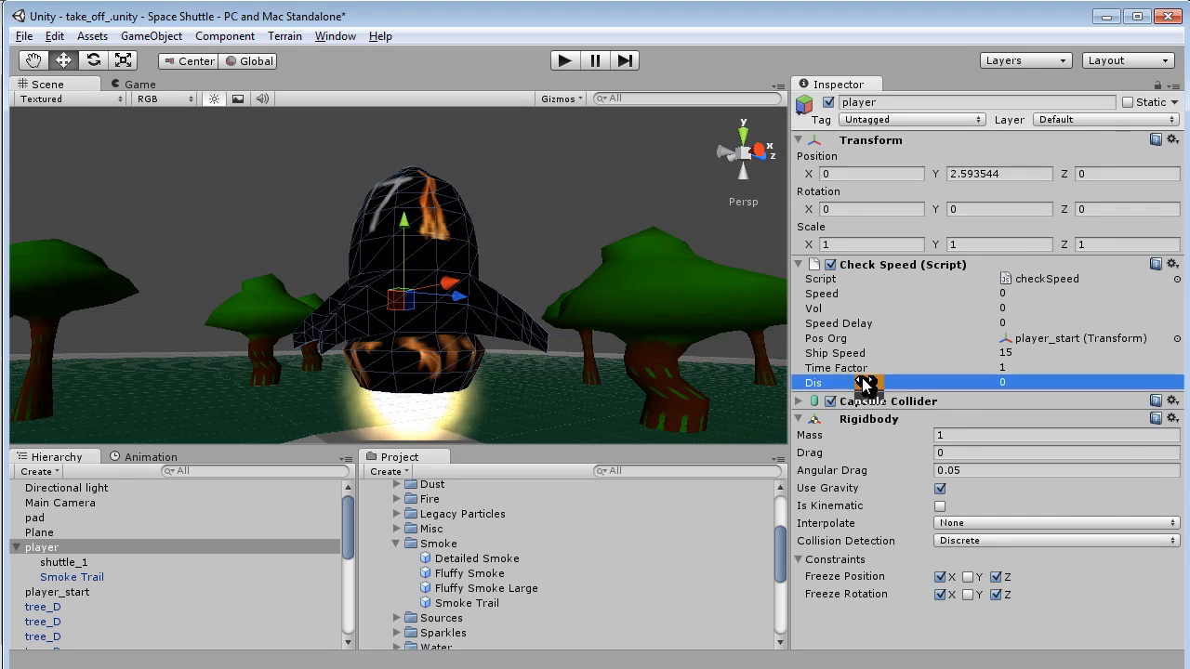
mouse_move(862, 303)
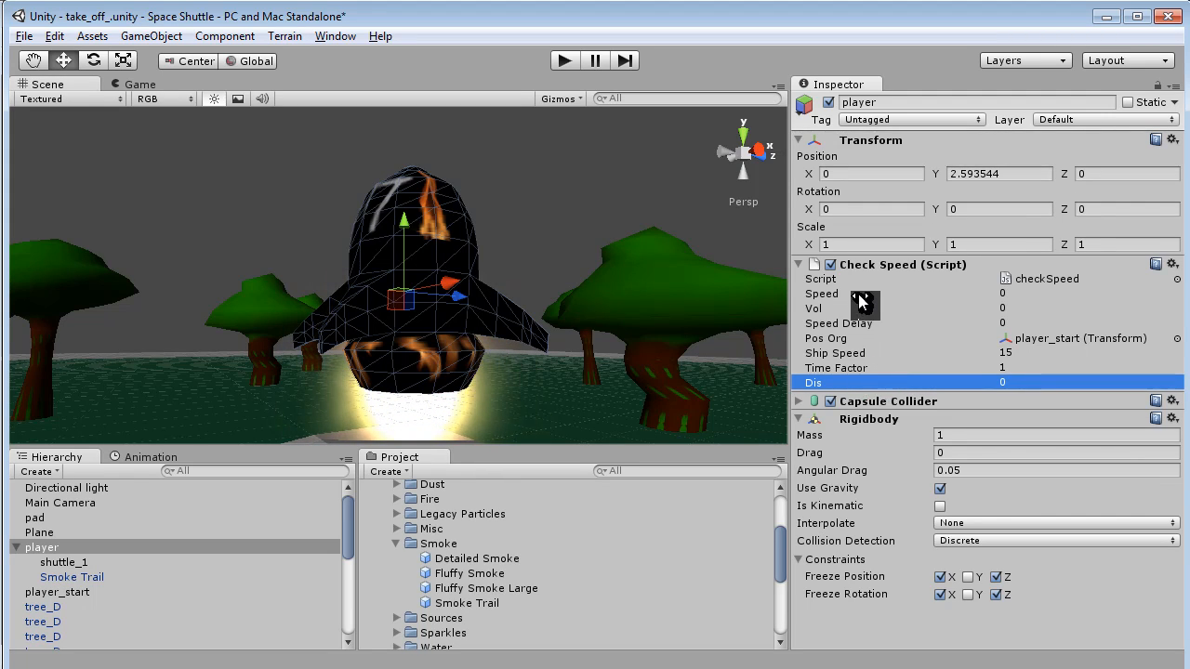
click(846, 294)
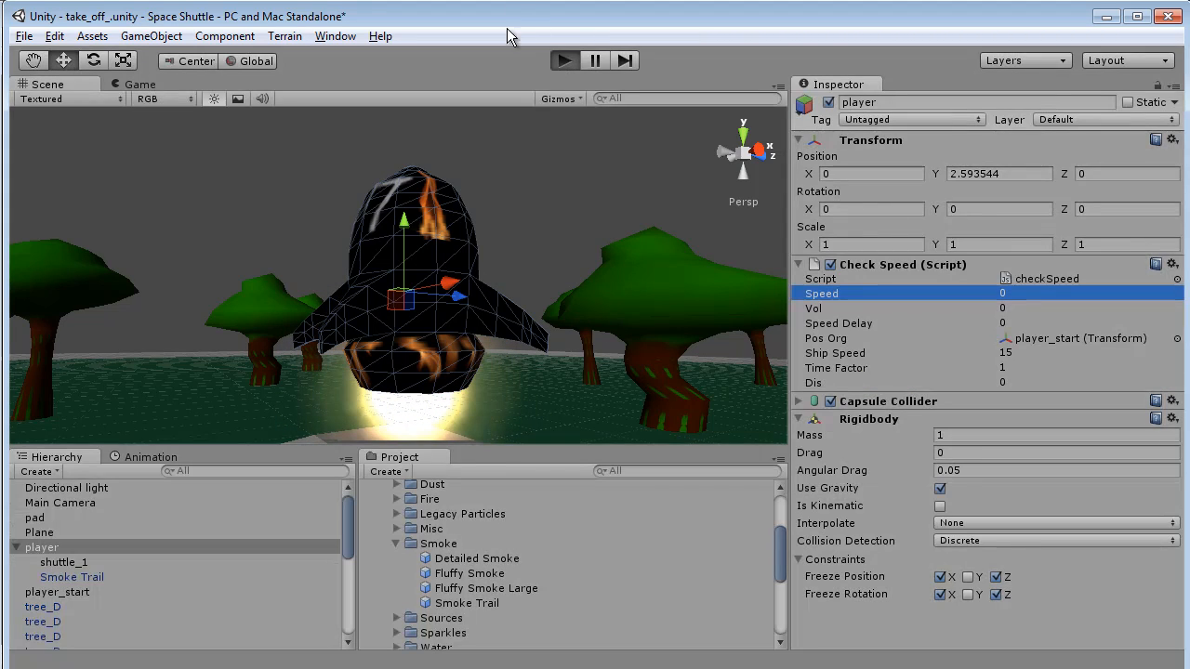
click(565, 60)
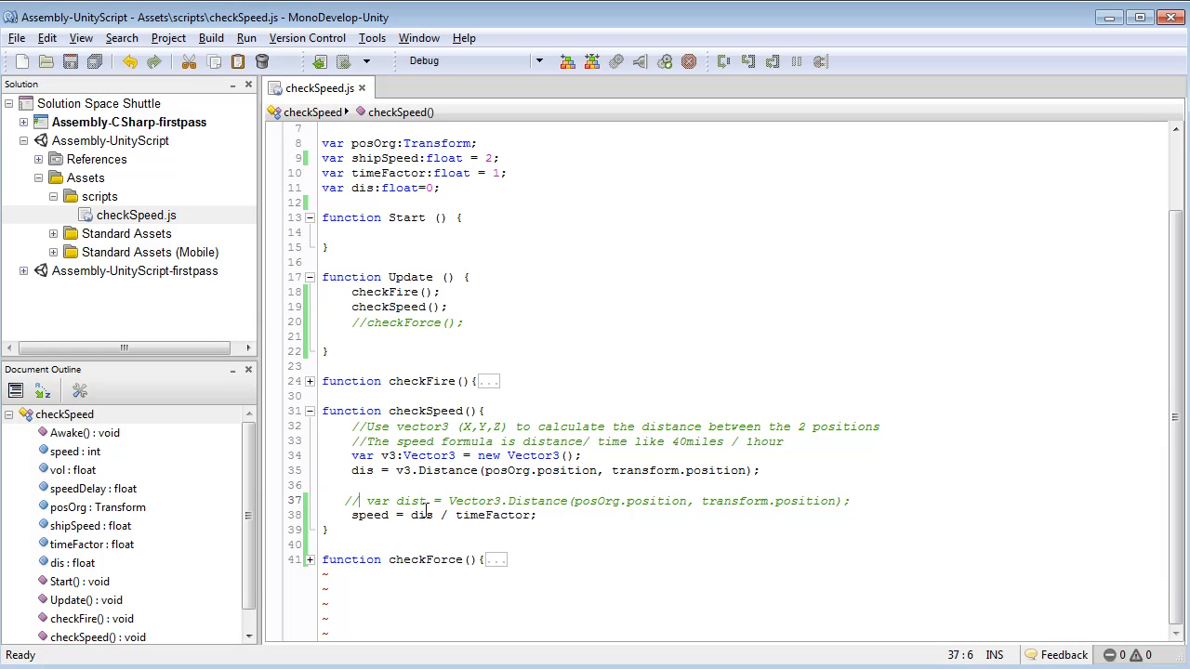
Highlight the Vector3.Distance arguments, then dis and timeFactor in the speed formula, leaving code unchanged.
drag(510, 469, 759, 469)
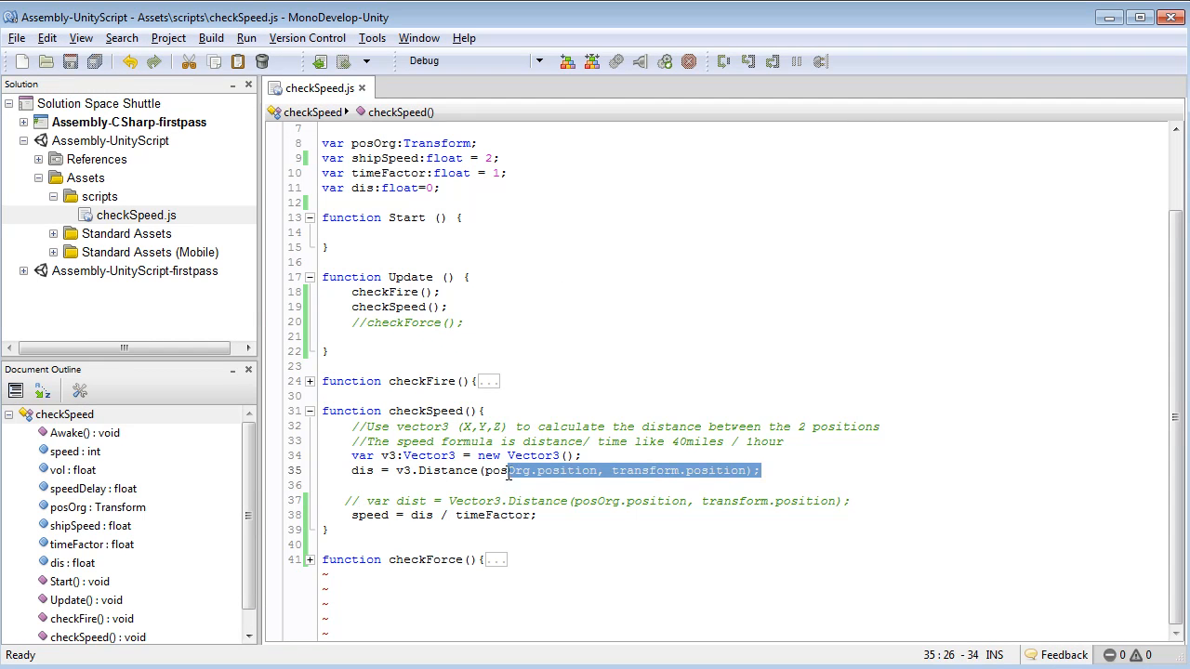
drag(509, 469, 398, 468)
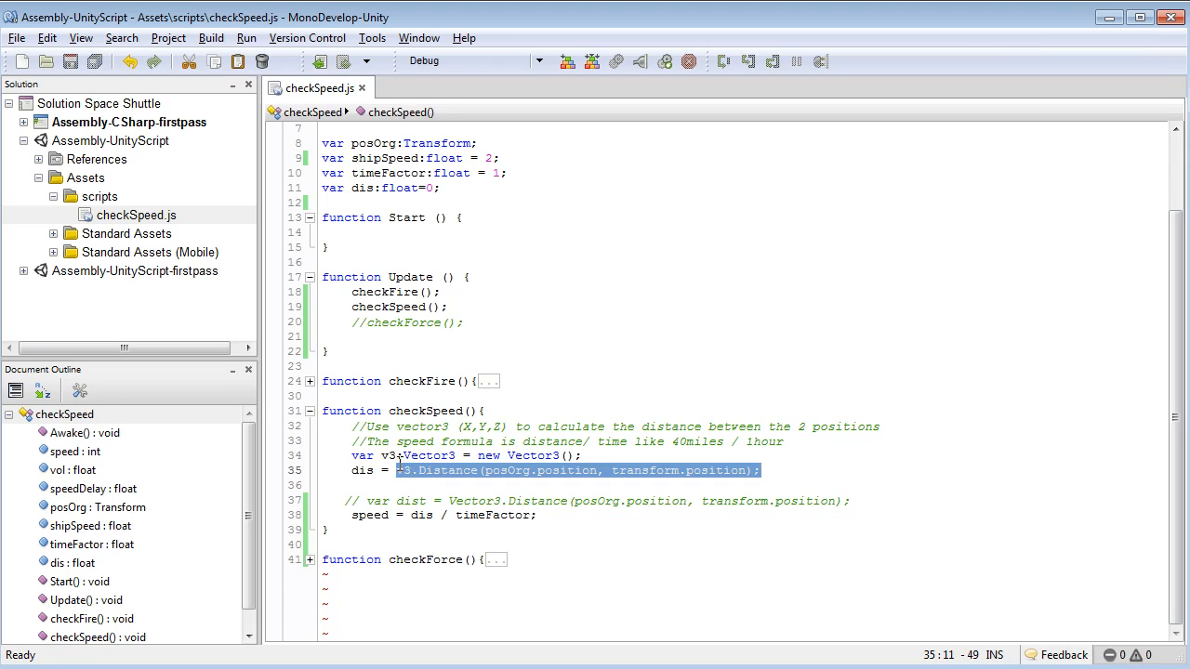
click(480, 426)
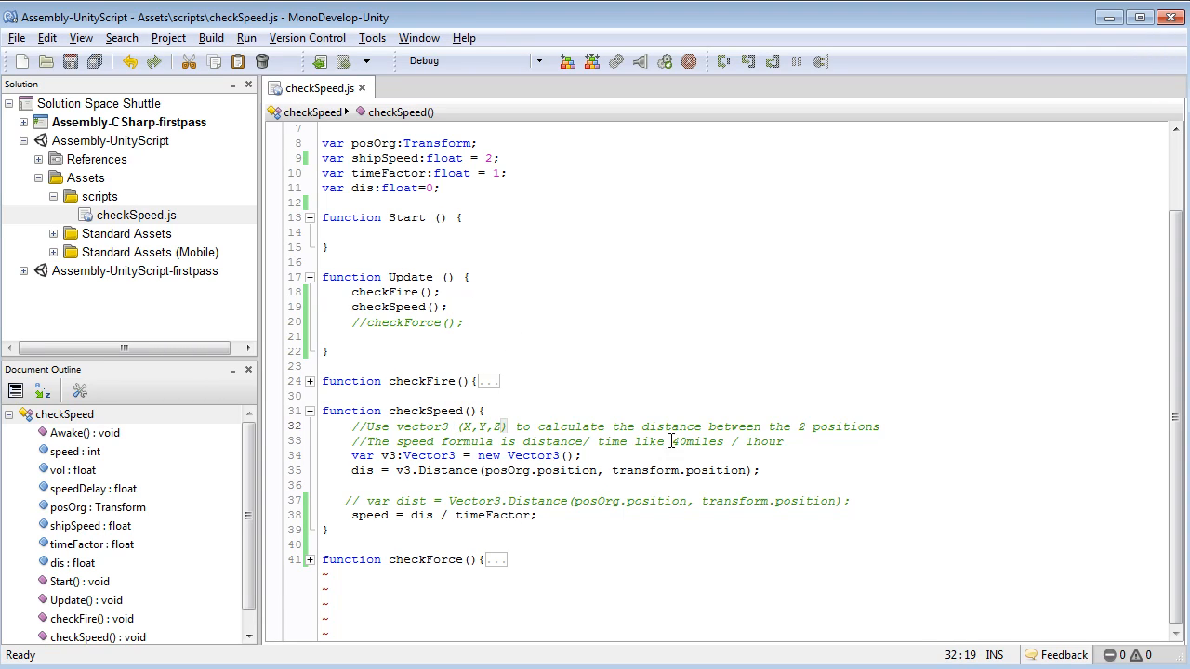
mouse_move(382, 469)
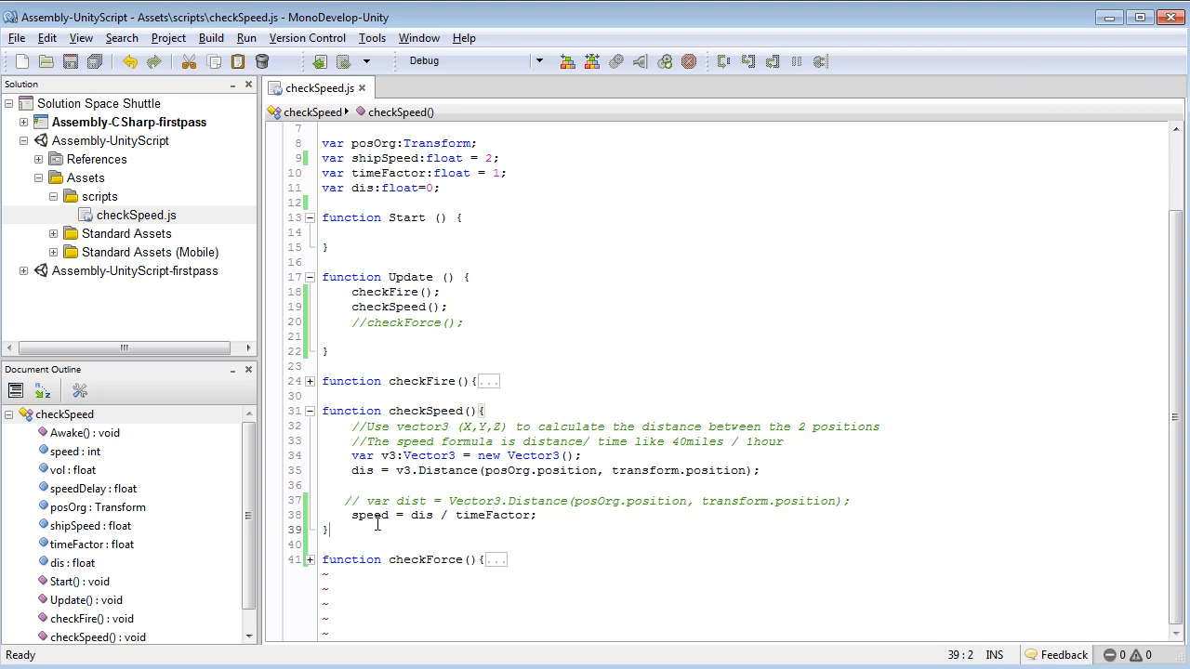
double_click(420, 516)
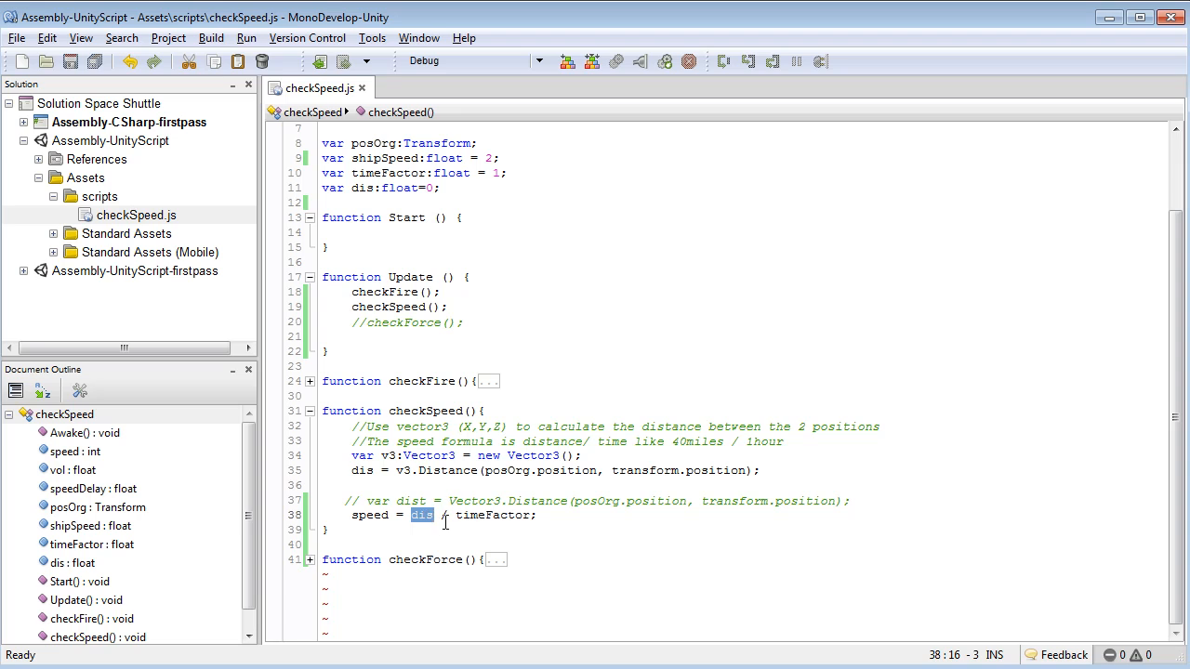
double_click(493, 516)
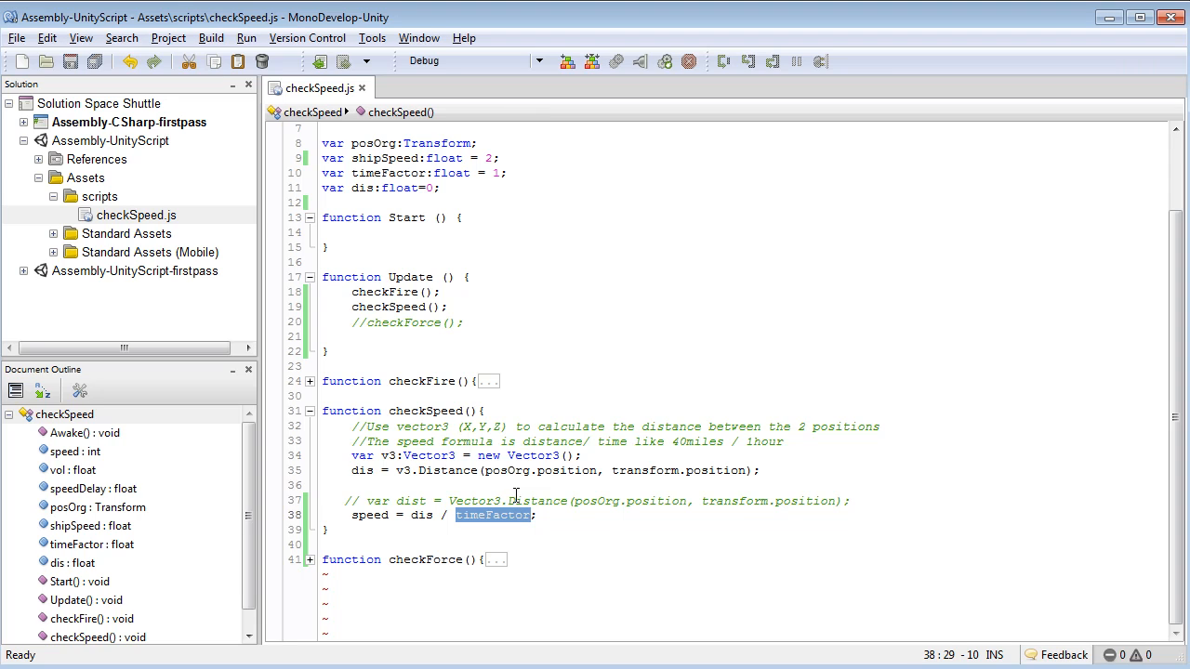
mouse_move(465, 390)
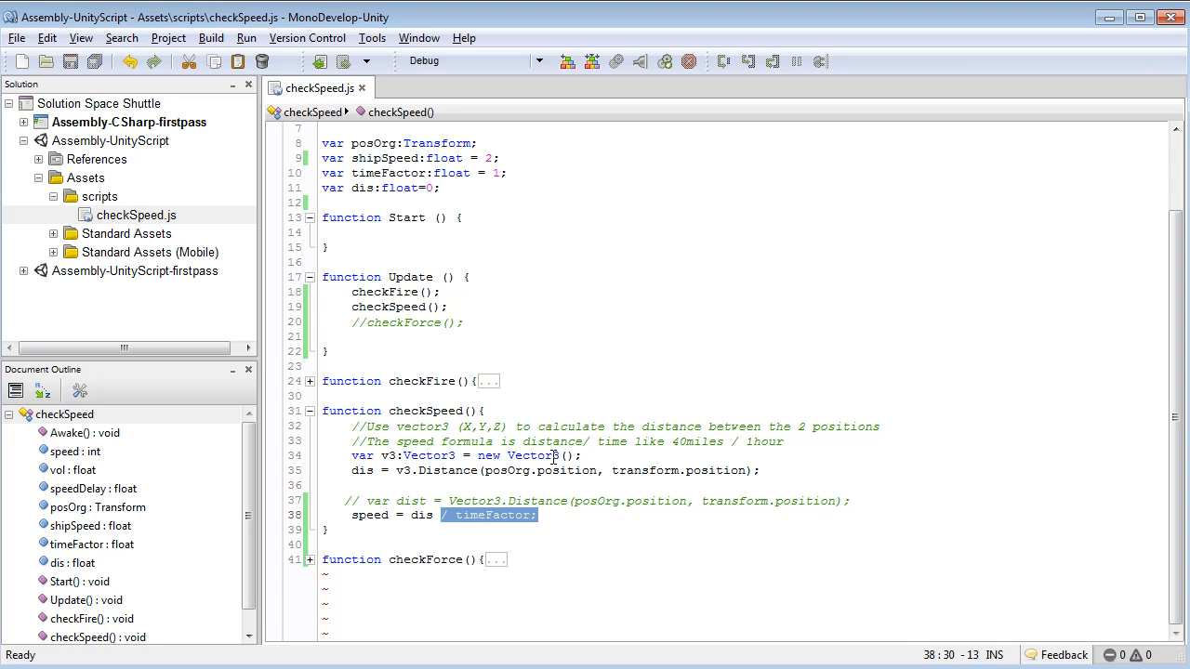
mouse_move(546, 236)
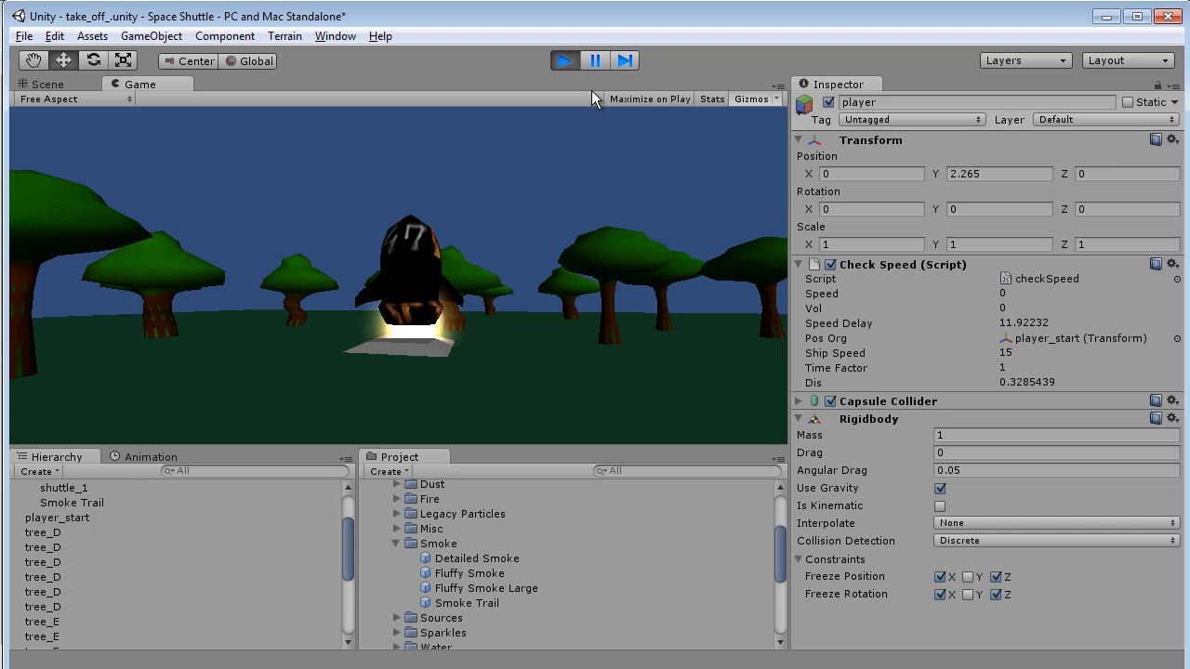
click(49, 84)
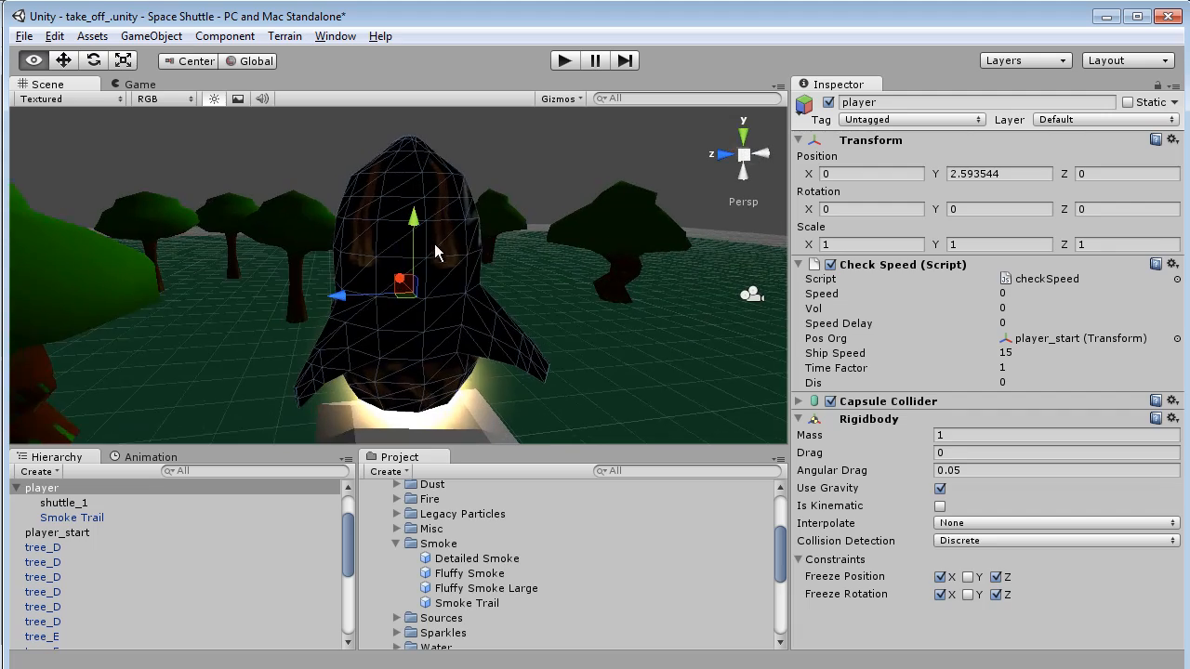
drag(437, 251, 703, 238)
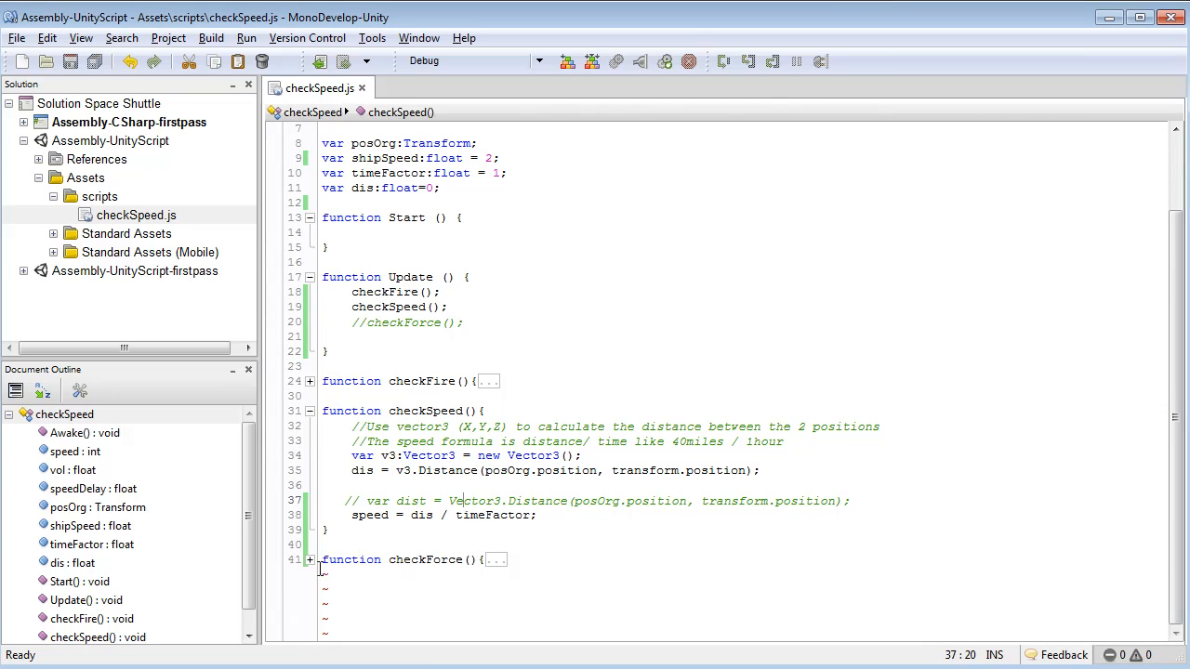
In Update, comment out checkFire and checkSpeed and leave only checkForce called.
click(308, 411)
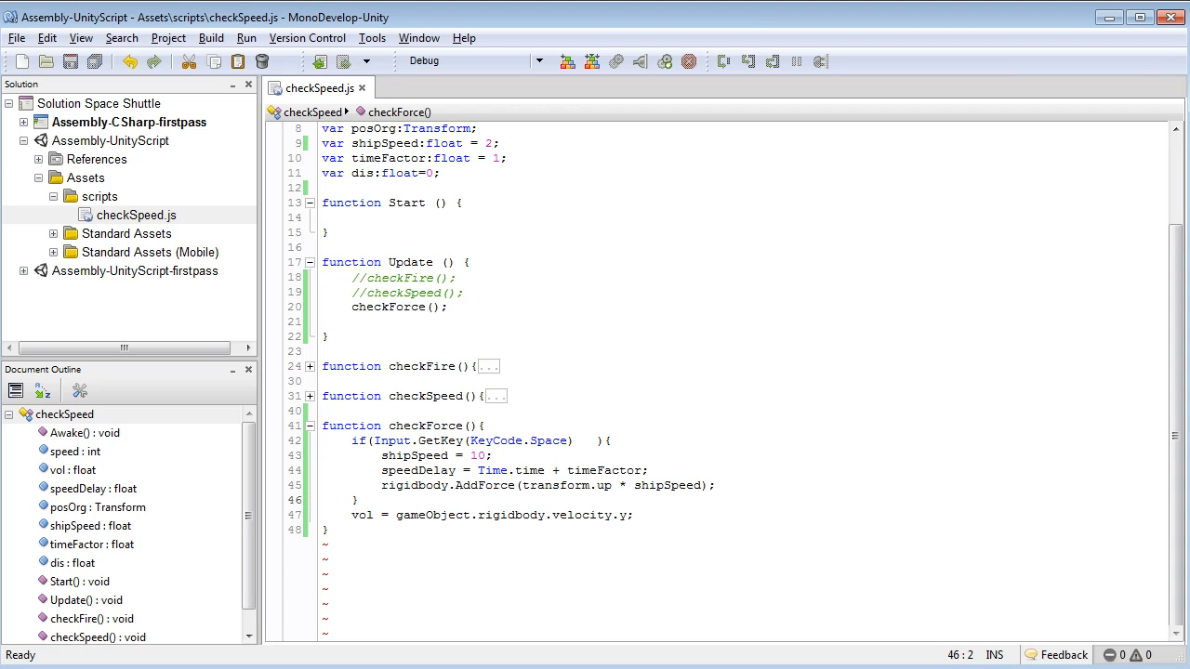
click(331, 500)
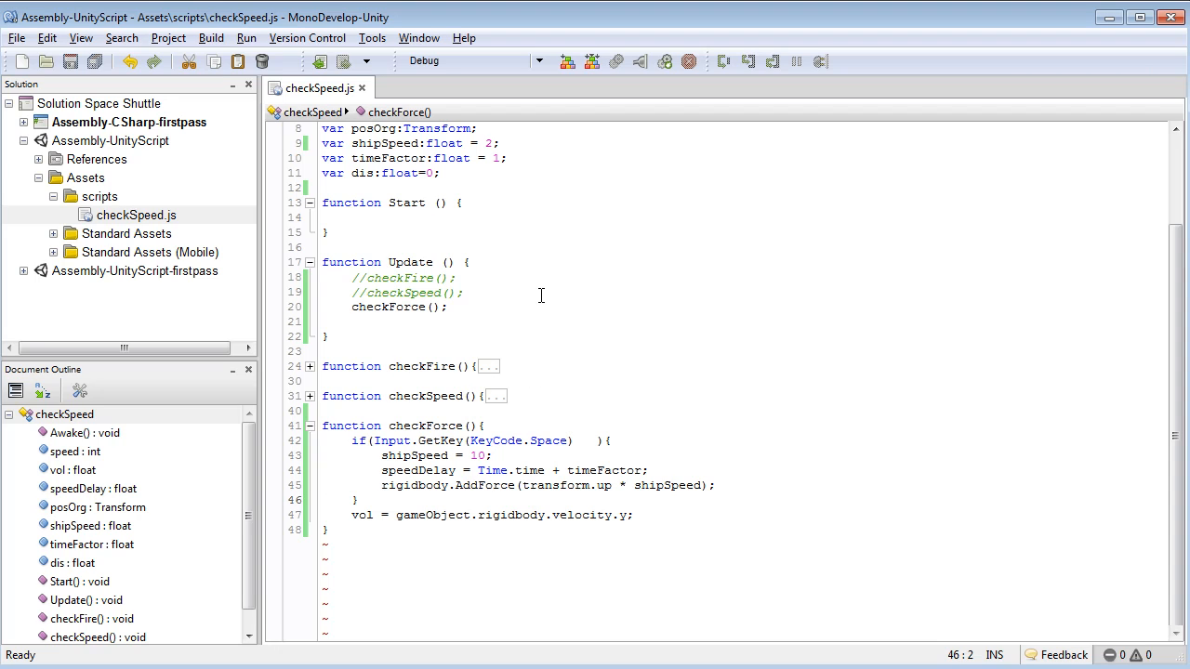
click(331, 501)
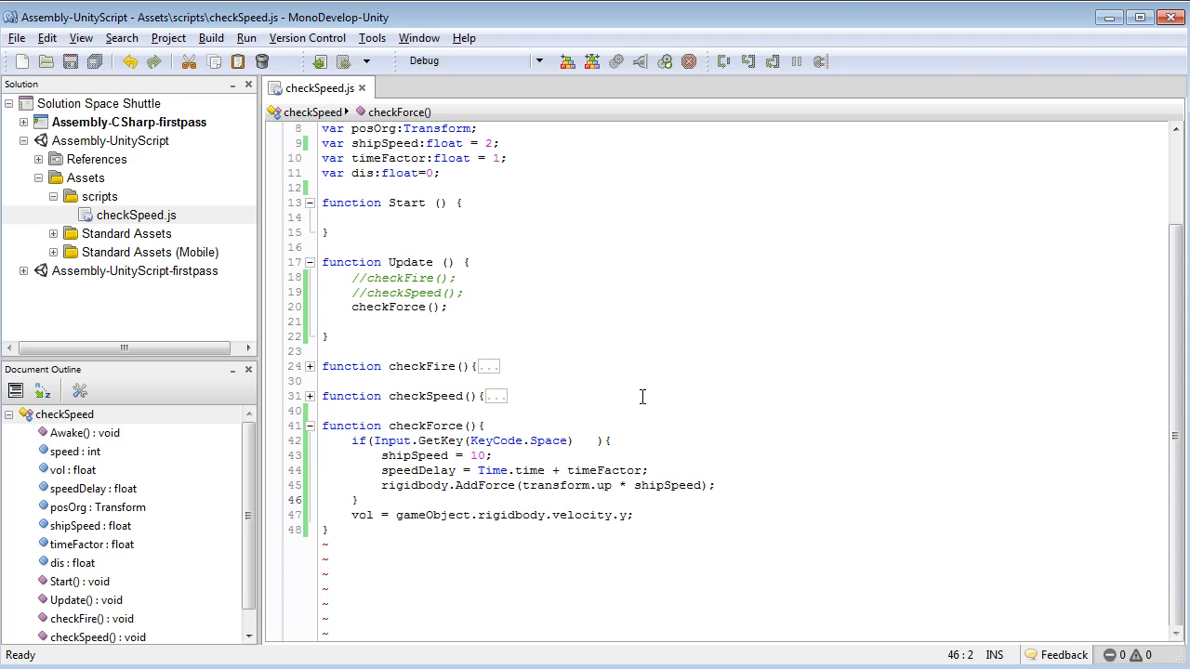
click(580, 439)
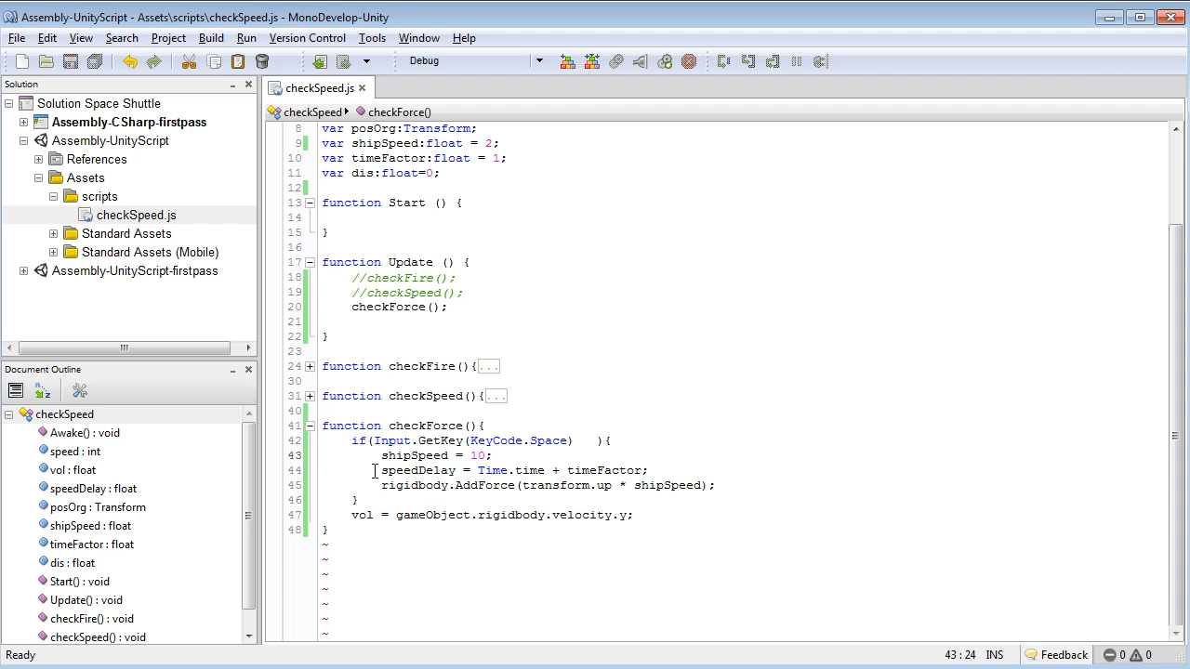
Review the checkForce AddForce/velocity.y body and expand the collapsed checkFire function.
triple_click(511, 470)
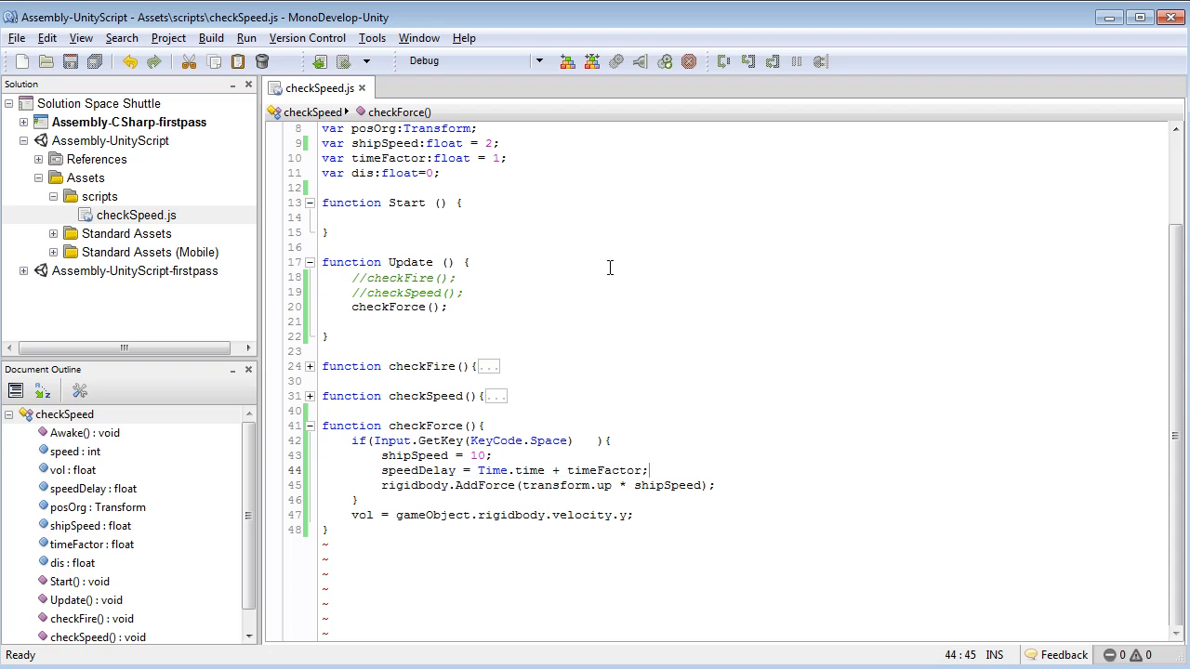
click(322, 366)
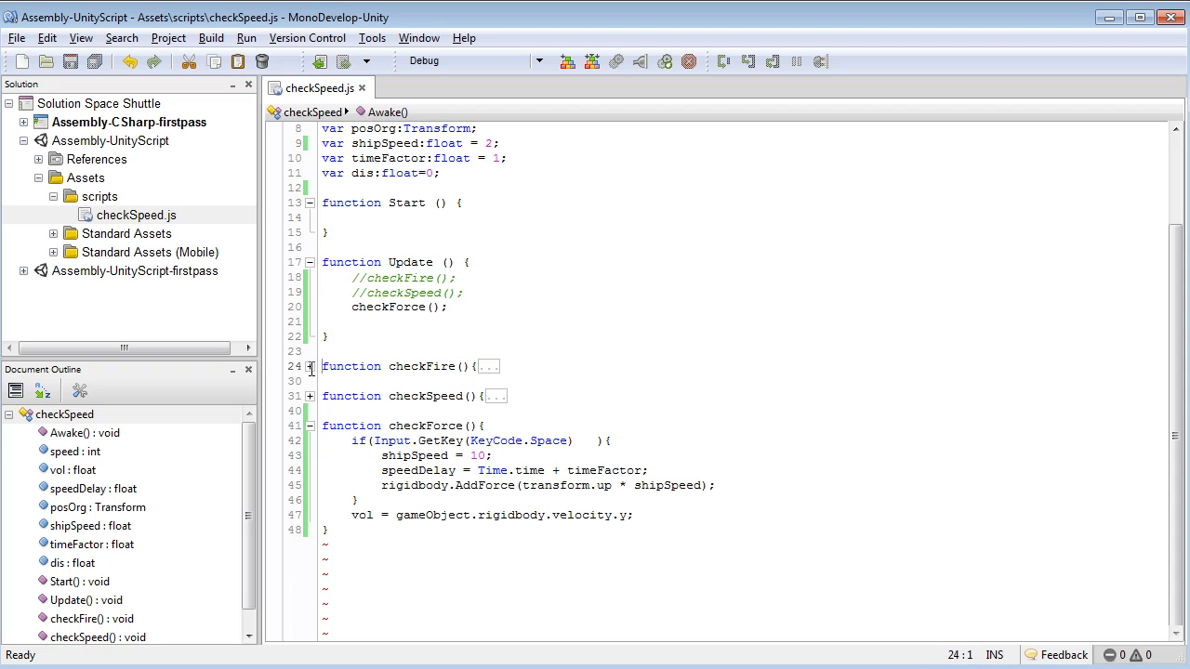
click(309, 366)
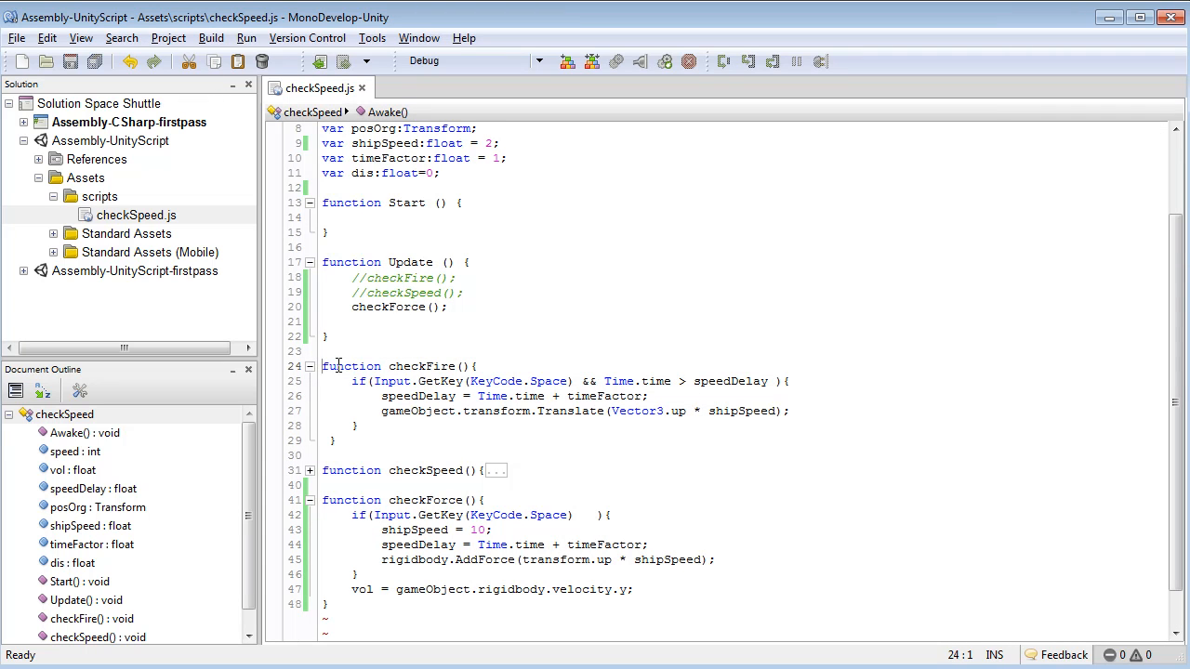
click(308, 364)
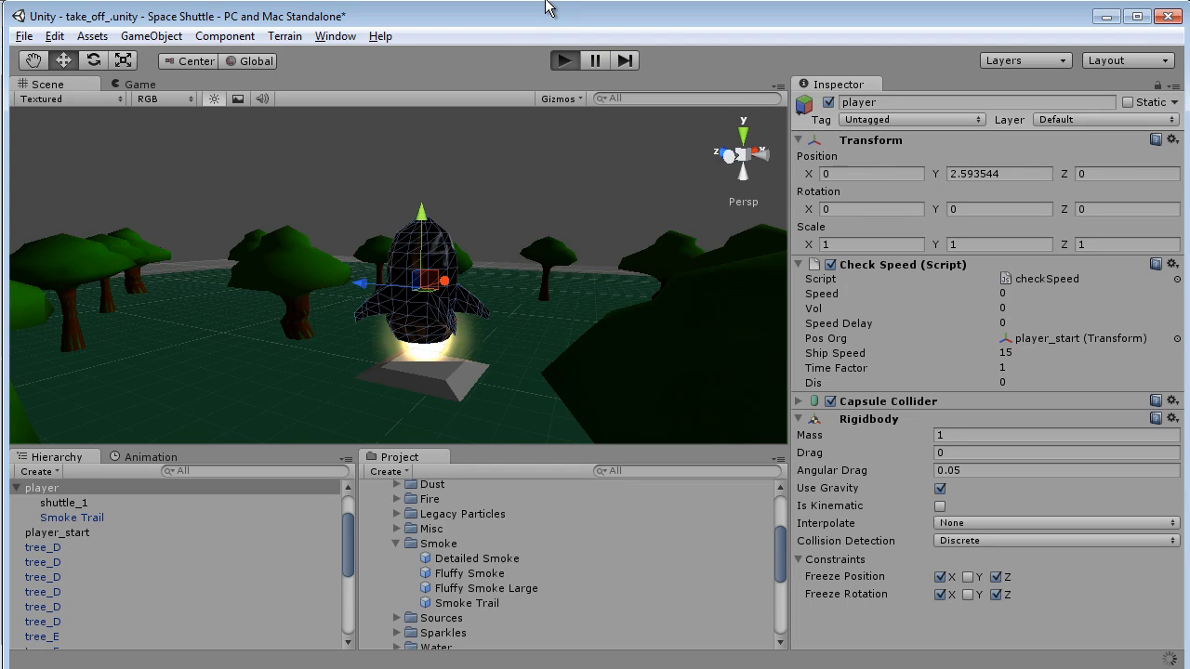
click(565, 59)
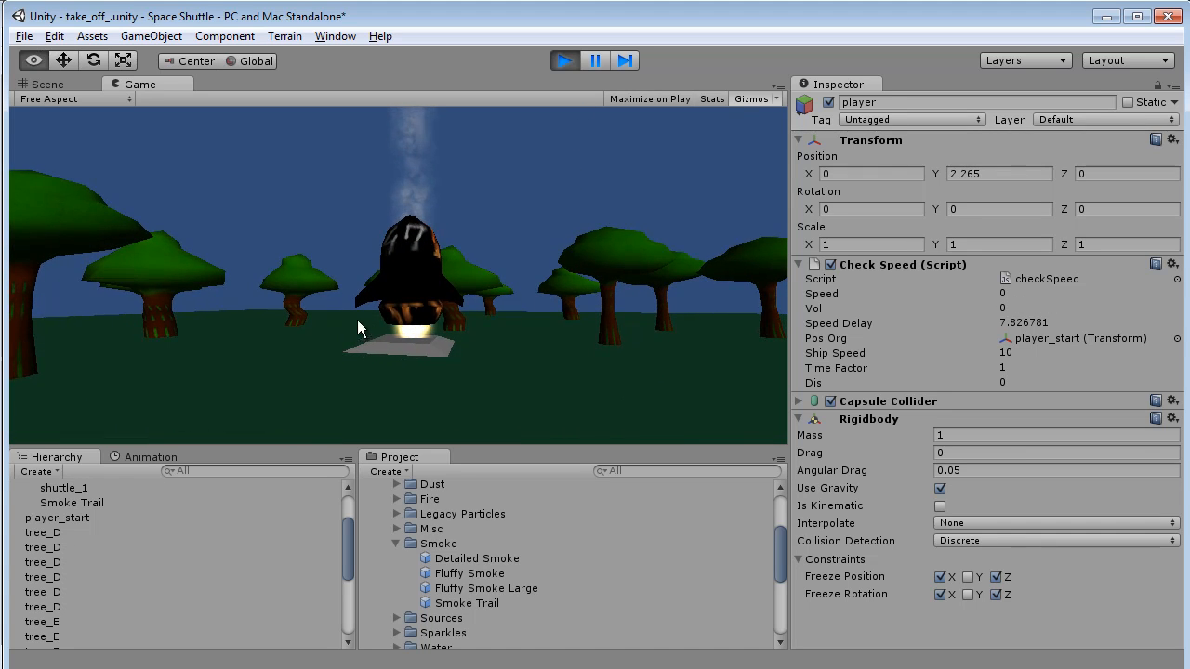
click(33, 59)
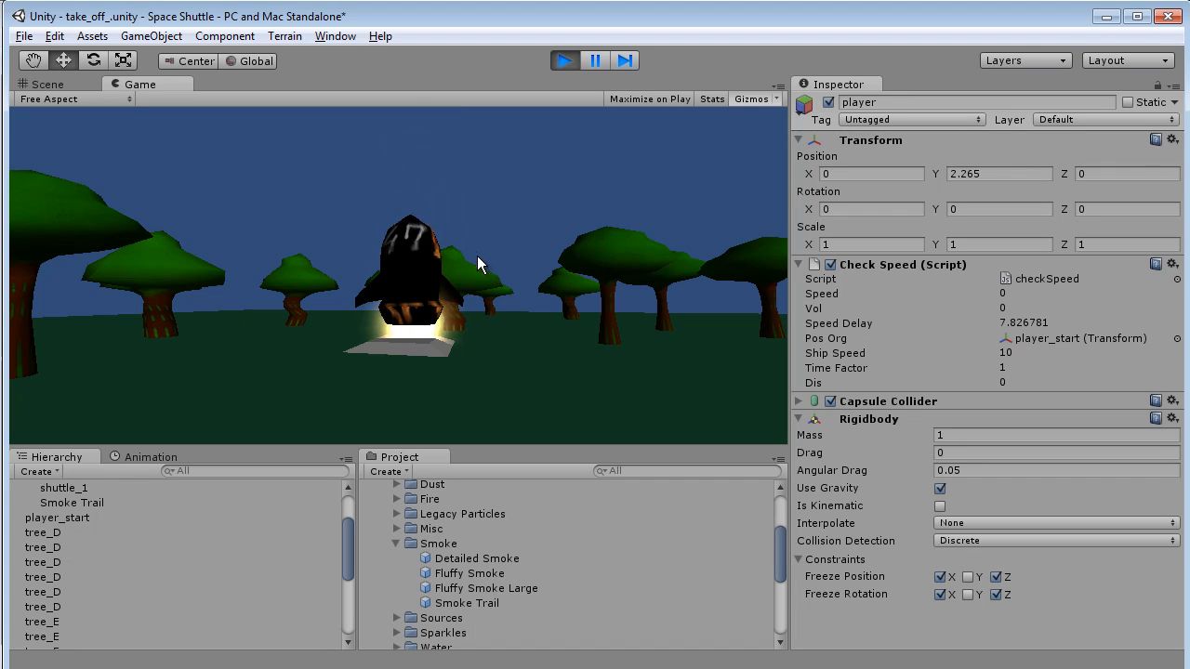
mouse_move(454, 251)
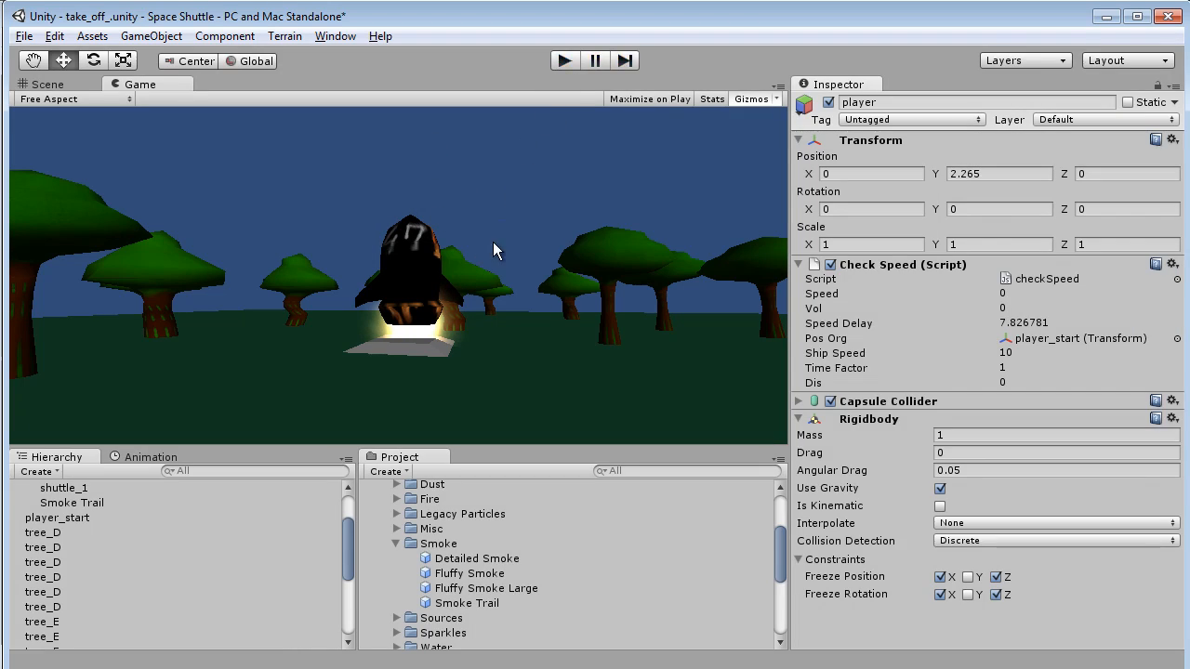
click(44, 84)
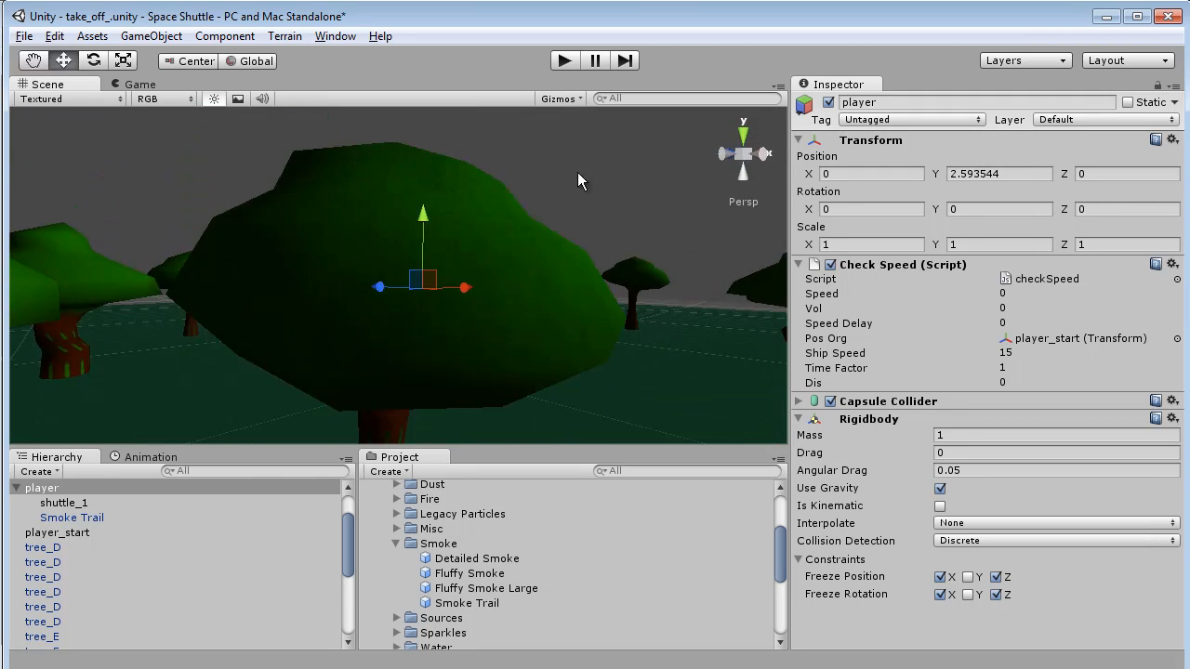
click(564, 59)
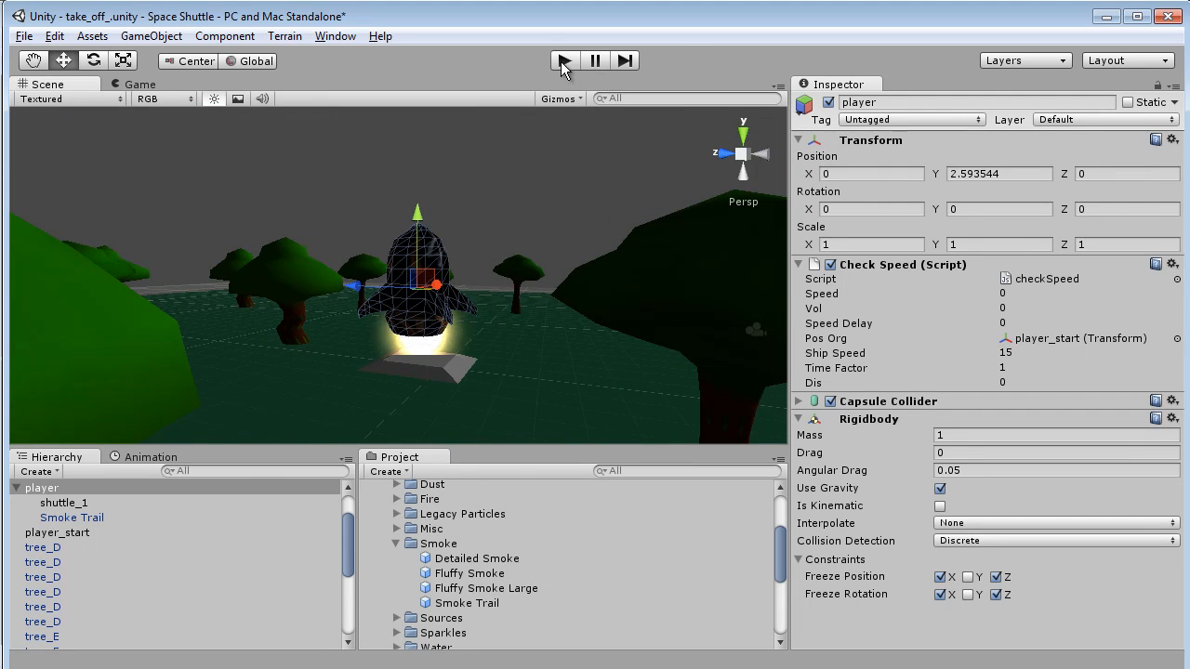
mouse_move(455, 286)
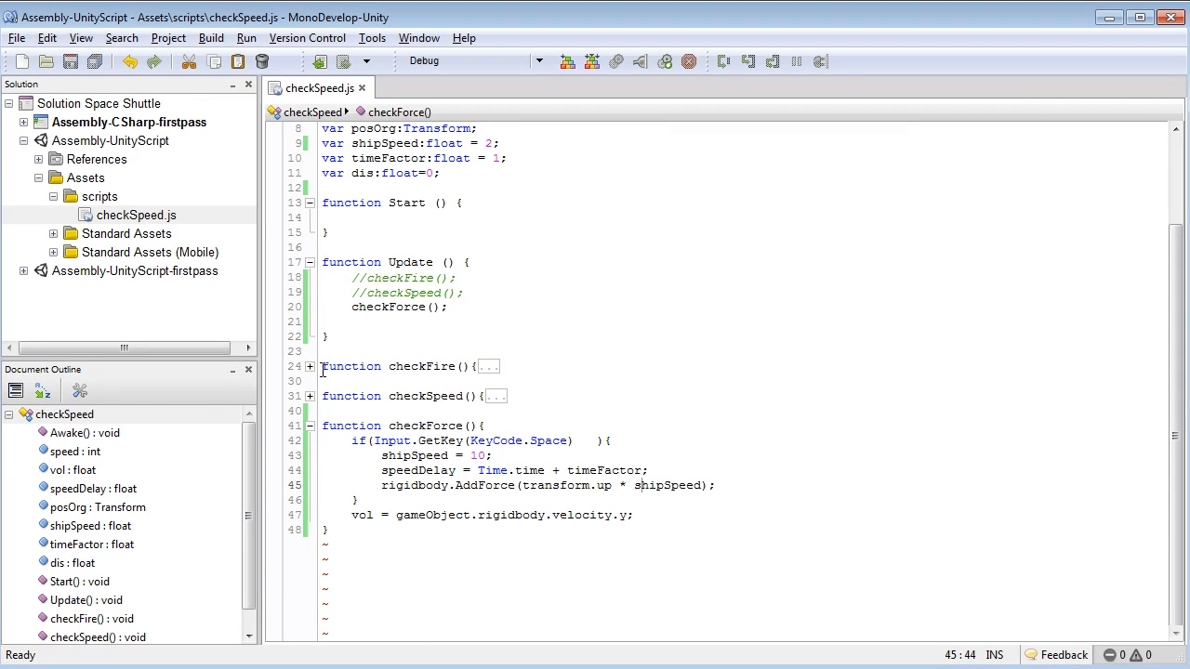
click(308, 366)
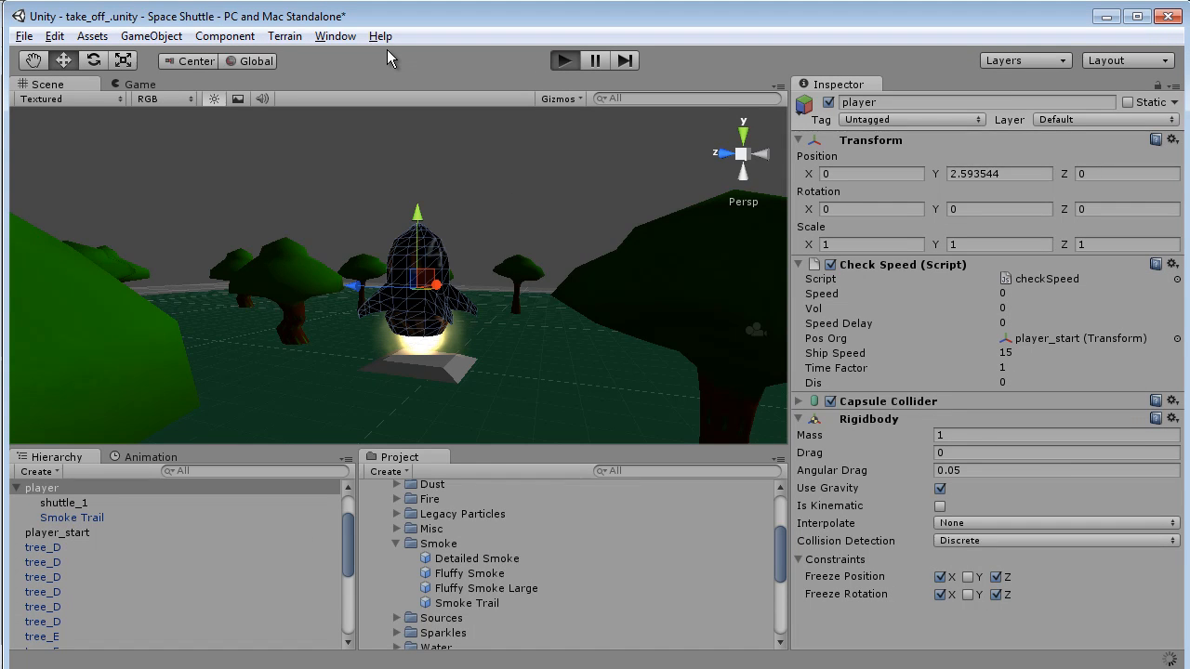
click(564, 59)
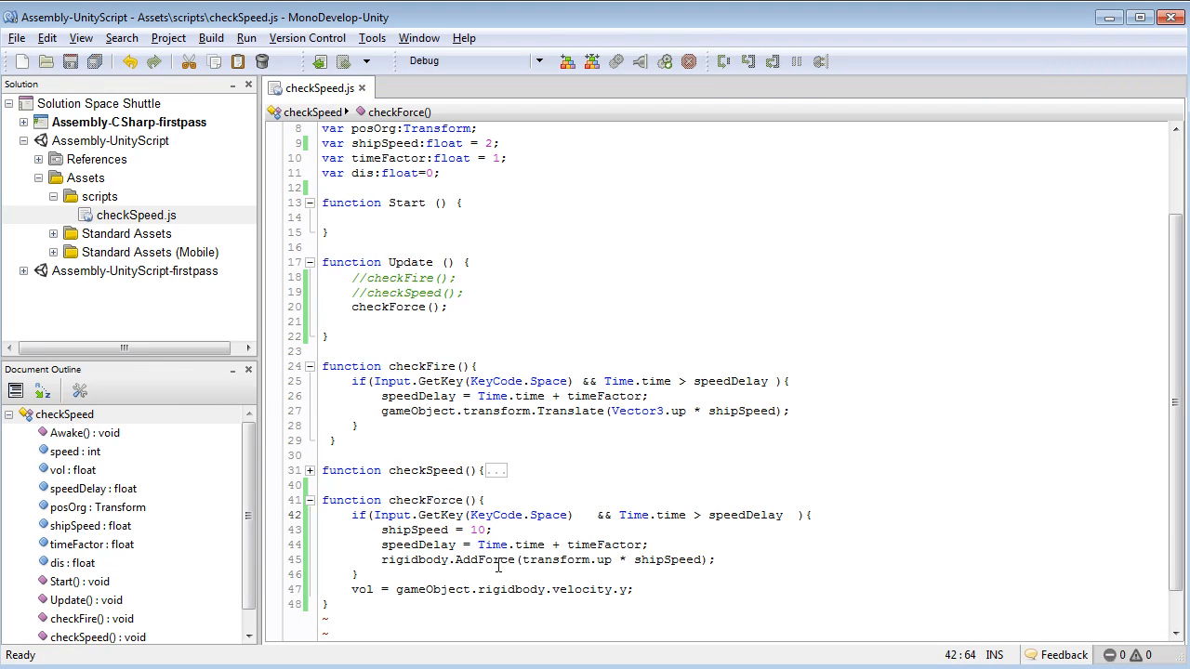
Remove '&& Time.time > speedDelay' from checkForce's space-key condition.
double_click(484, 560)
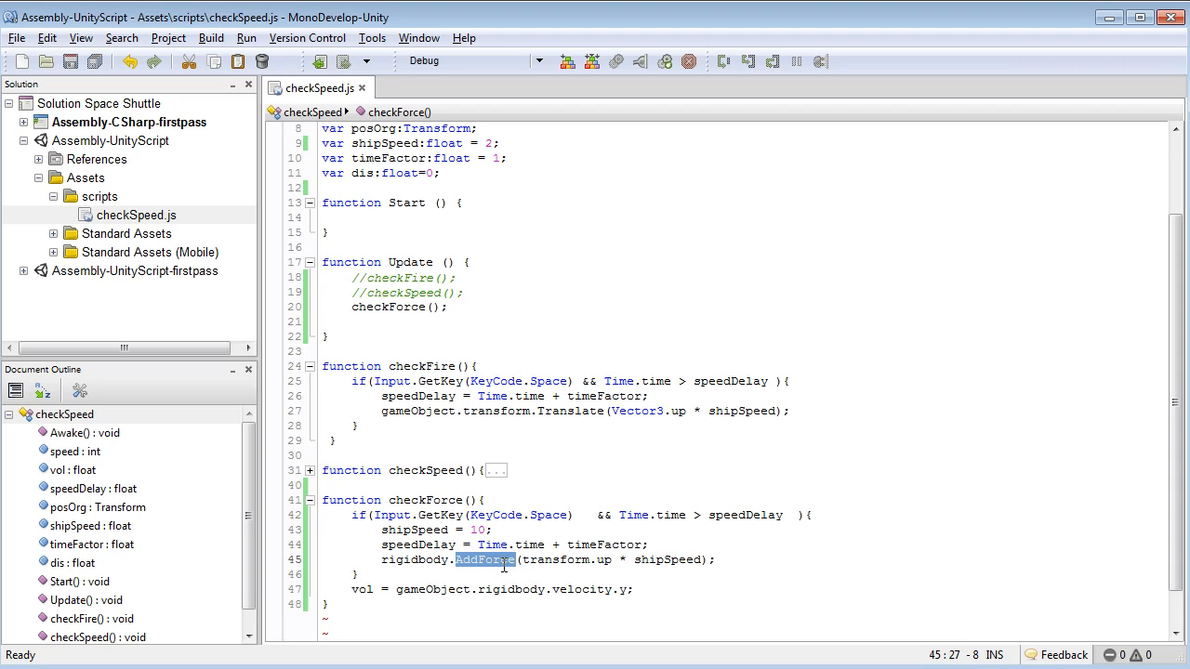
mouse_move(502, 495)
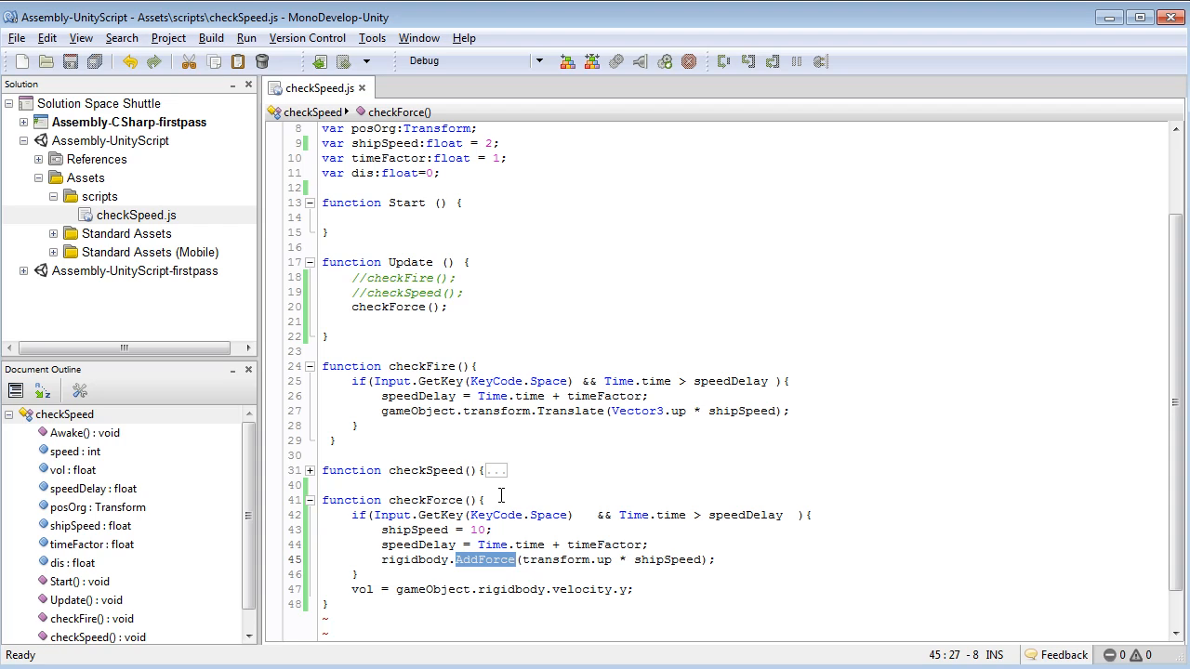
mouse_move(599, 515)
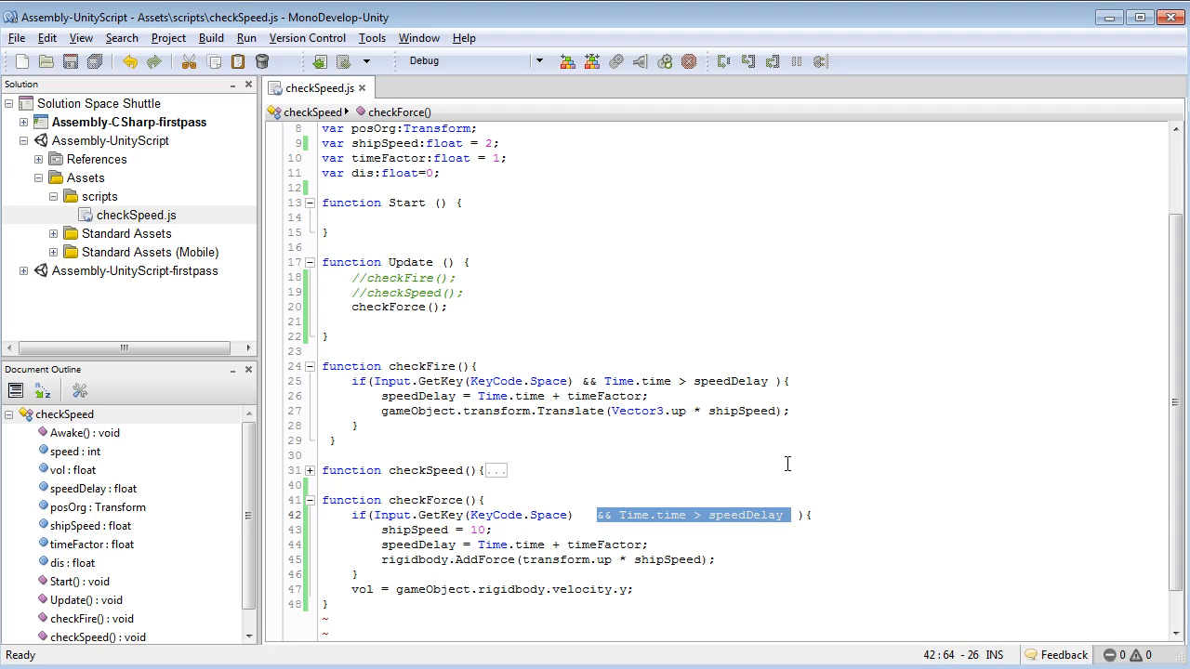
key(Delete)
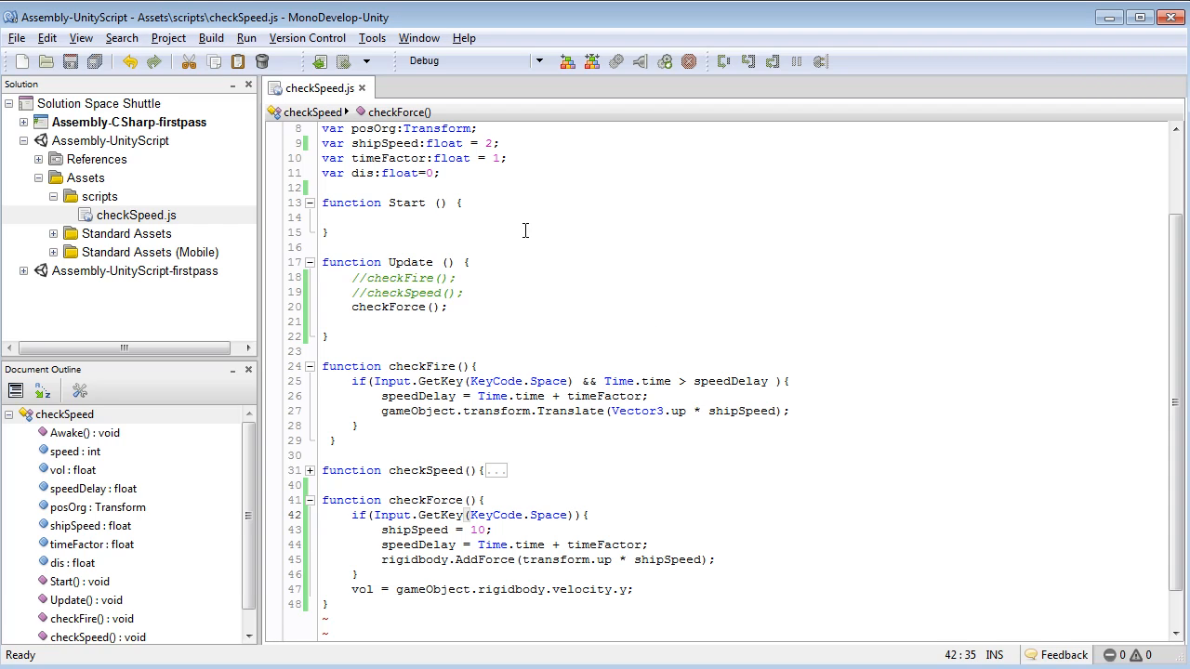
mouse_move(479, 334)
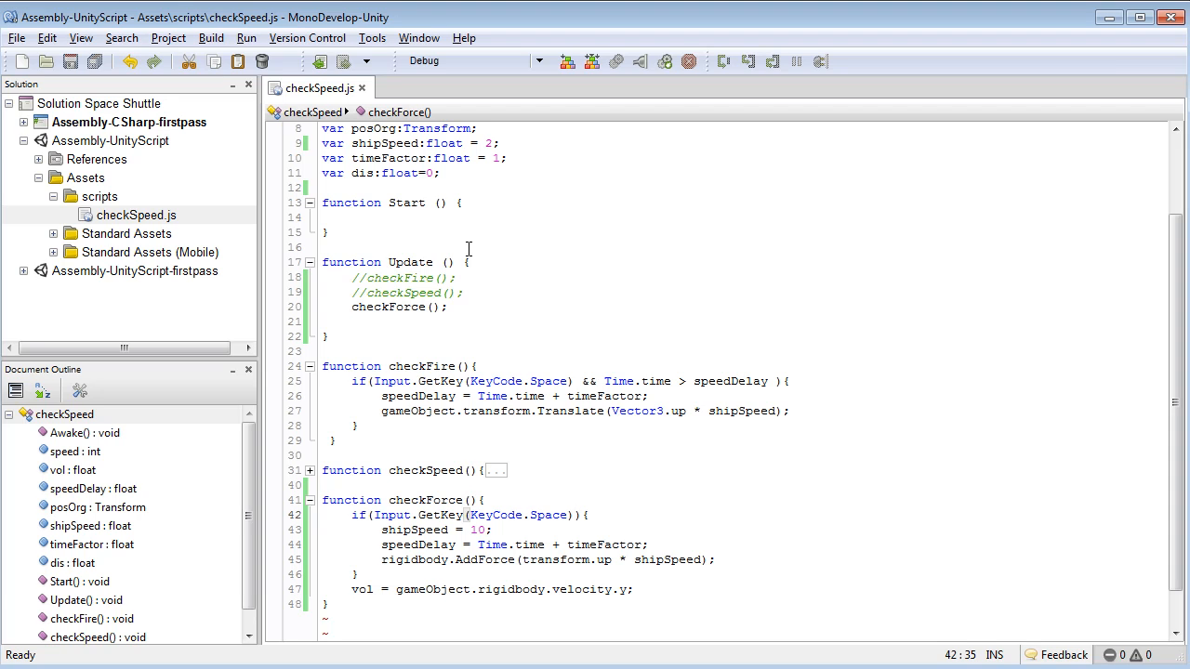
click(574, 515)
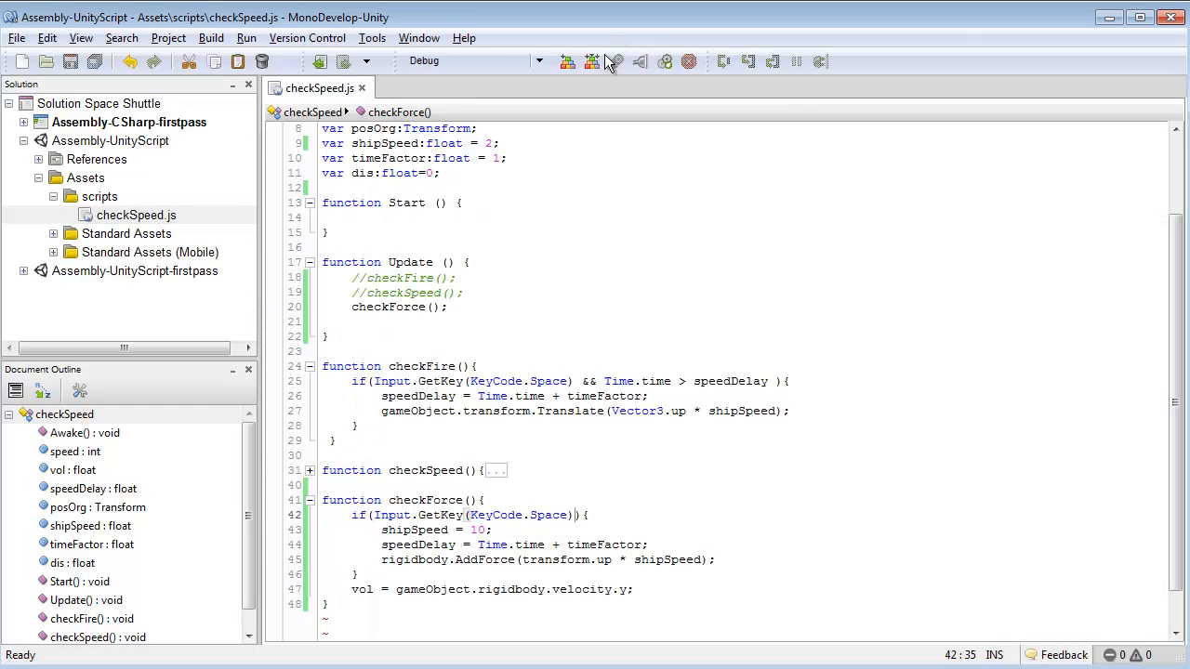
click(591, 61)
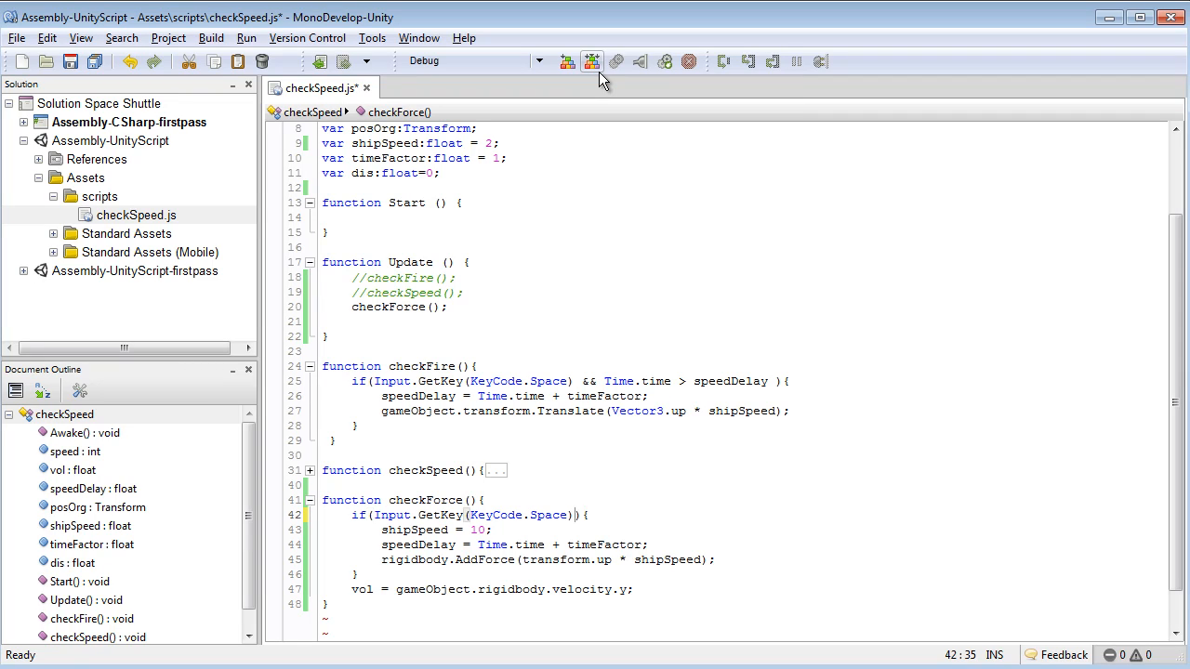